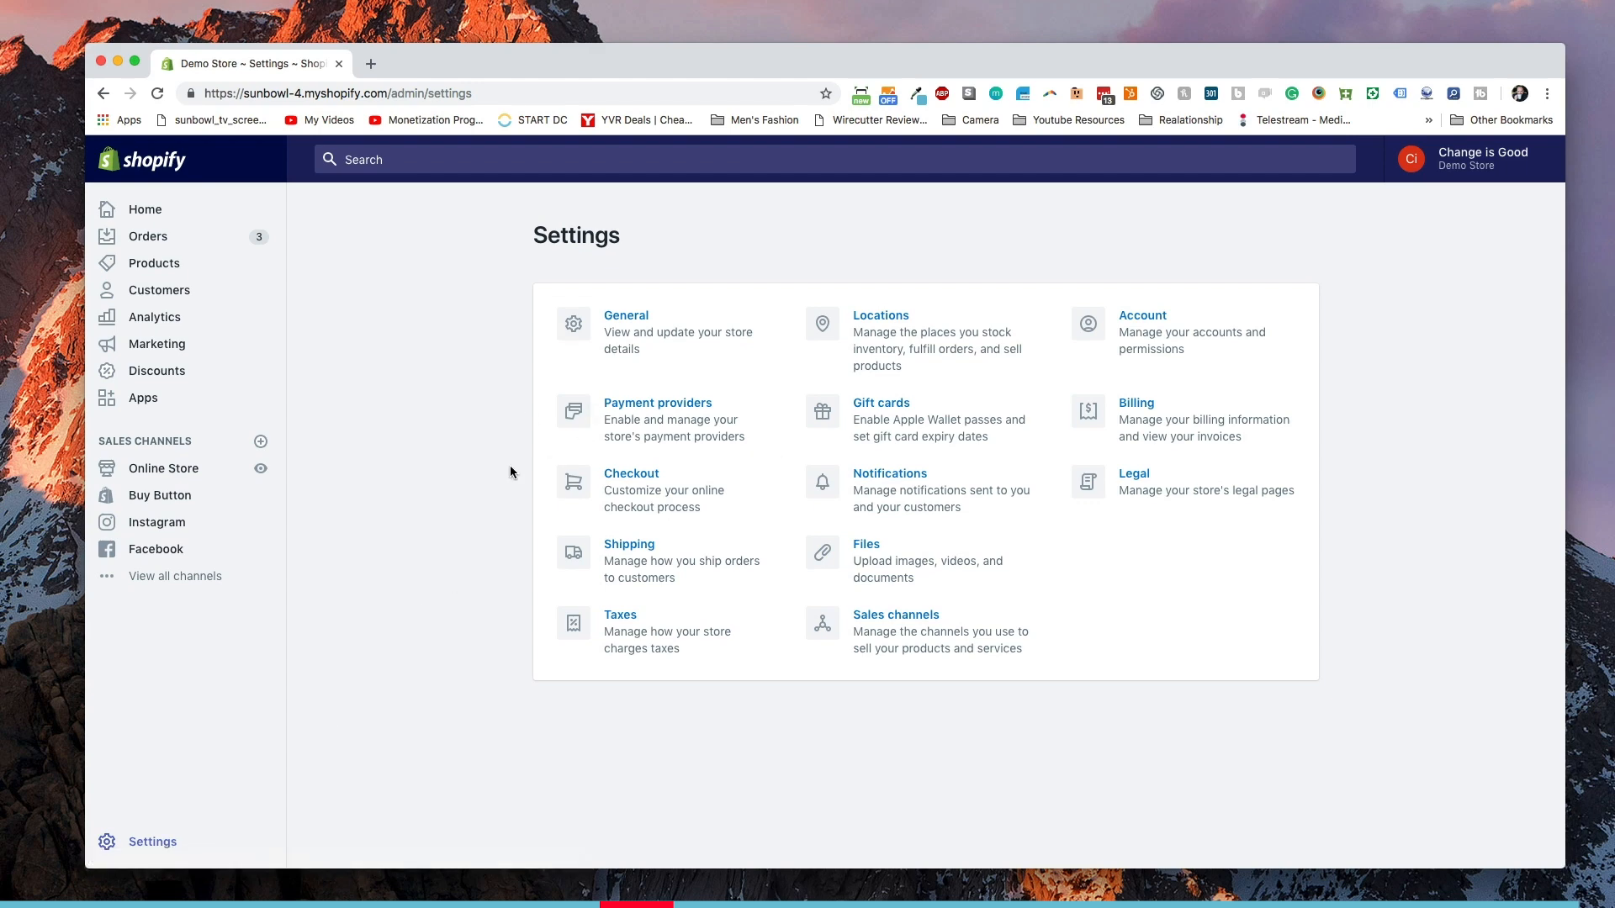
mouse_move(727, 607)
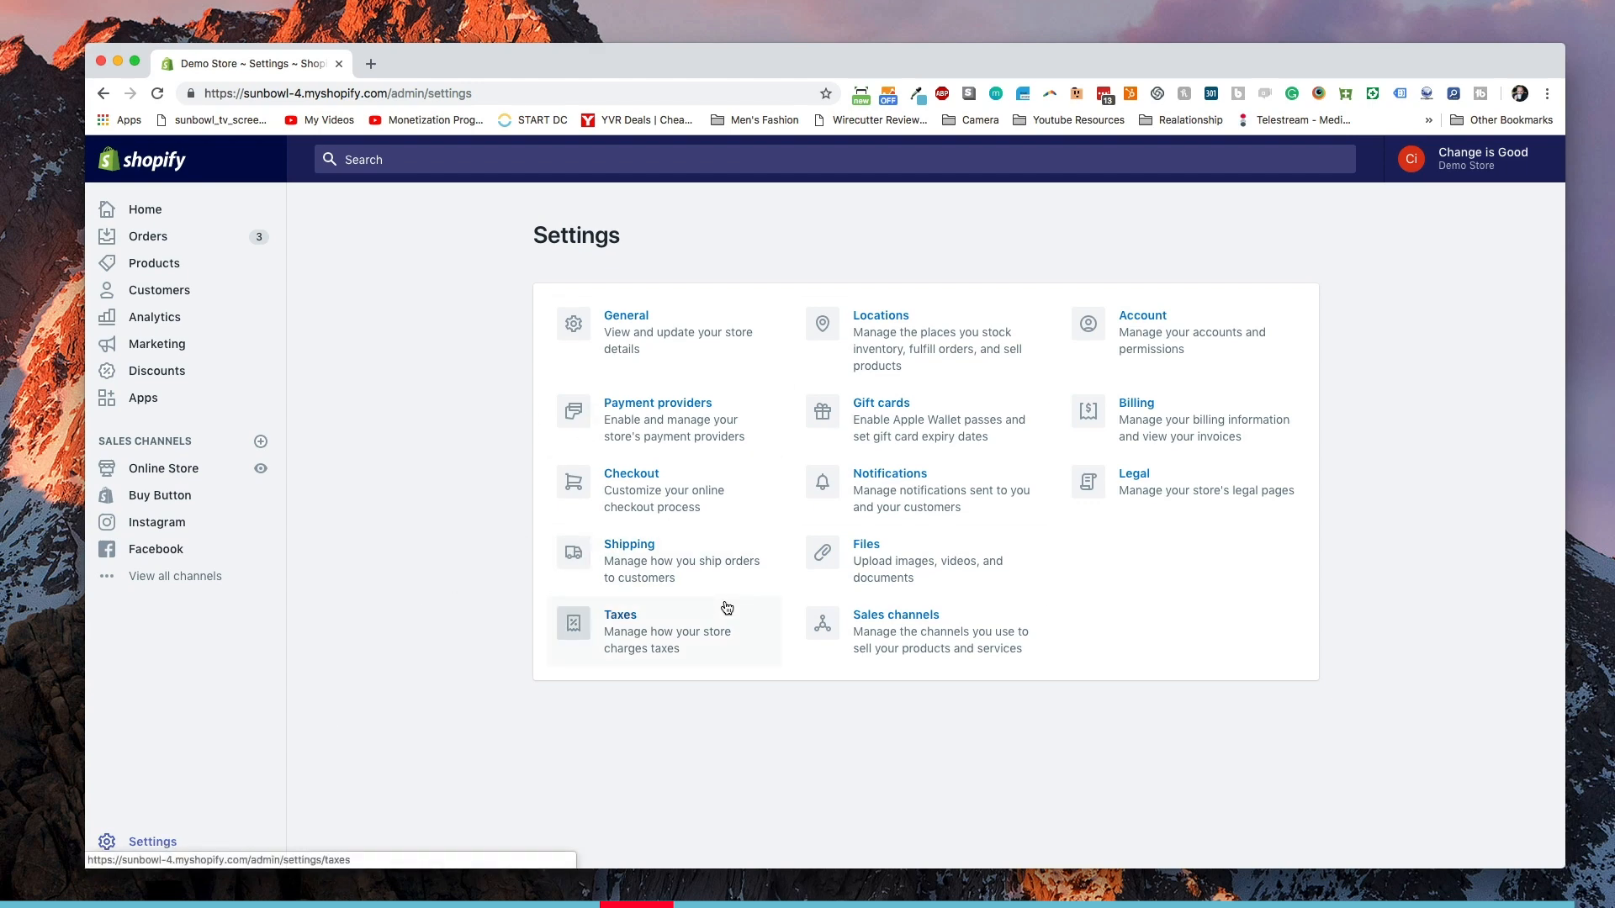
mouse_move(752, 622)
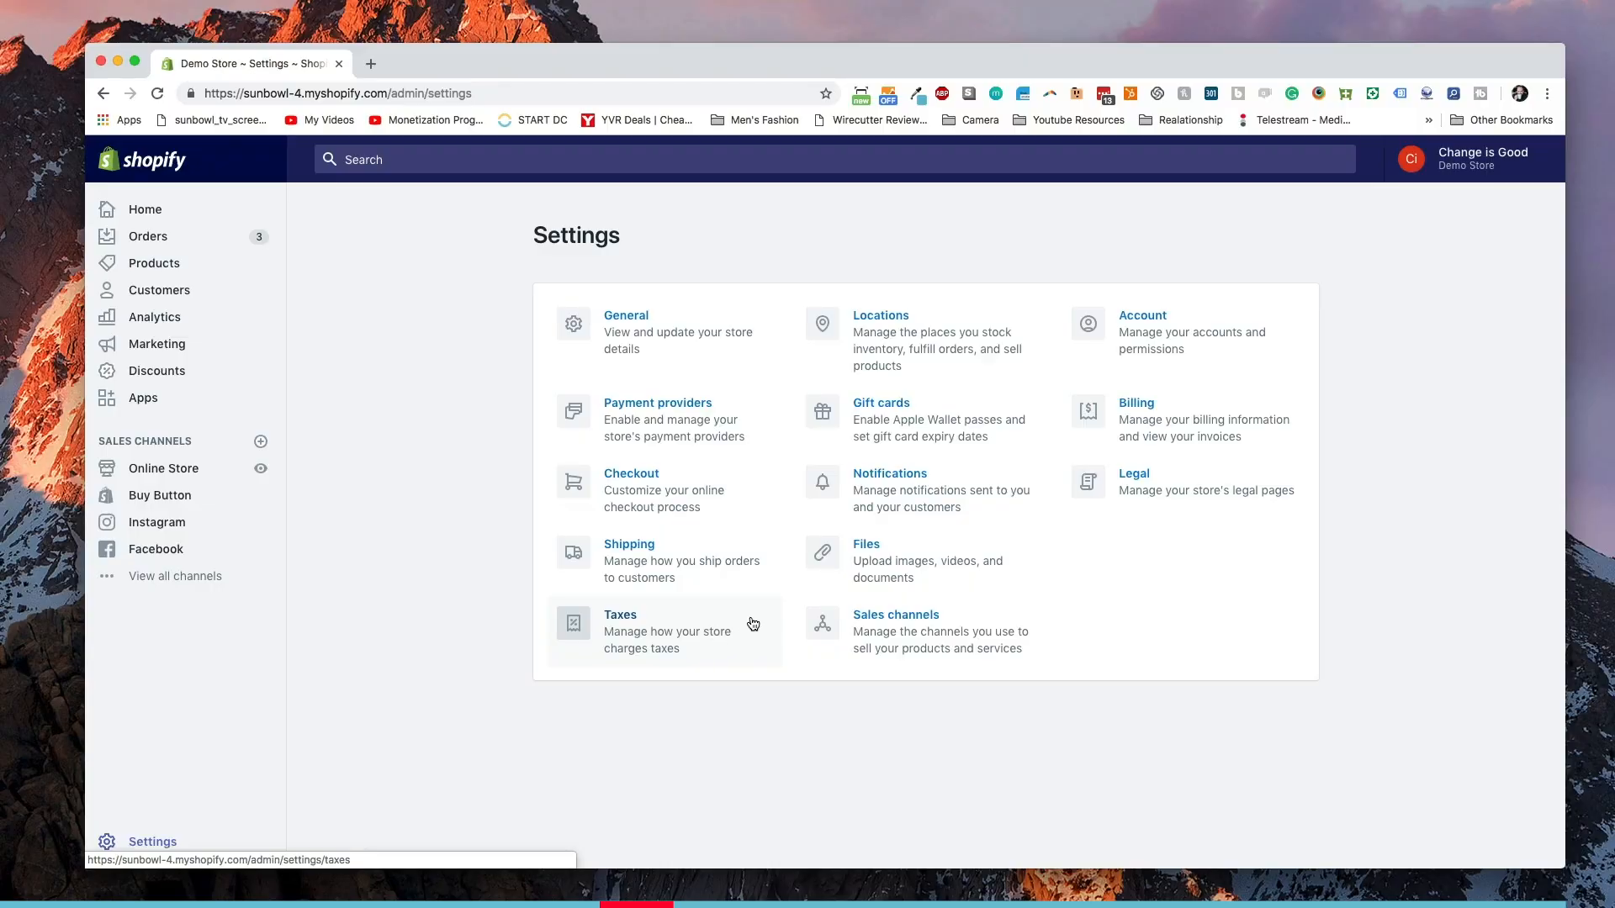
mouse_move(705, 519)
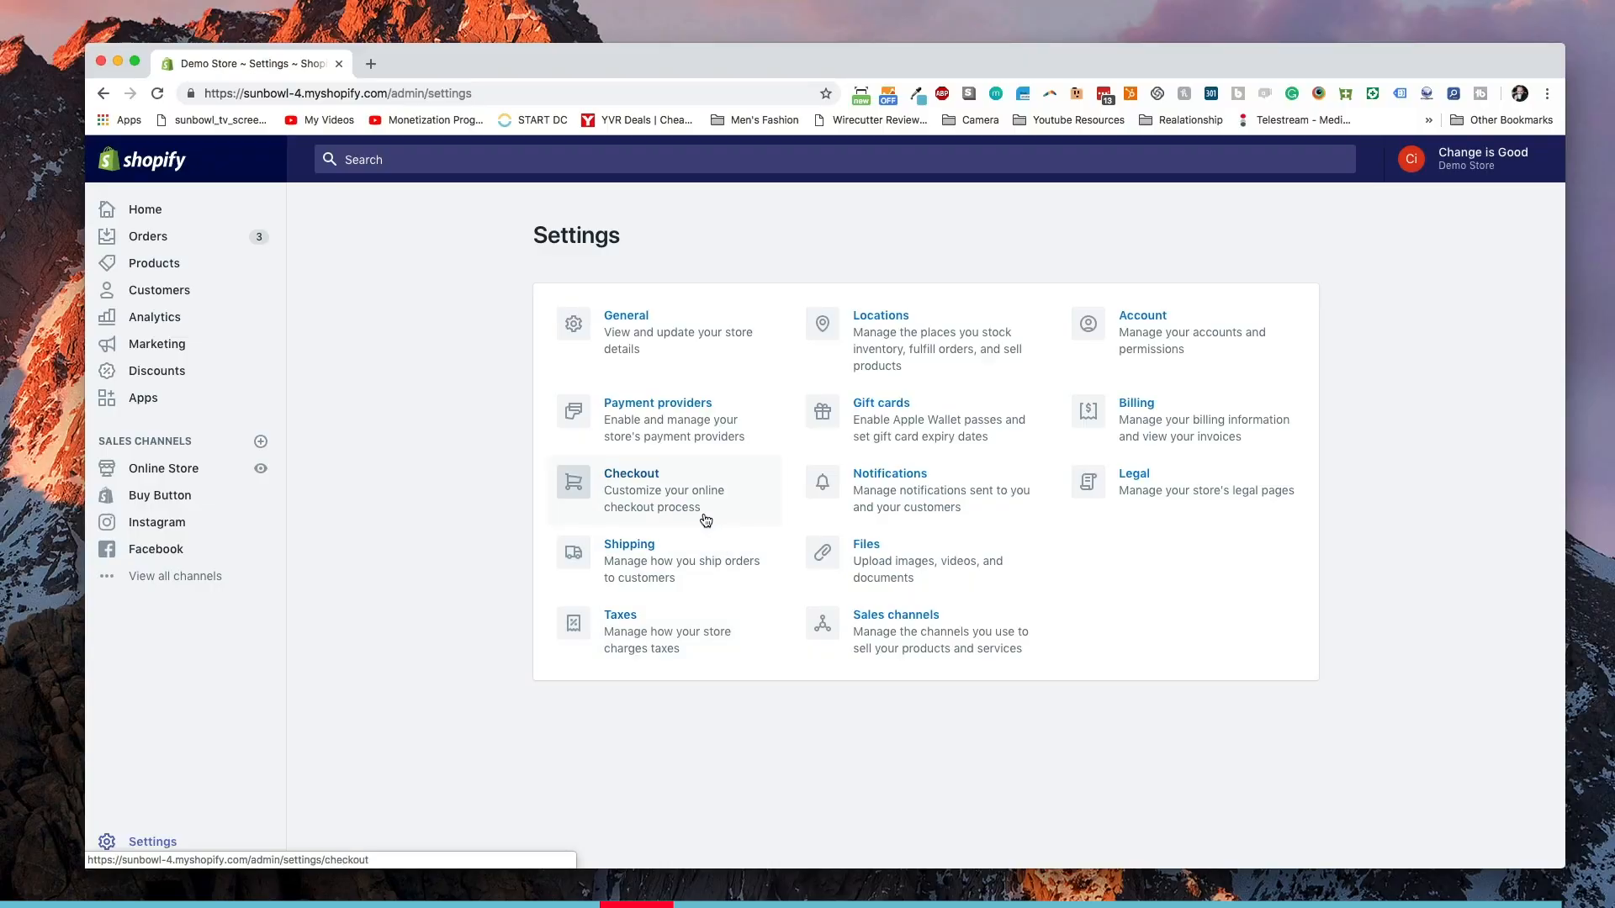
Go to the Checkout settings from the store's Settings page.
click(631, 490)
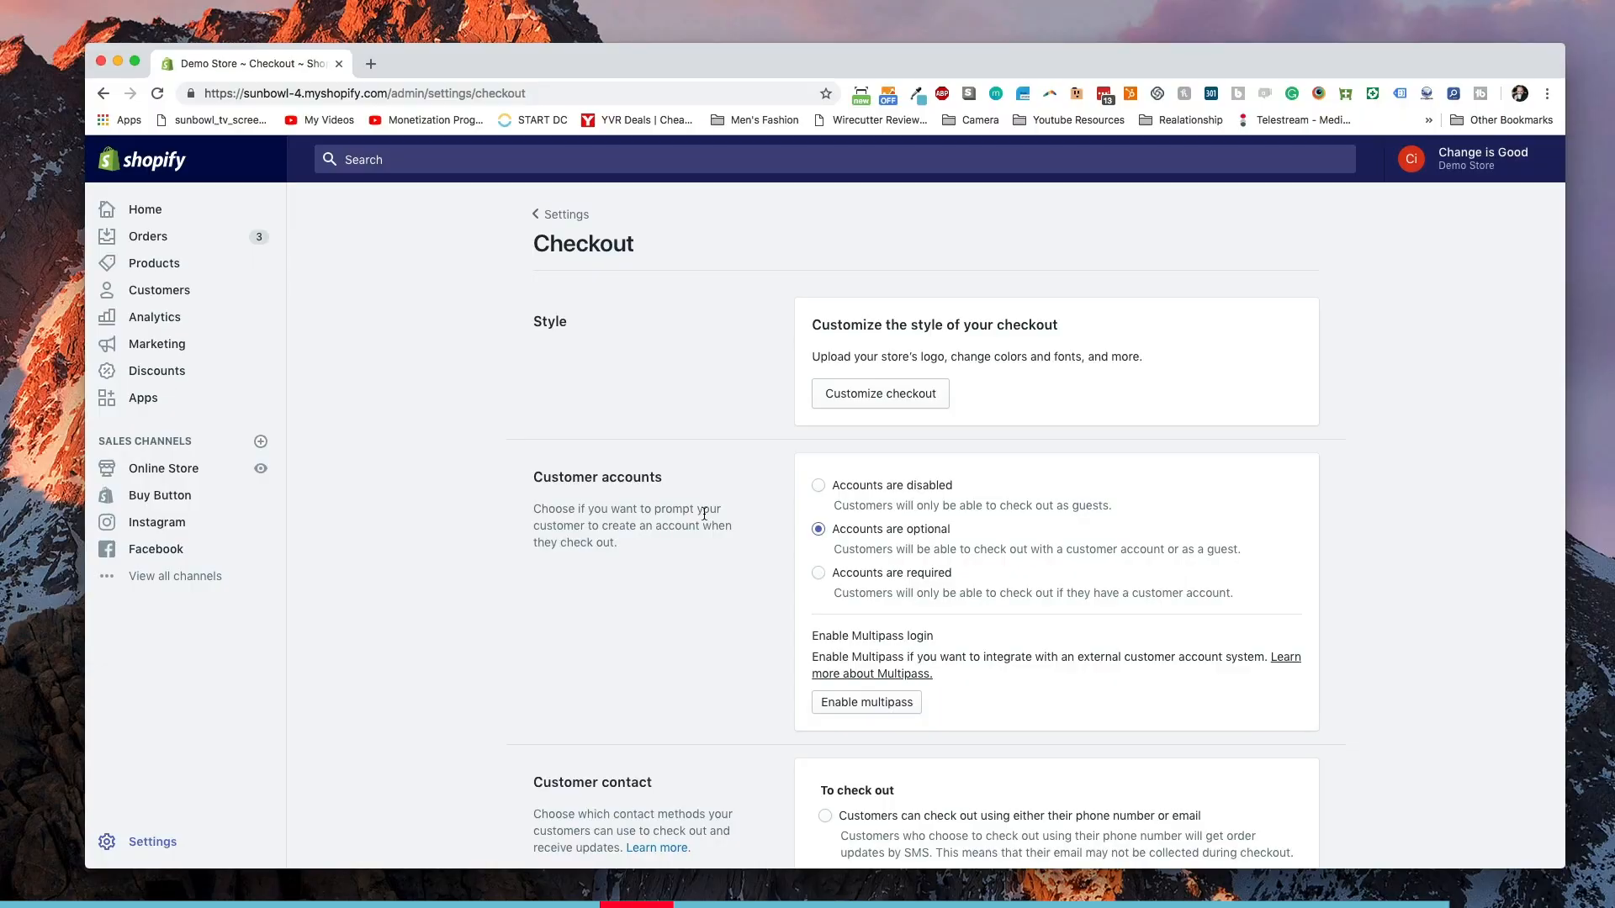
Enter Customize checkout and reach the Checkout section under Theme settings.
click(879, 394)
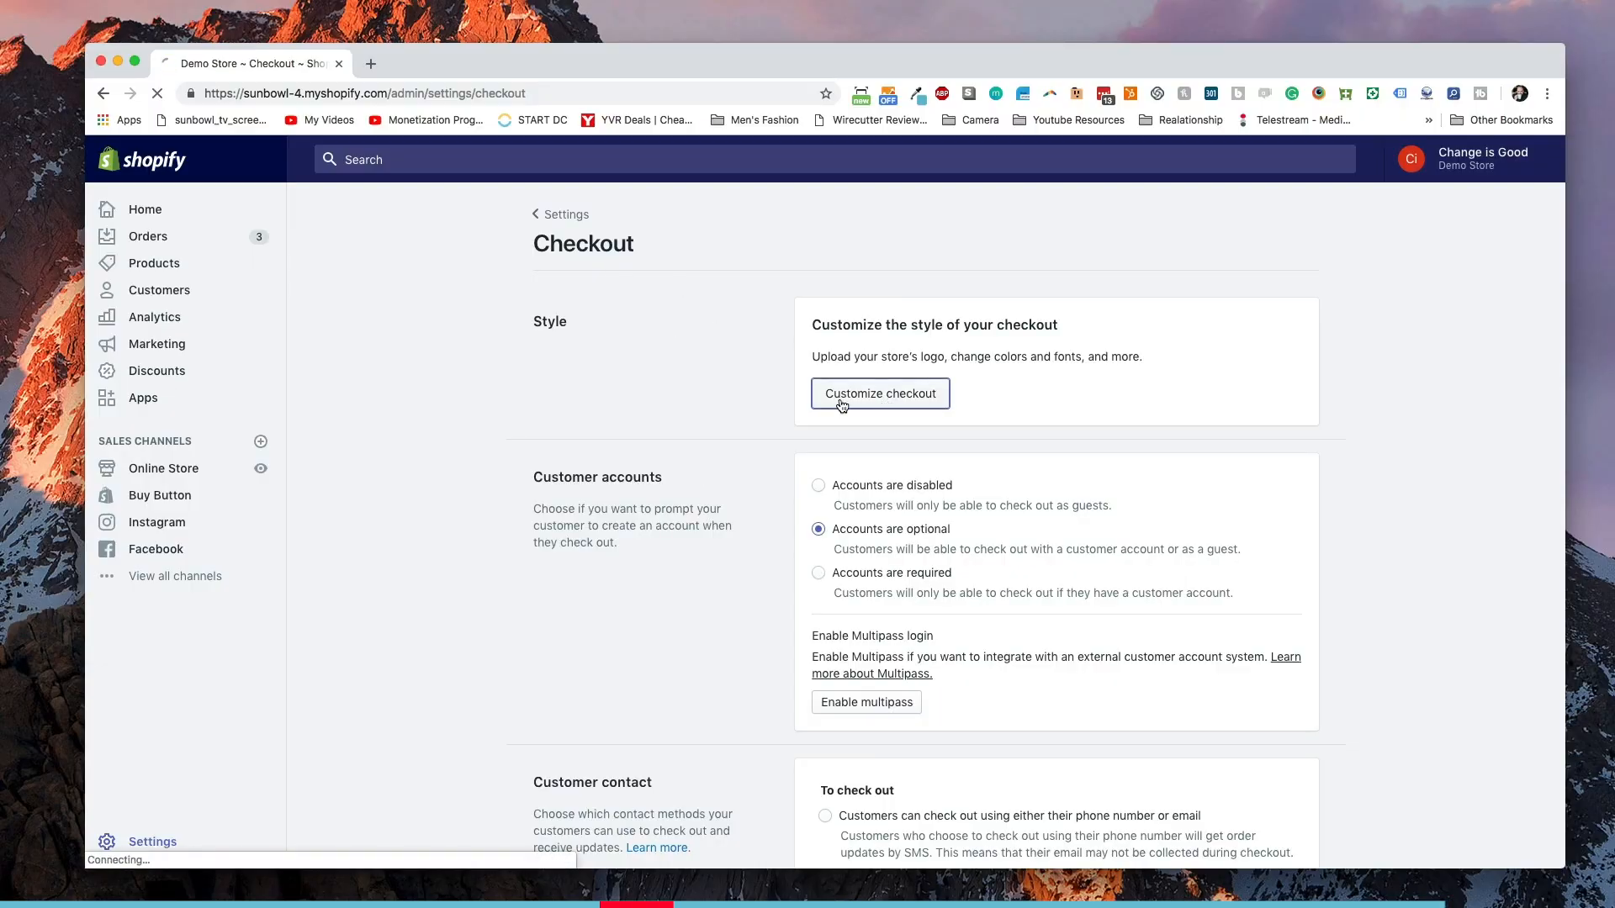
click(879, 394)
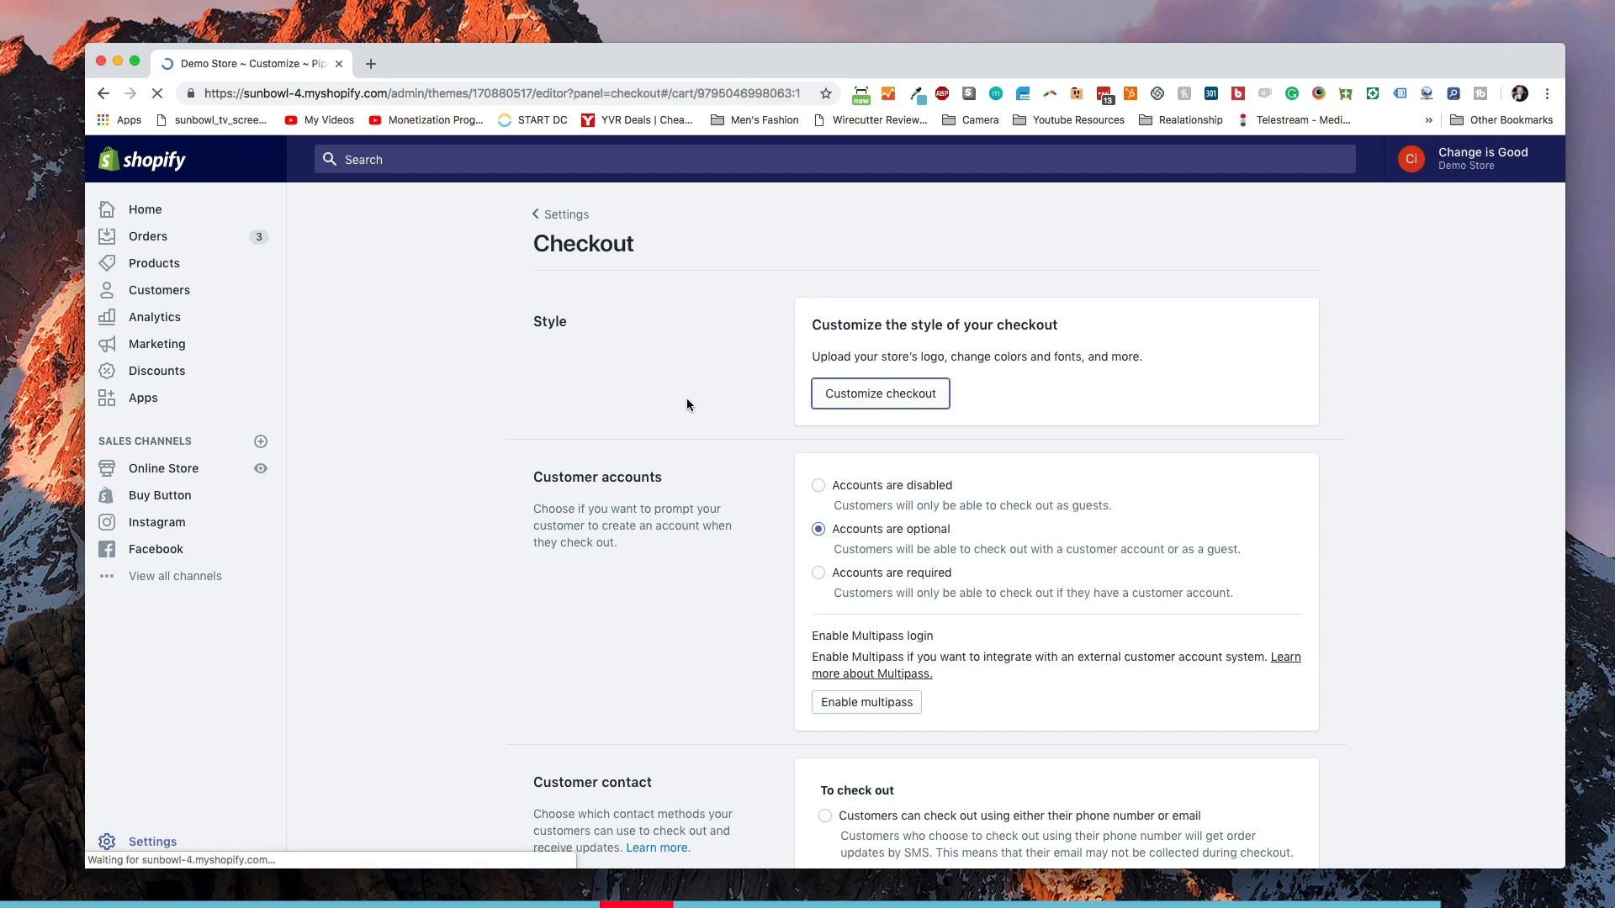
click(880, 394)
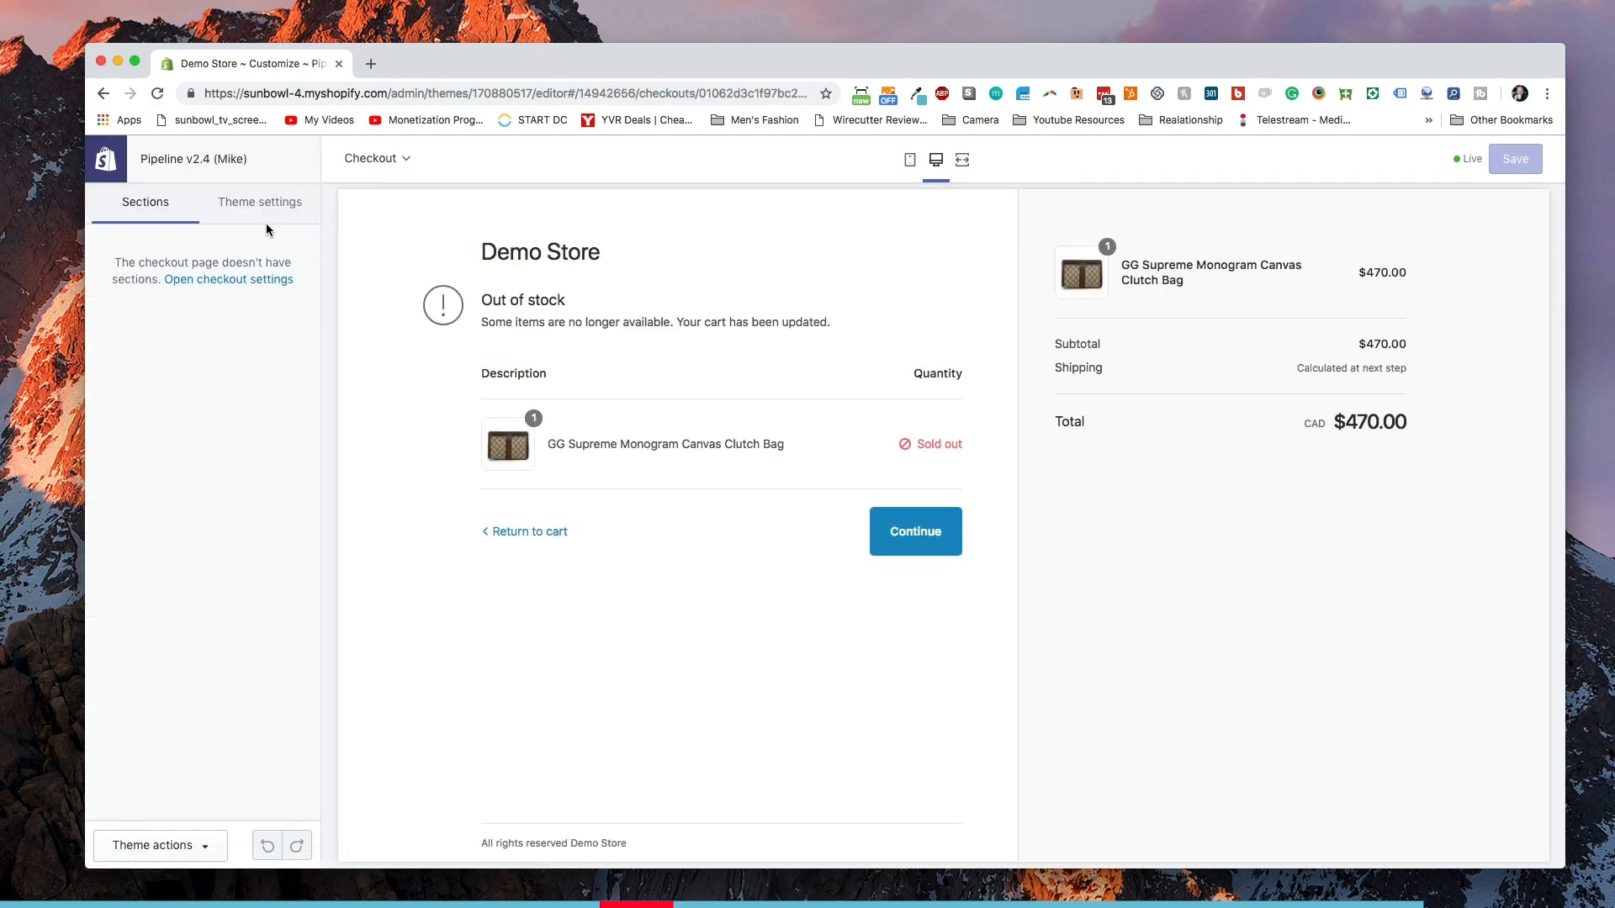
mouse_move(259, 202)
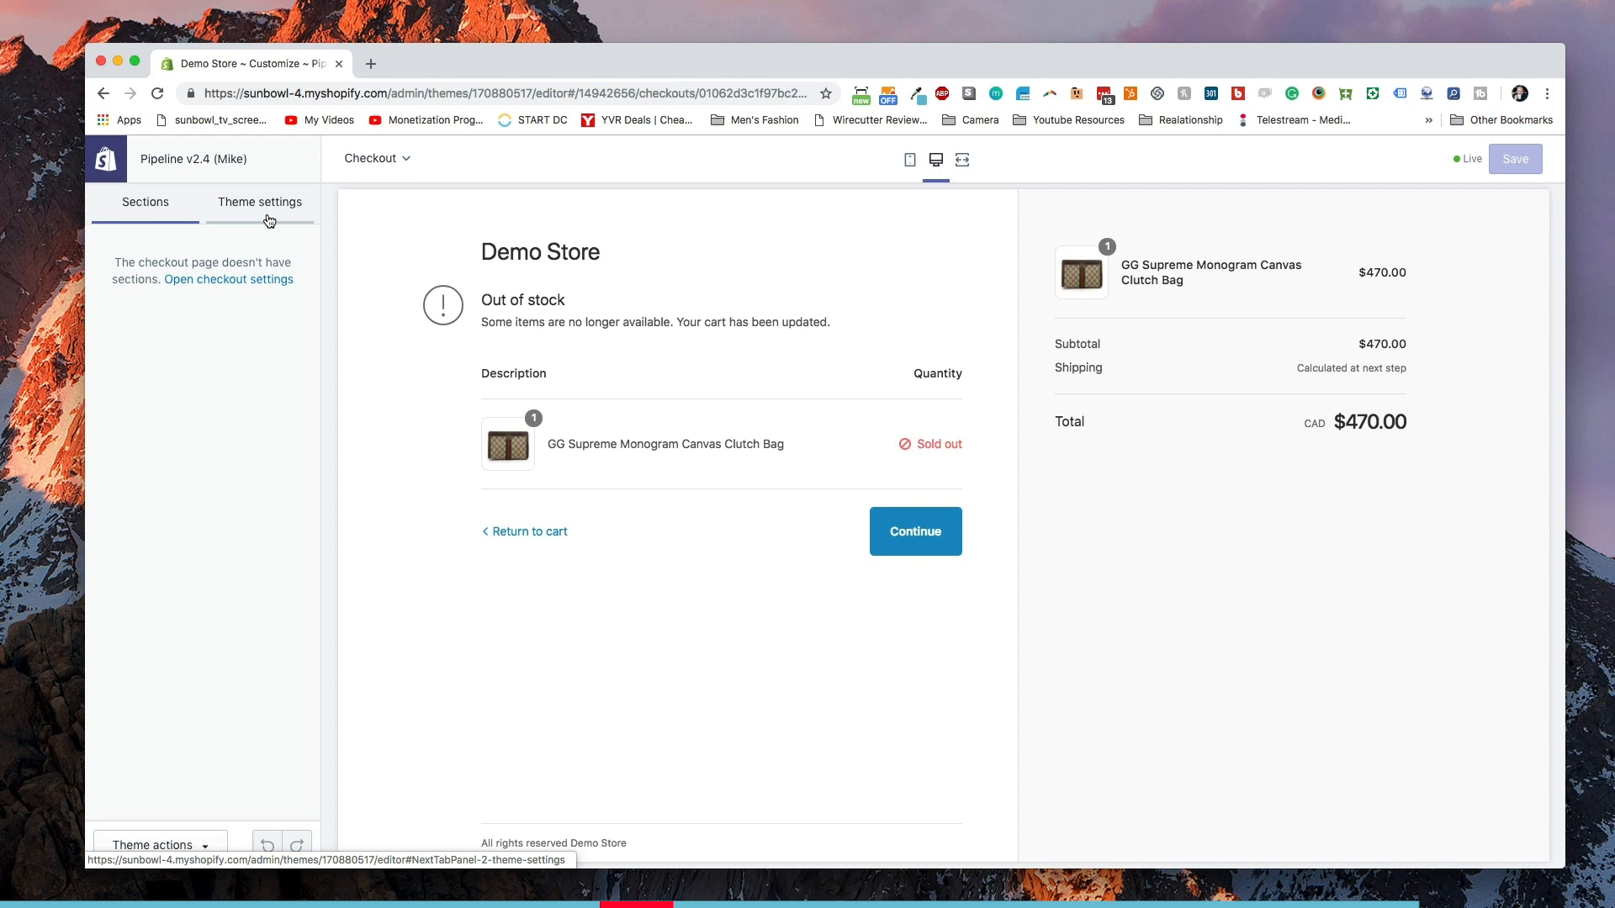
click(259, 202)
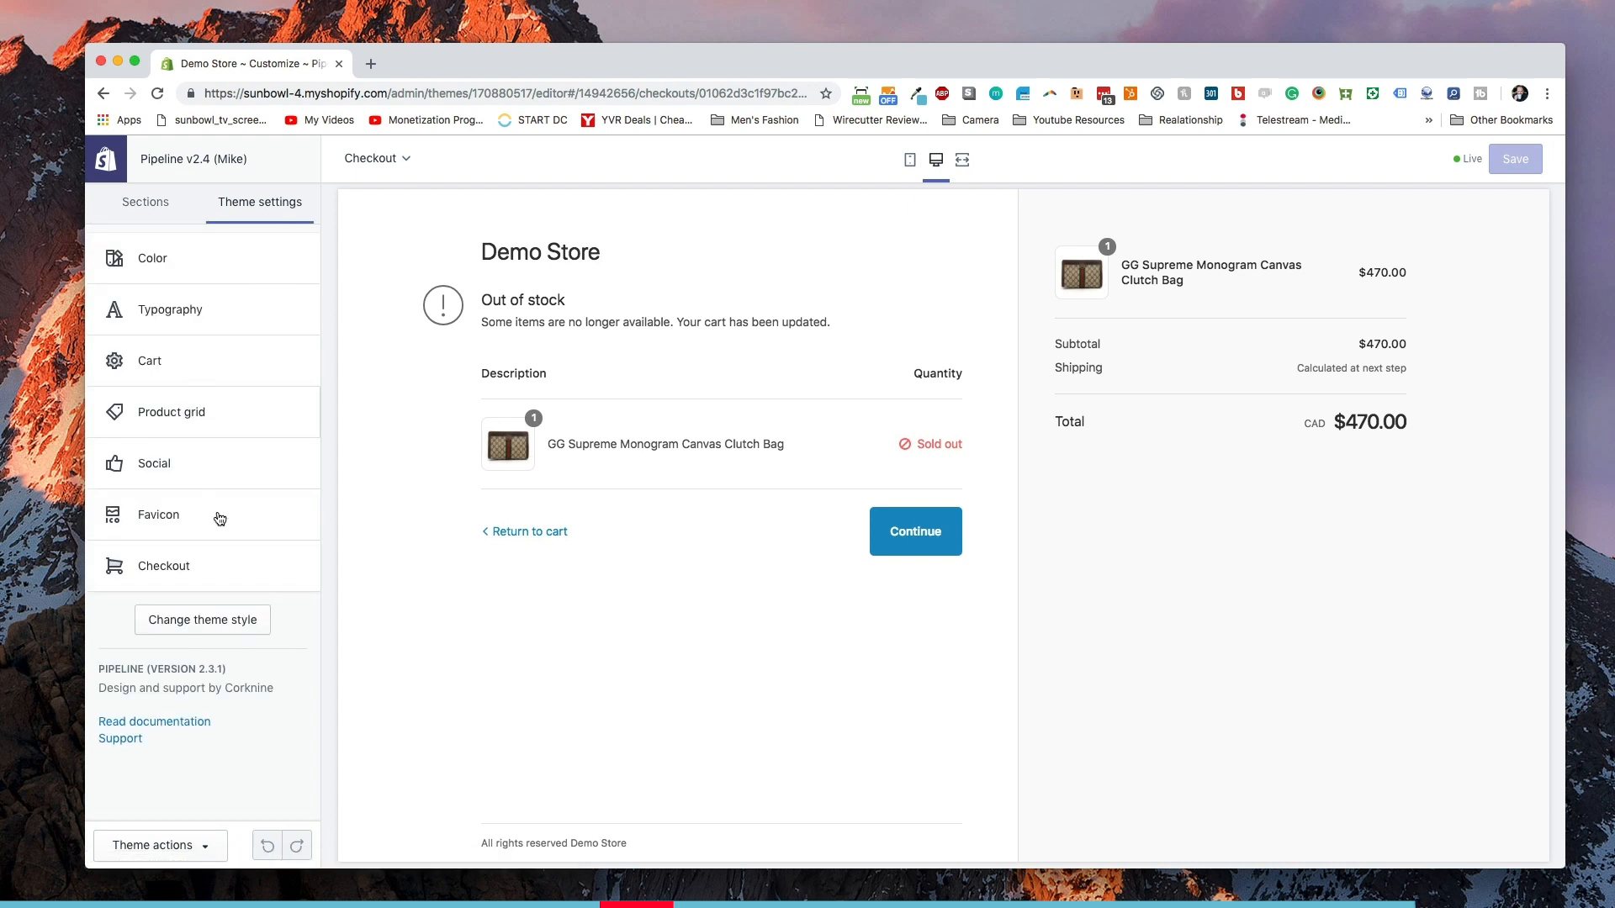
click(163, 565)
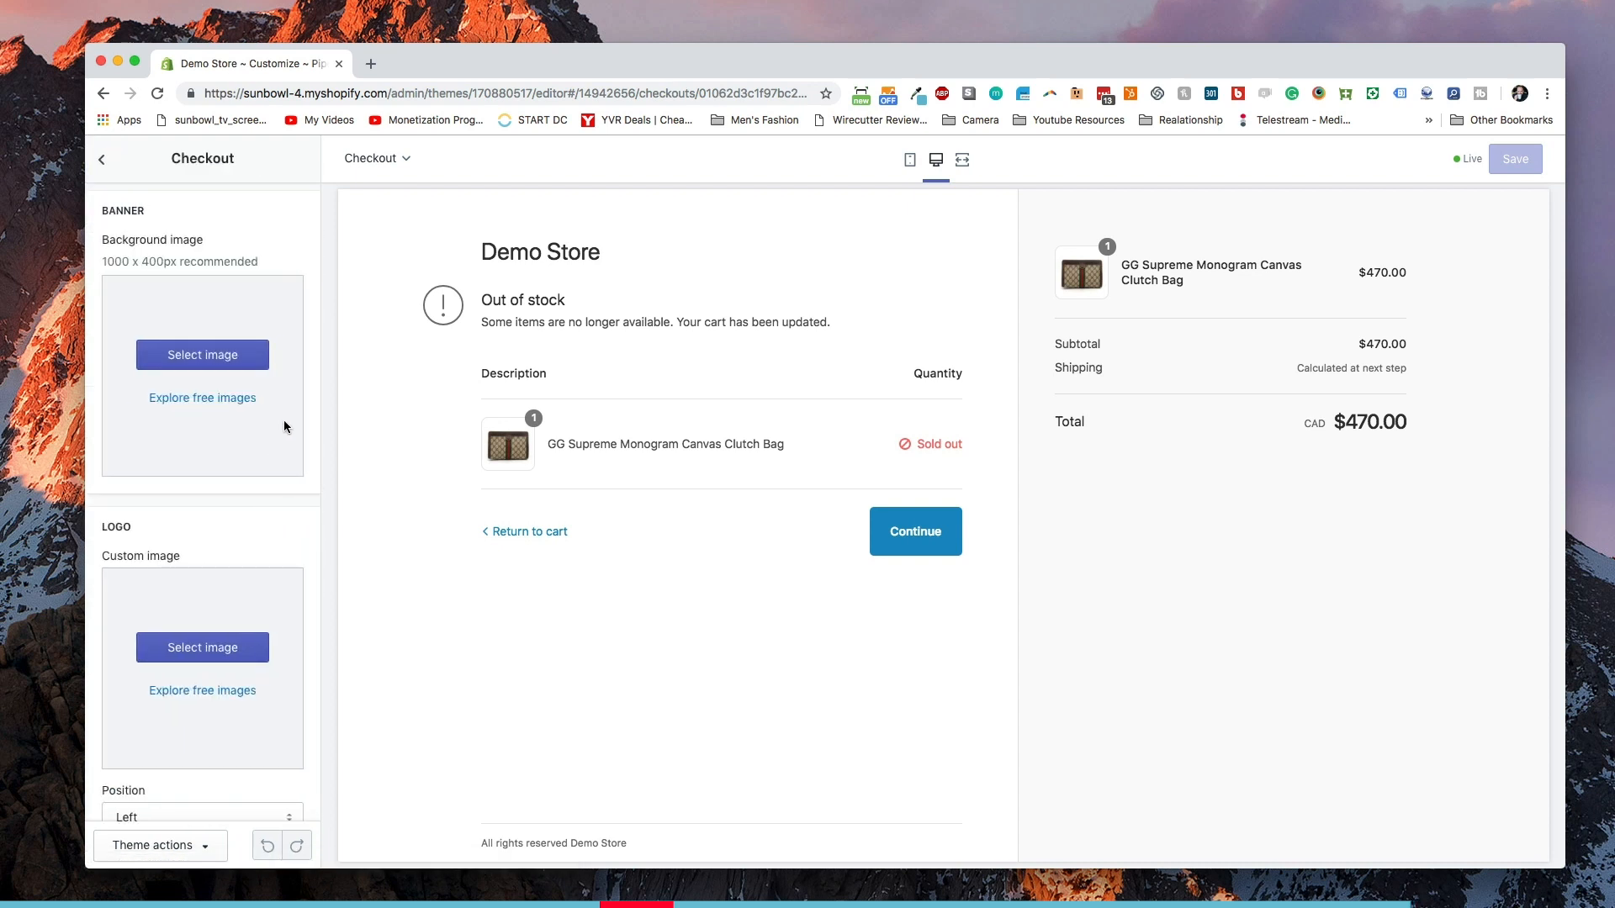
mouse_move(202, 355)
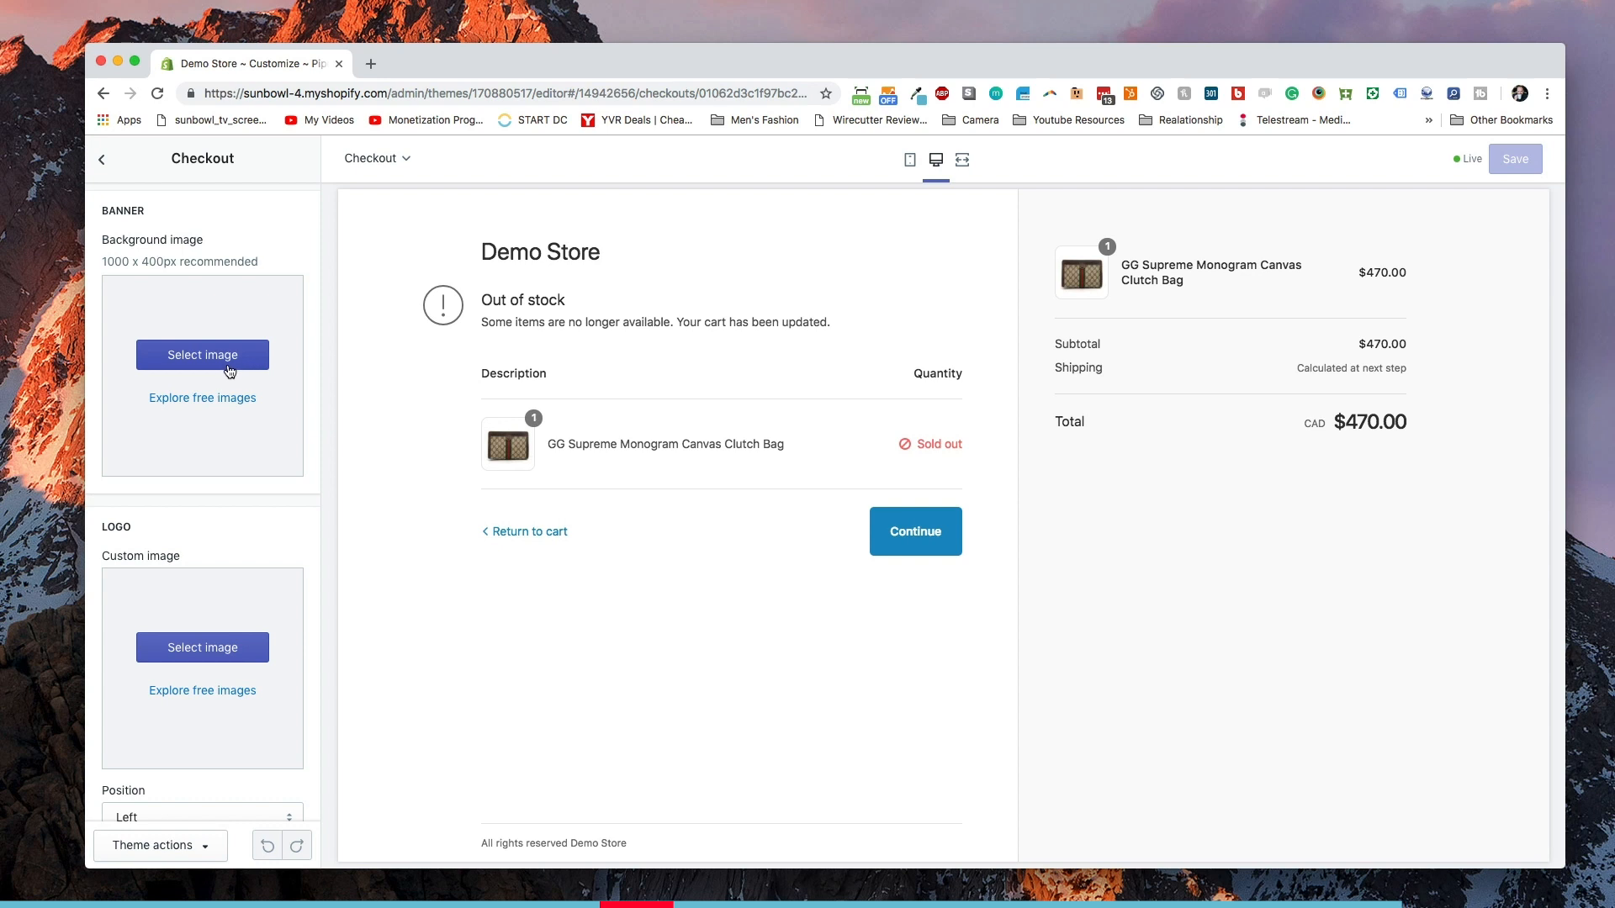
Apply the blue mountain landscape image as the checkout banner background.
click(202, 354)
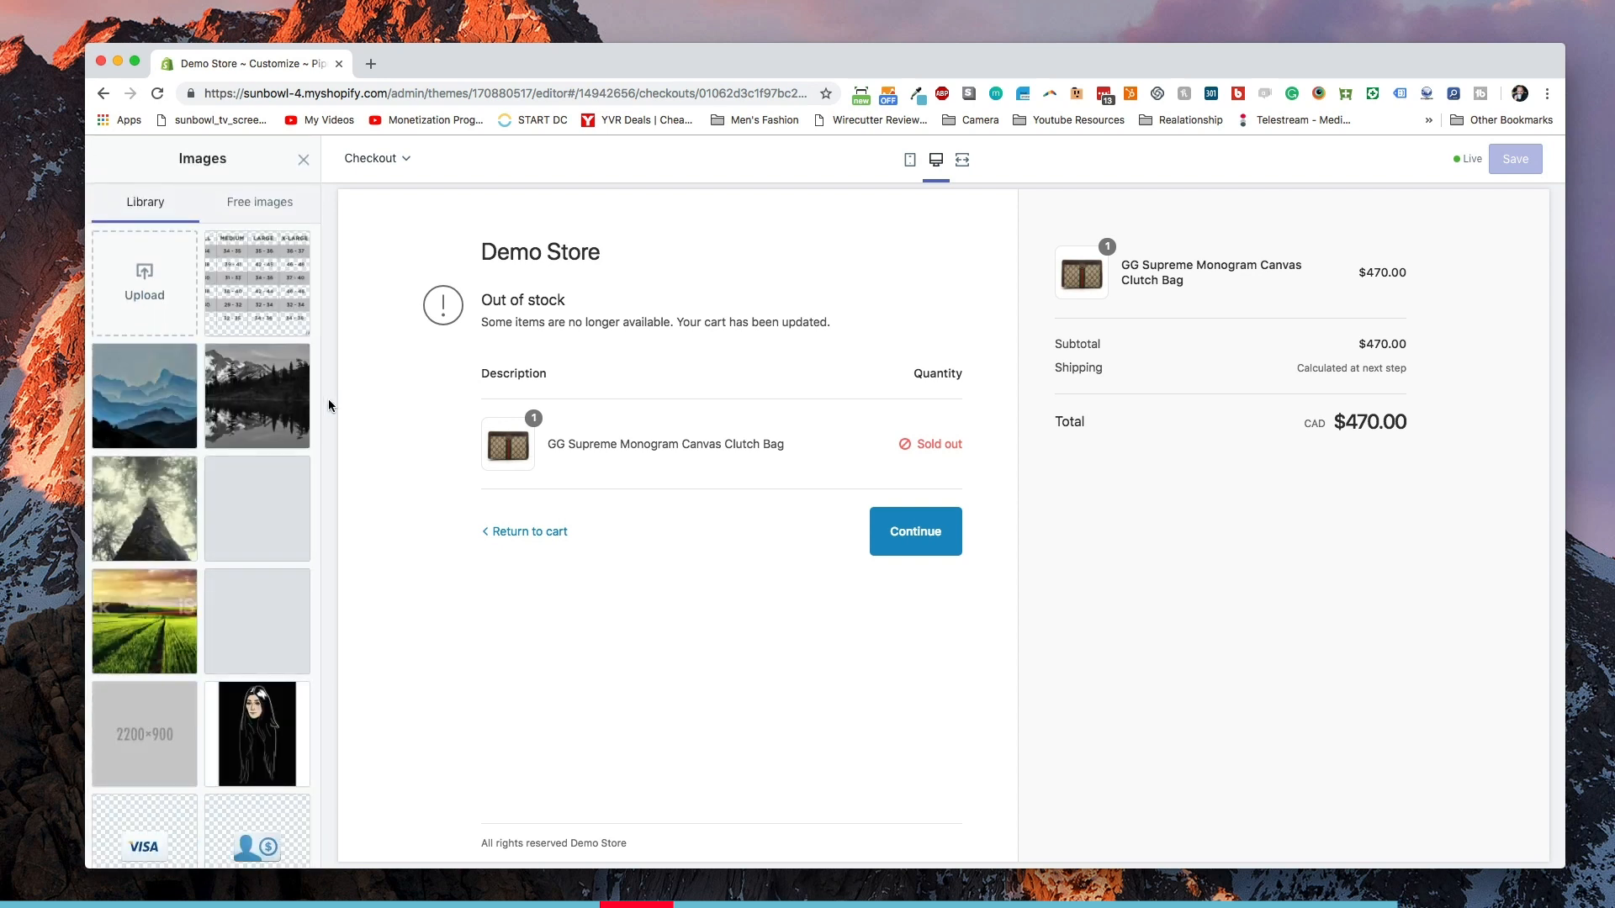
click(144, 396)
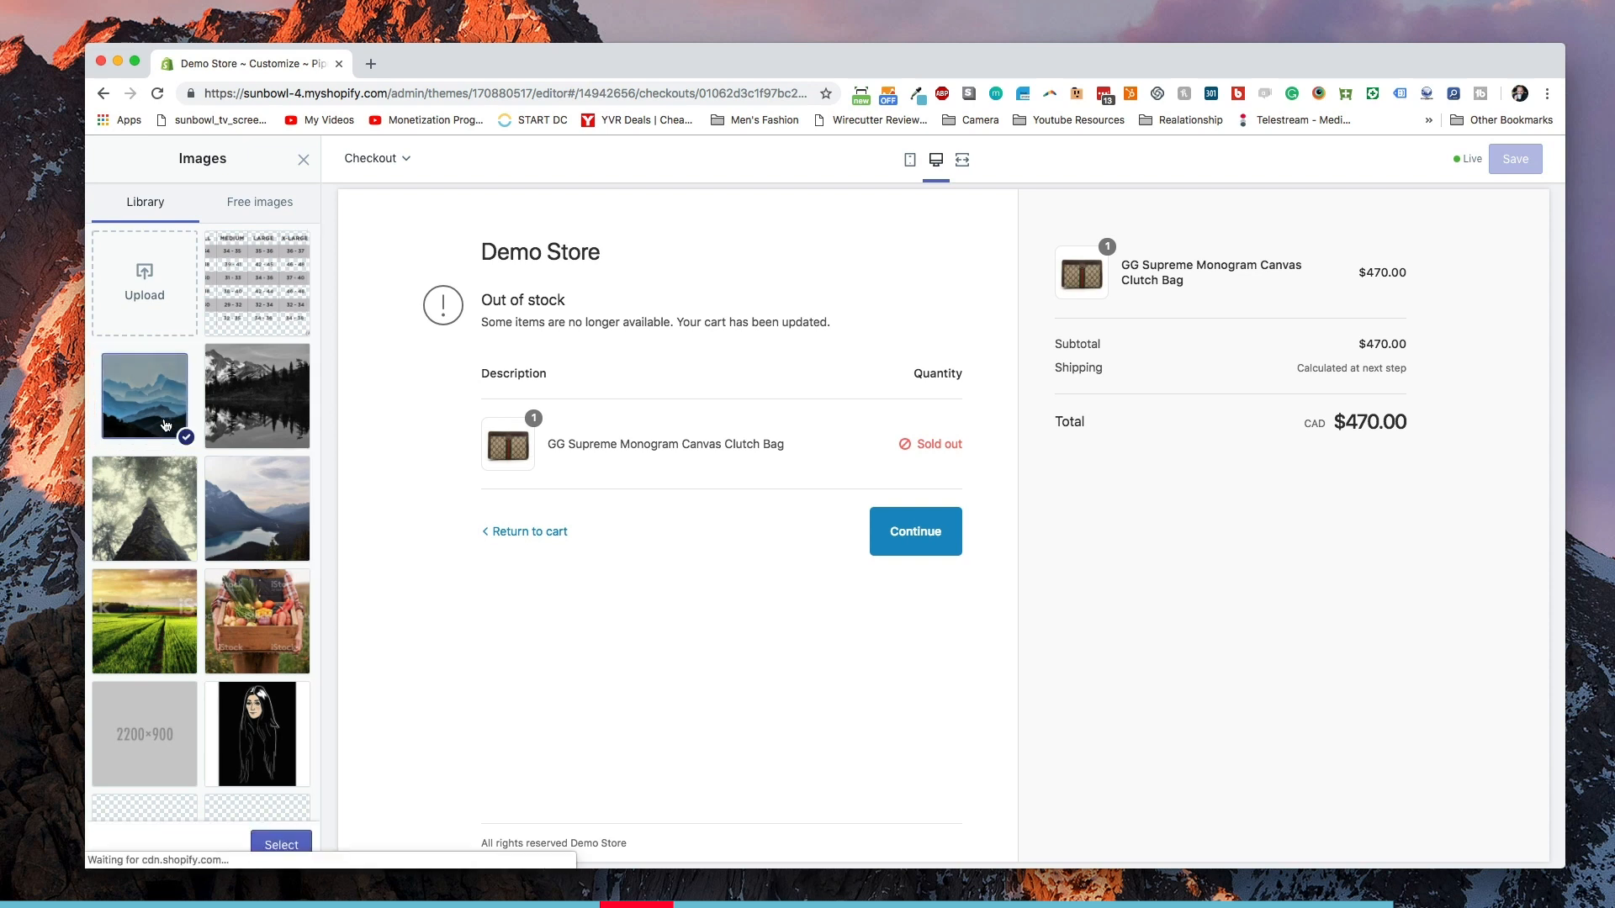
click(281, 845)
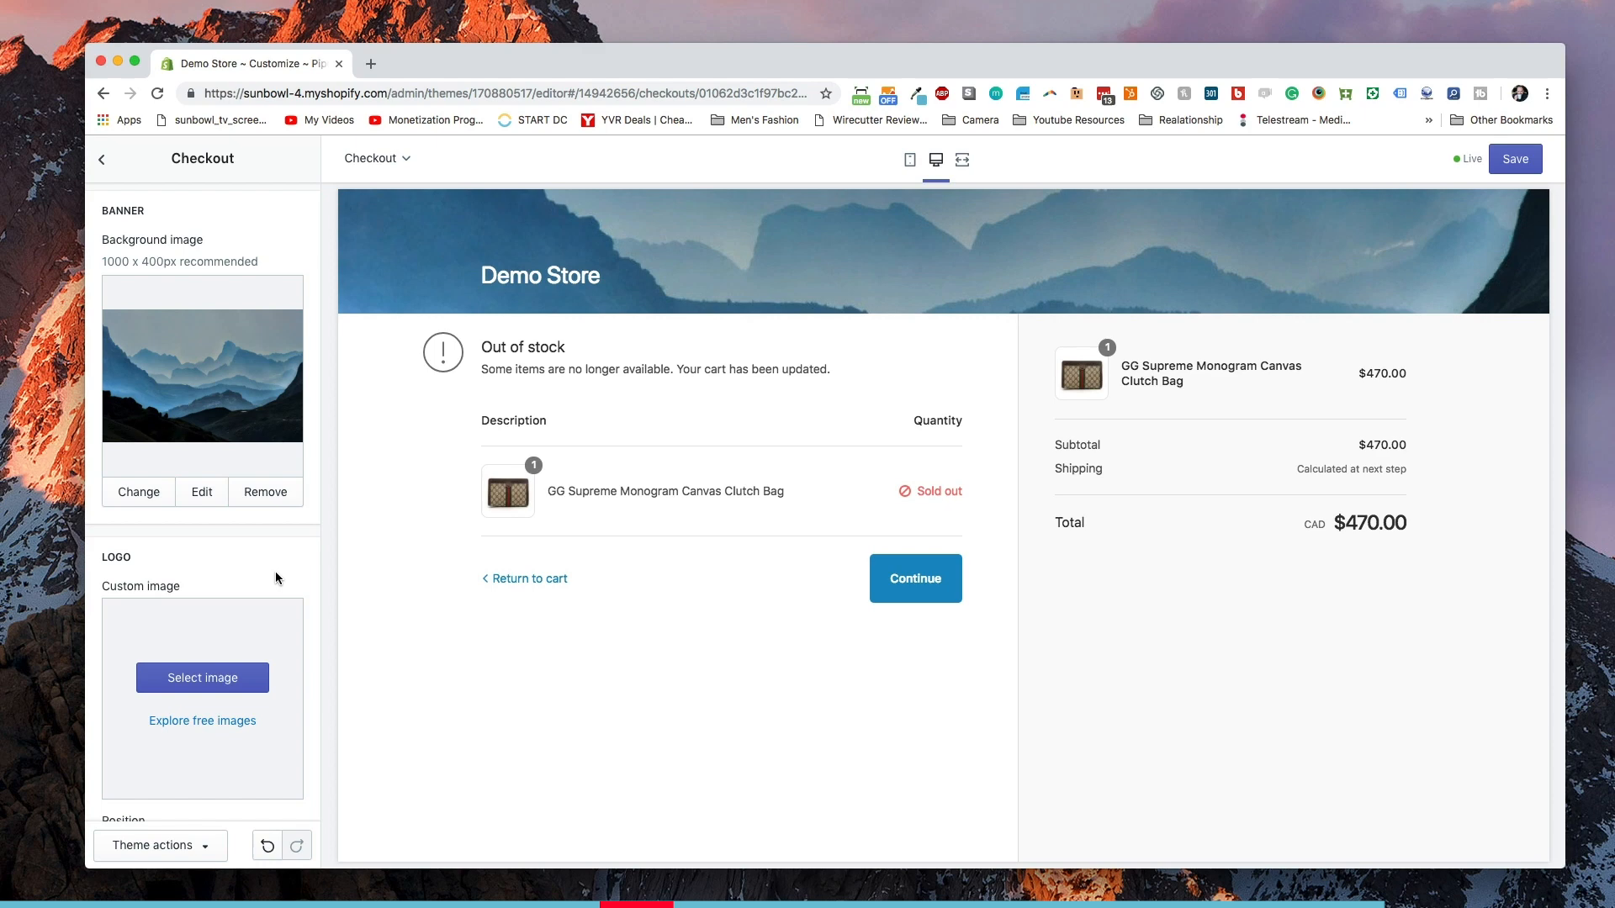
click(101, 158)
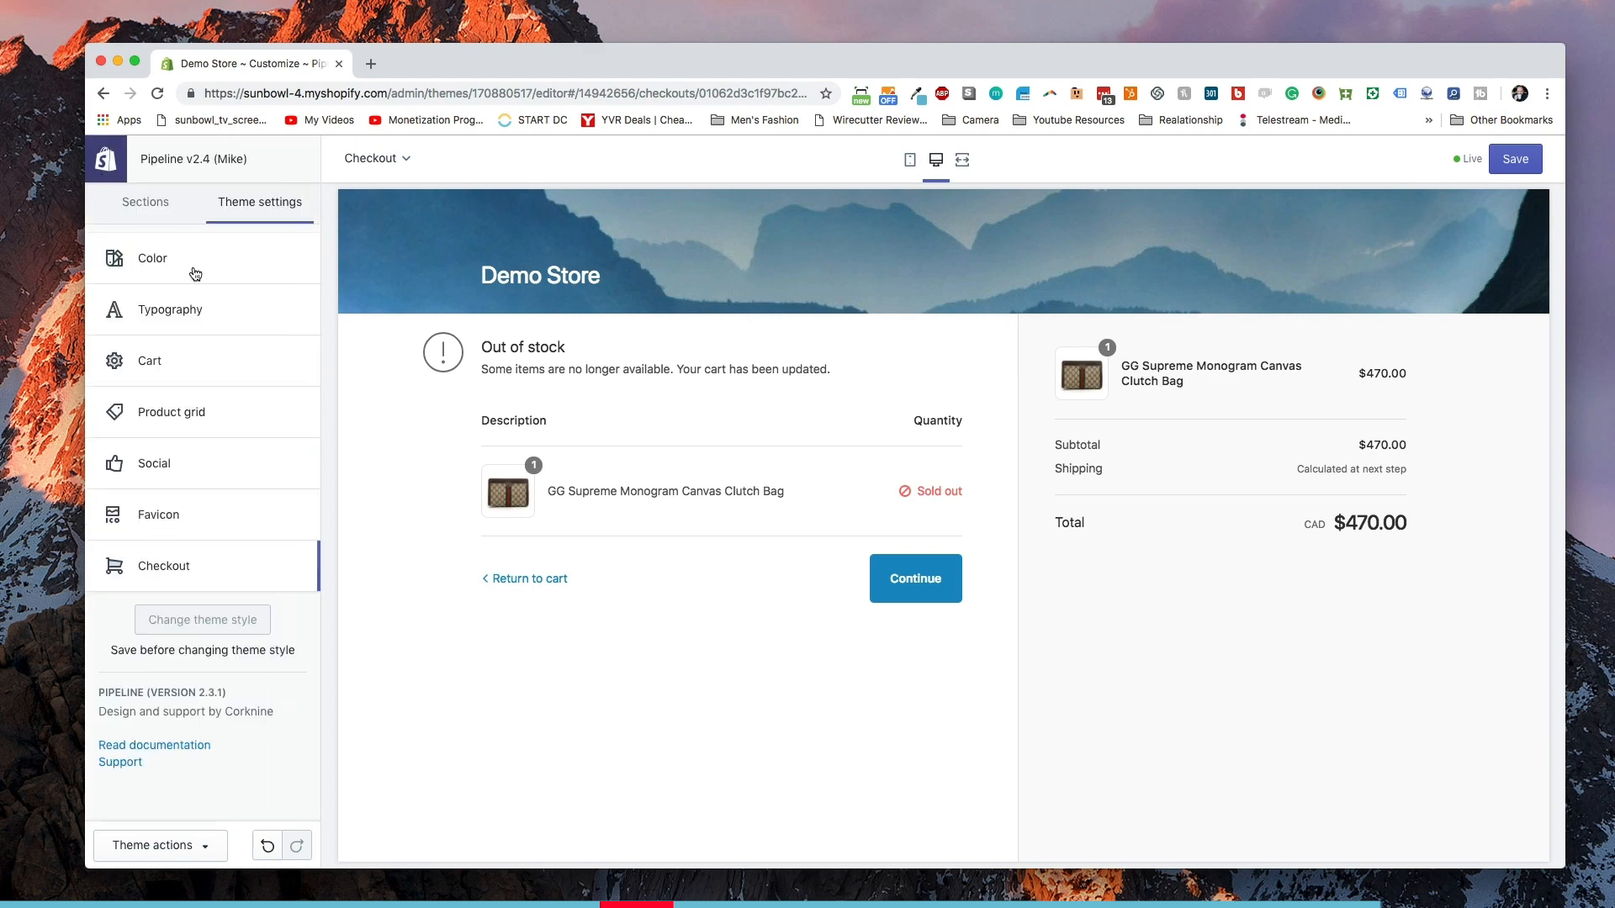
click(162, 565)
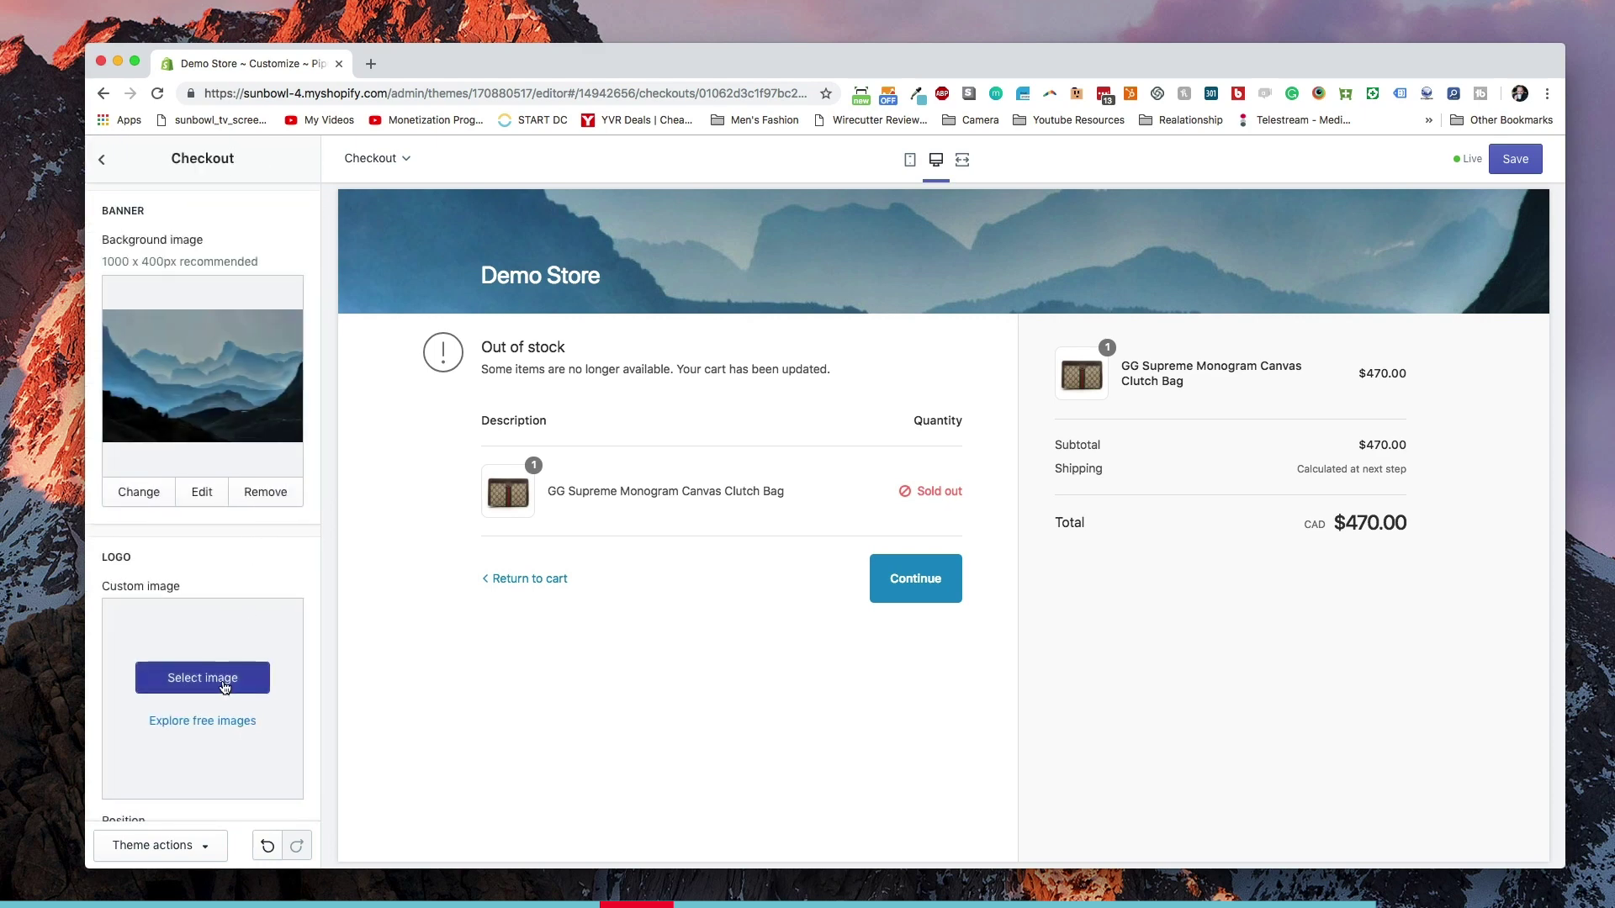
Browse the image library to choose the Shopify logo as the checkout logo.
click(202, 678)
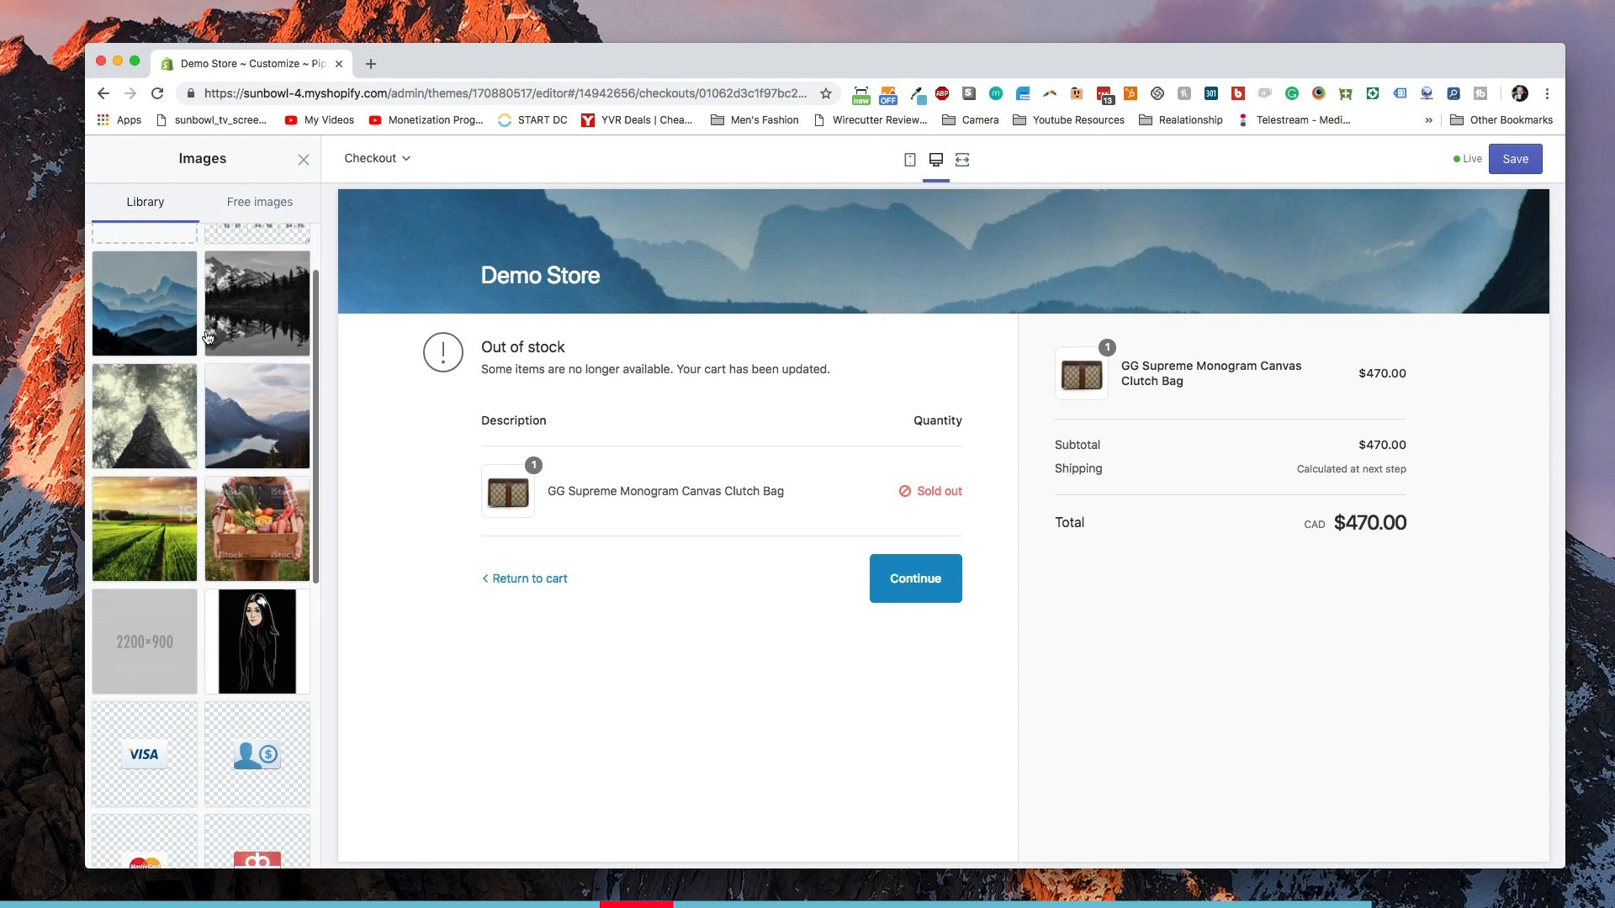
scroll(down, 3)
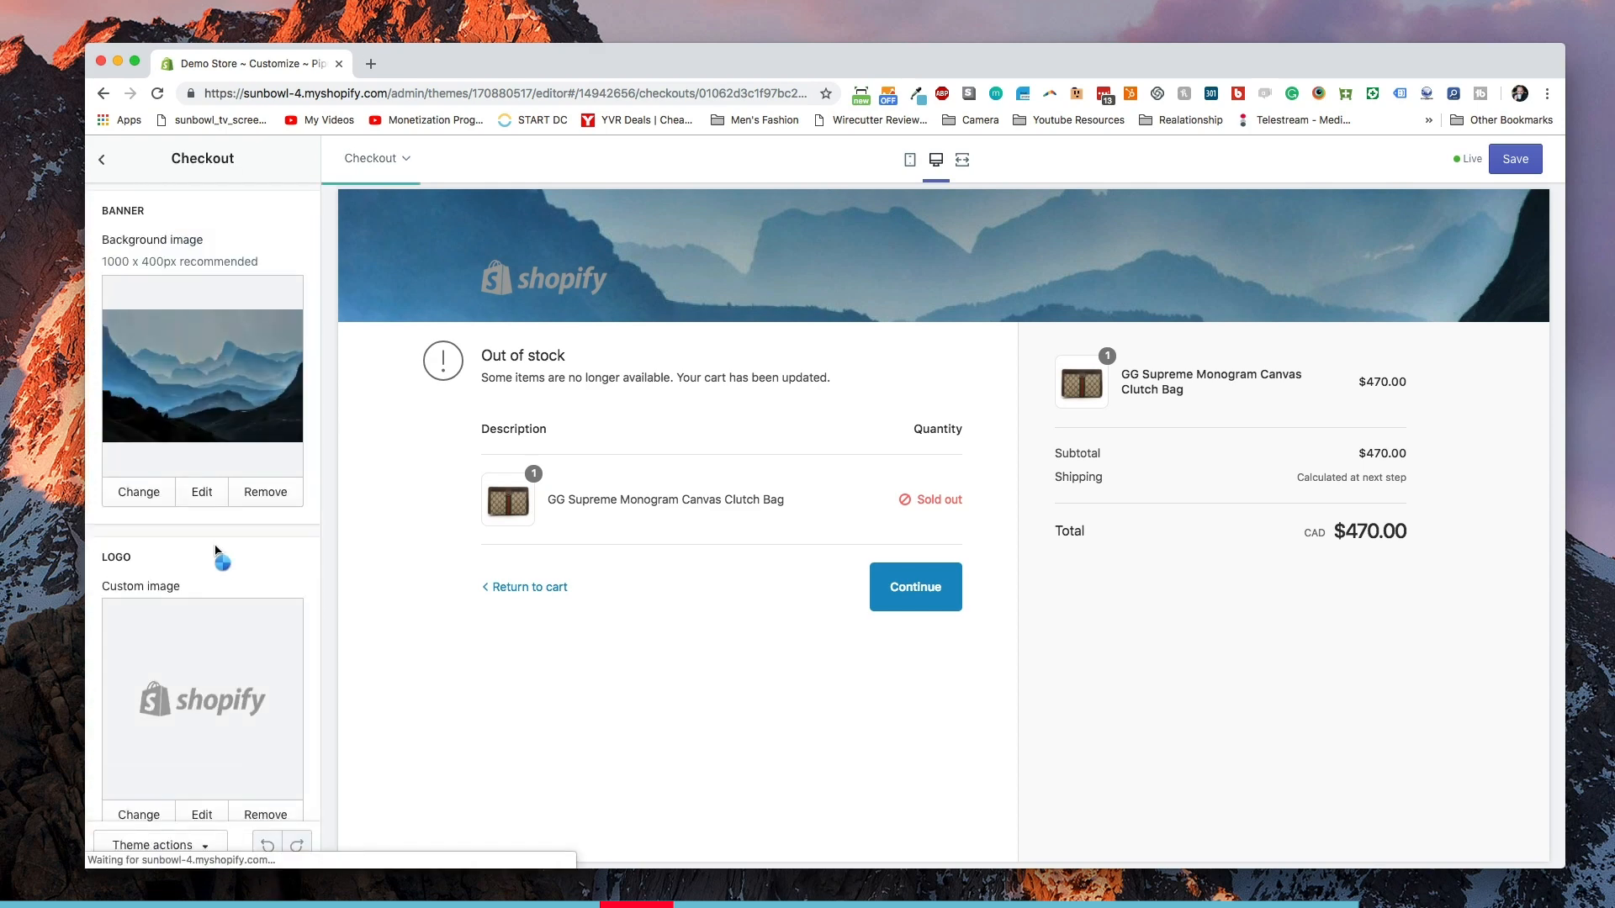
scroll(down, 3)
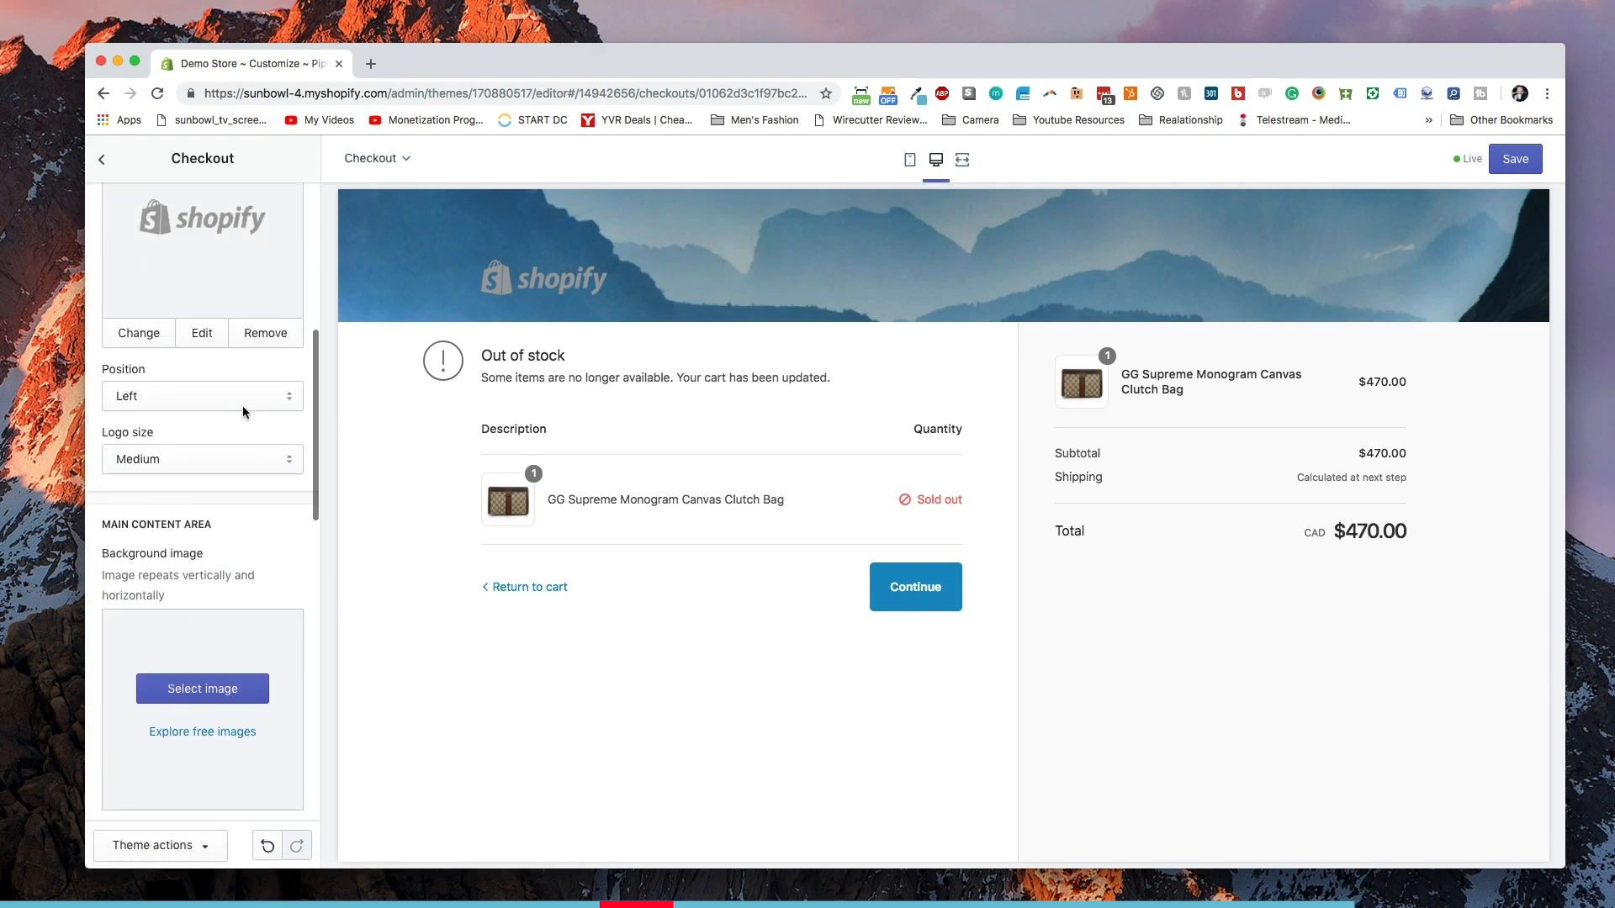
click(201, 396)
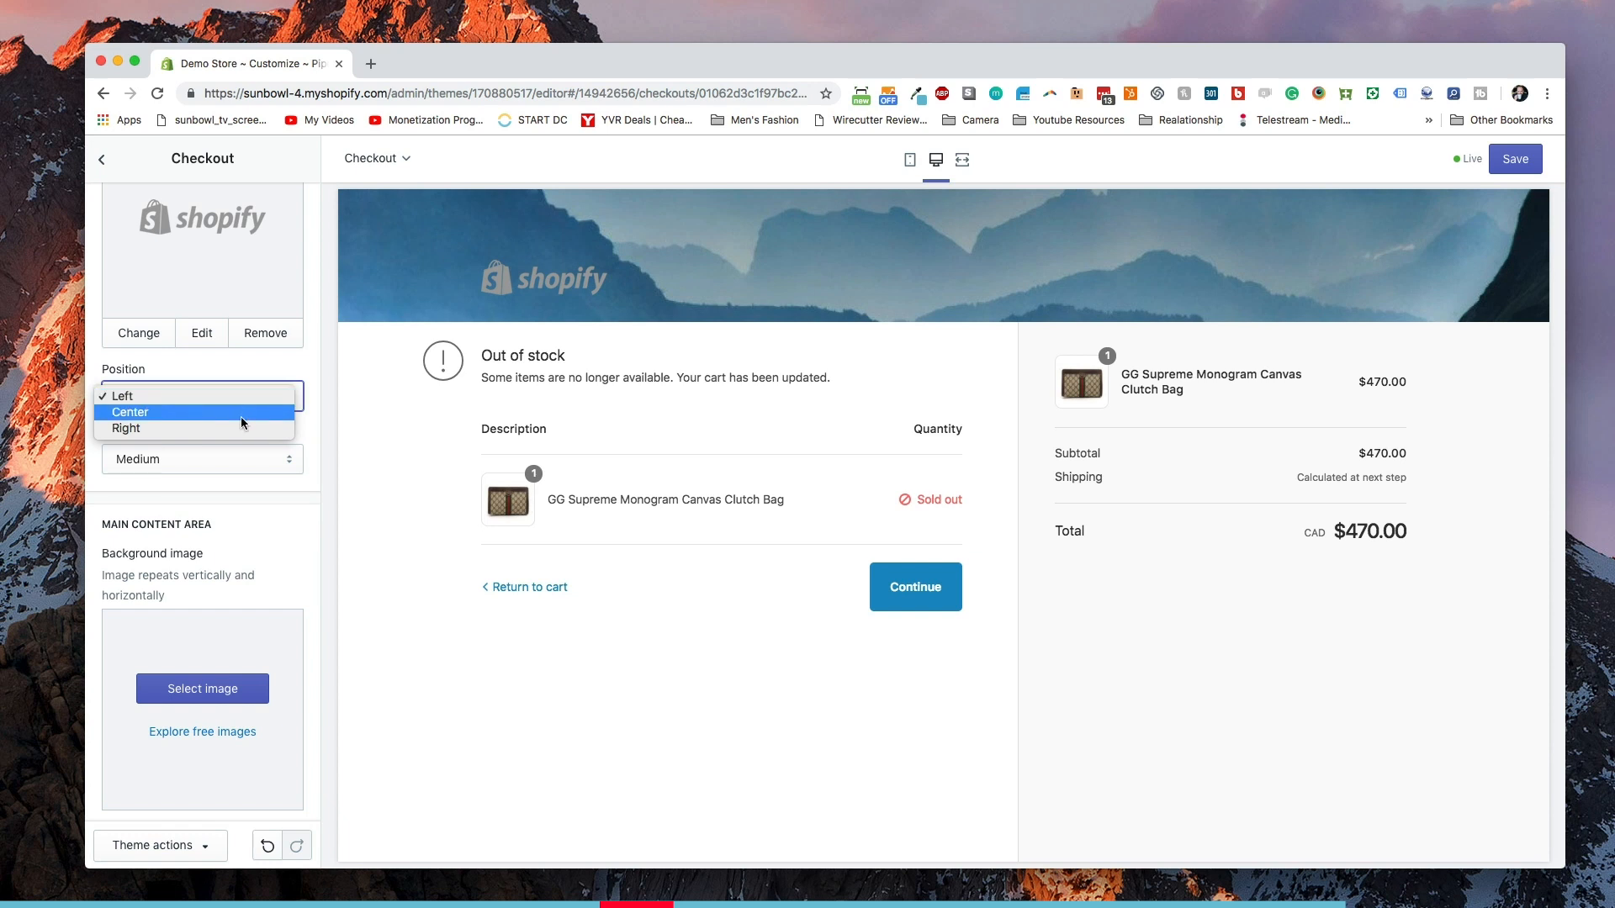
click(129, 412)
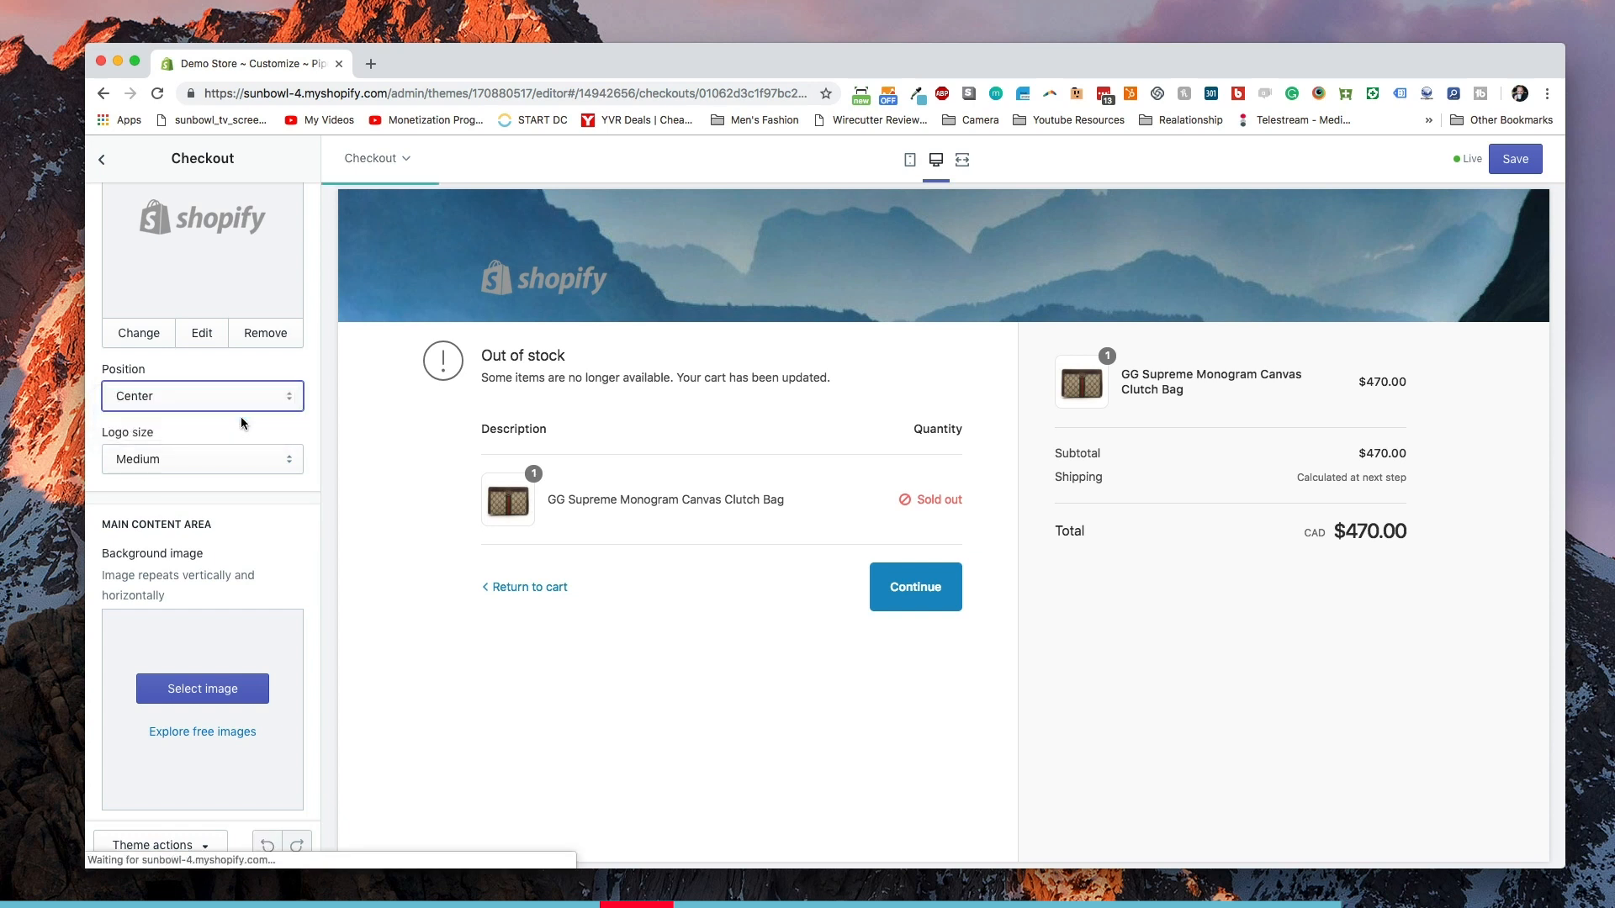
mouse_move(247, 443)
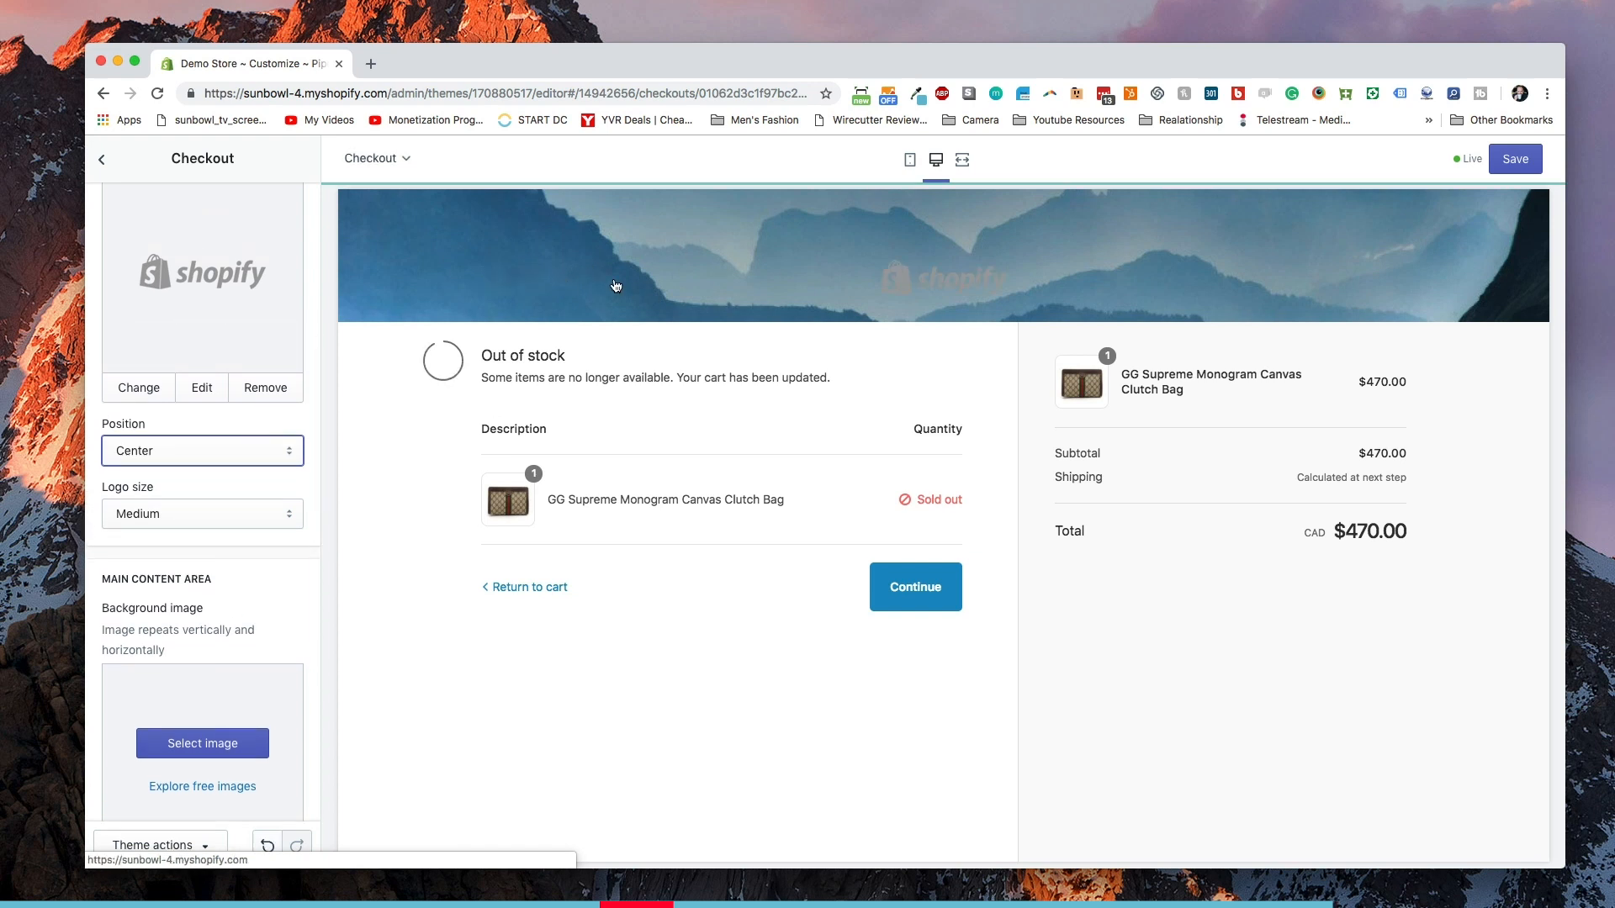
mouse_move(264, 455)
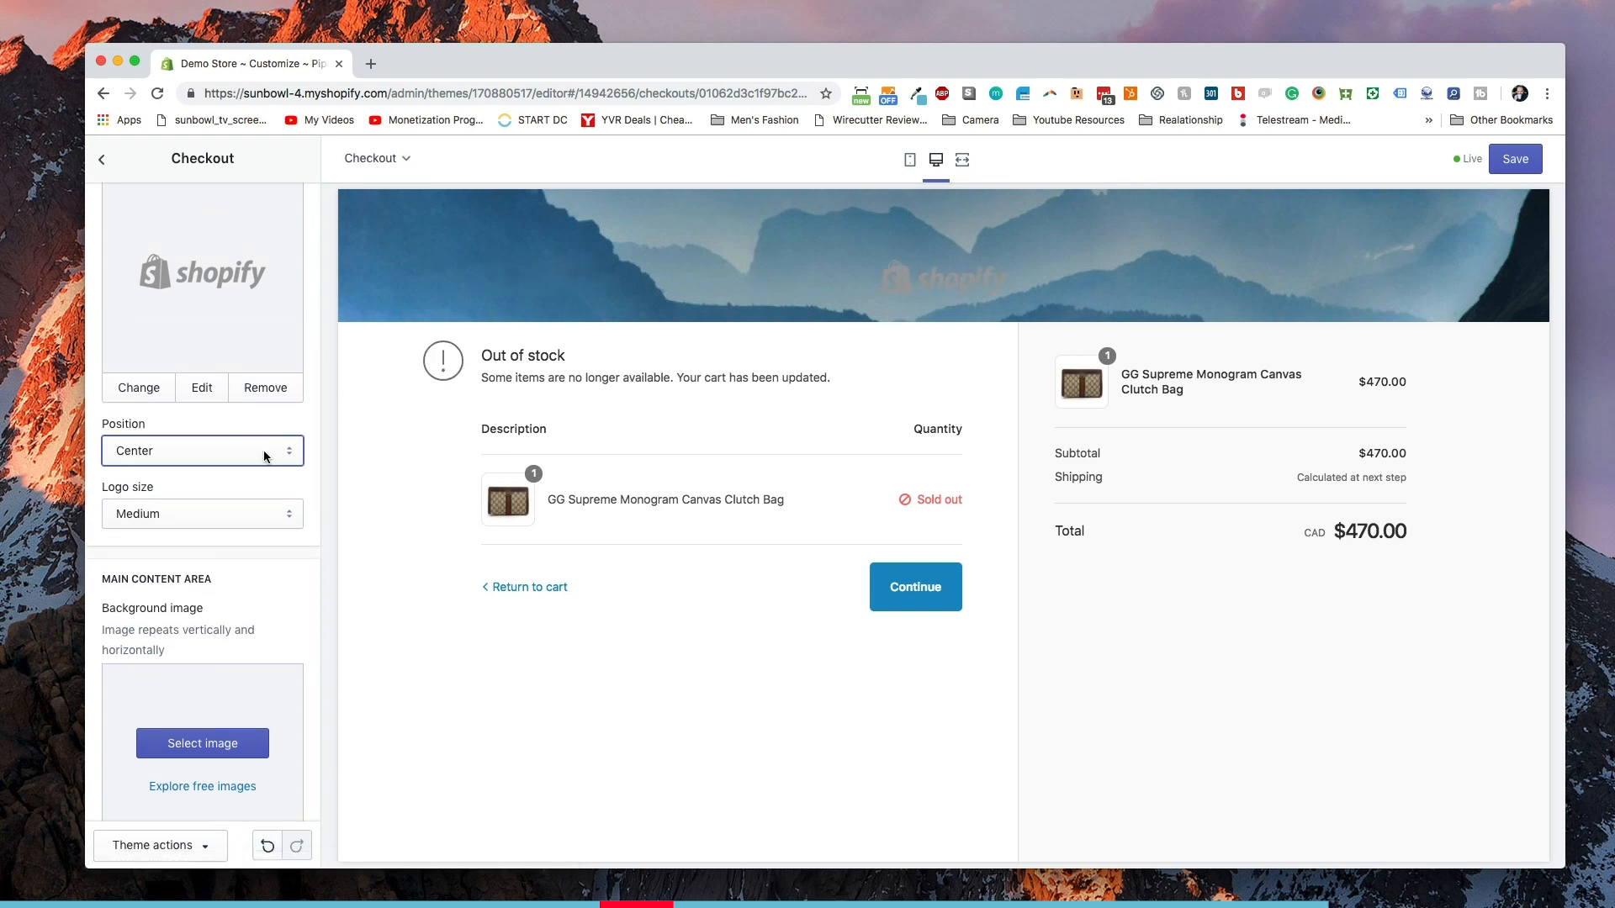
click(202, 451)
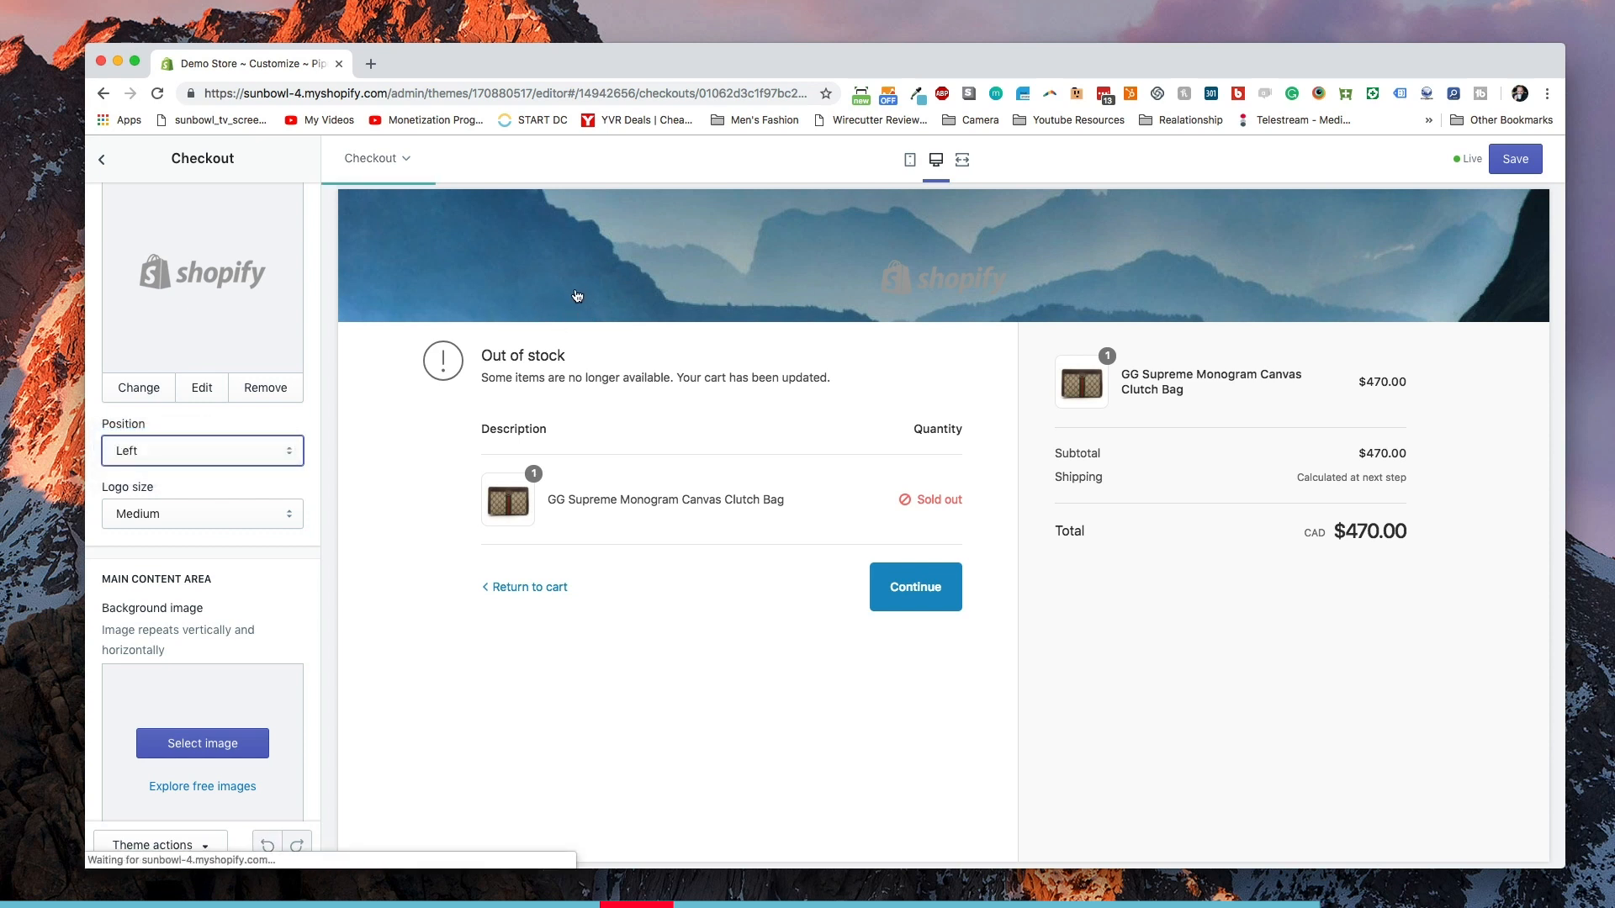
mouse_move(584, 296)
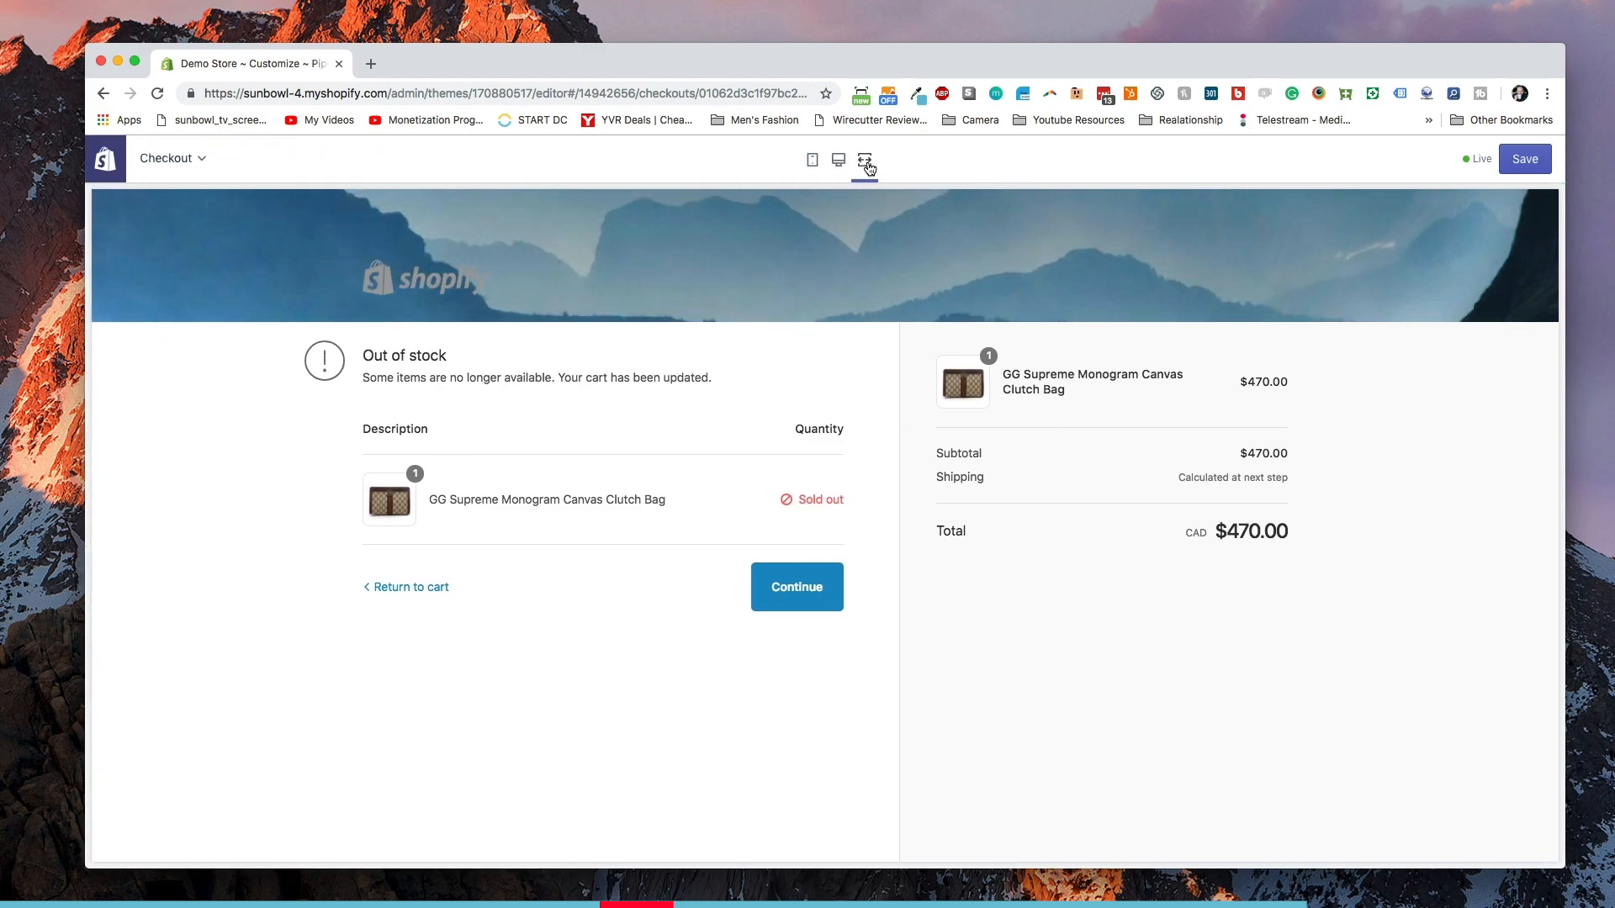
click(909, 159)
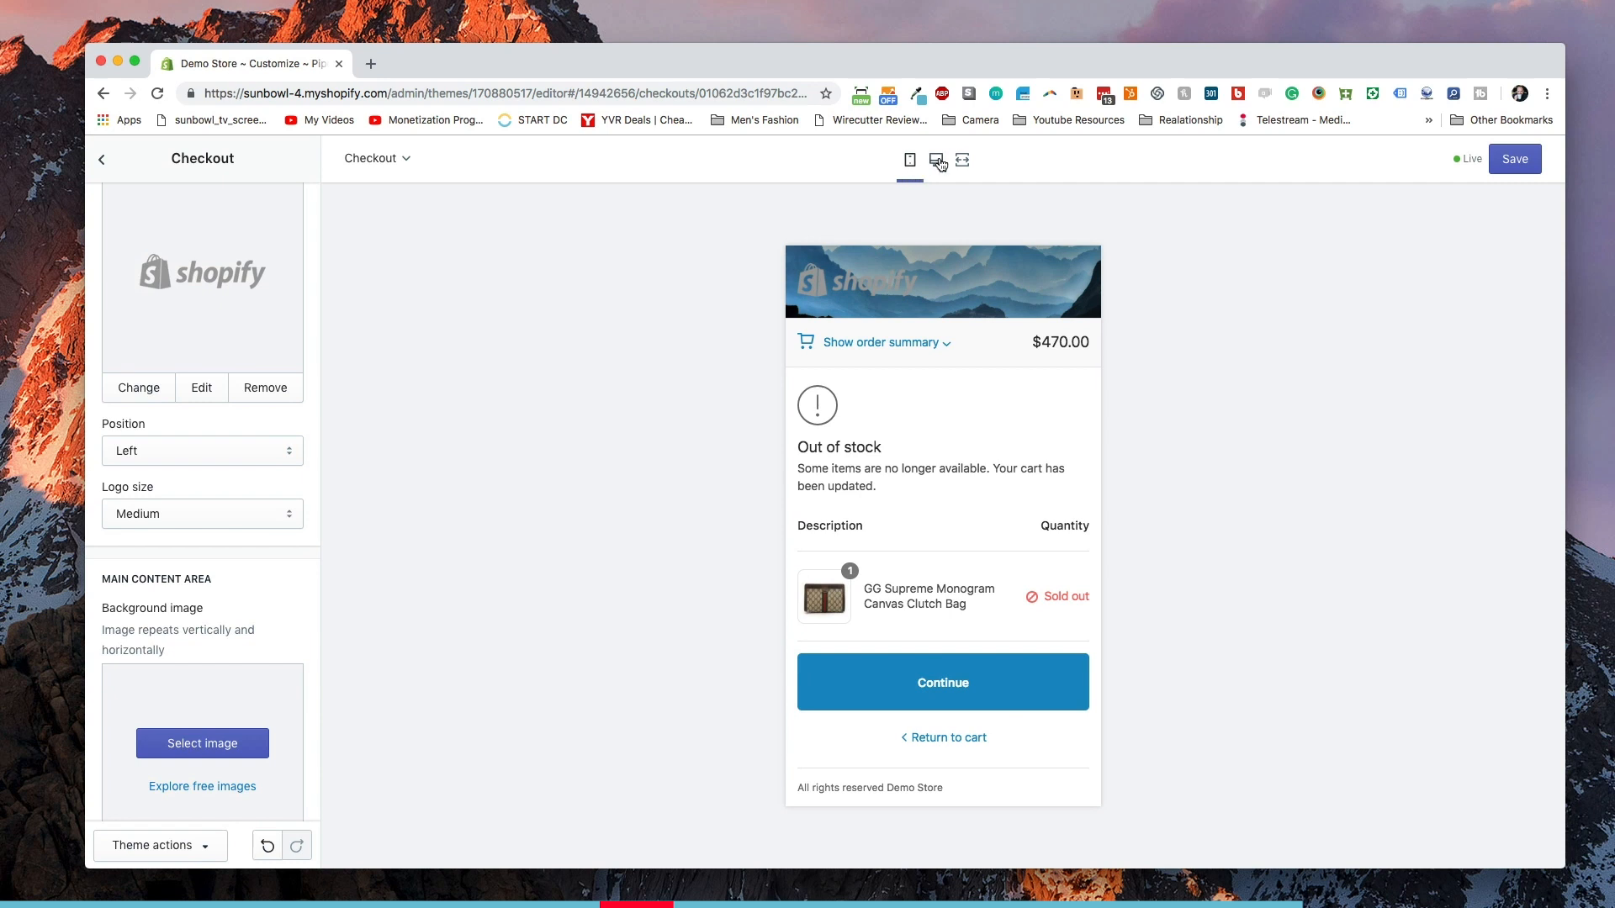
click(935, 160)
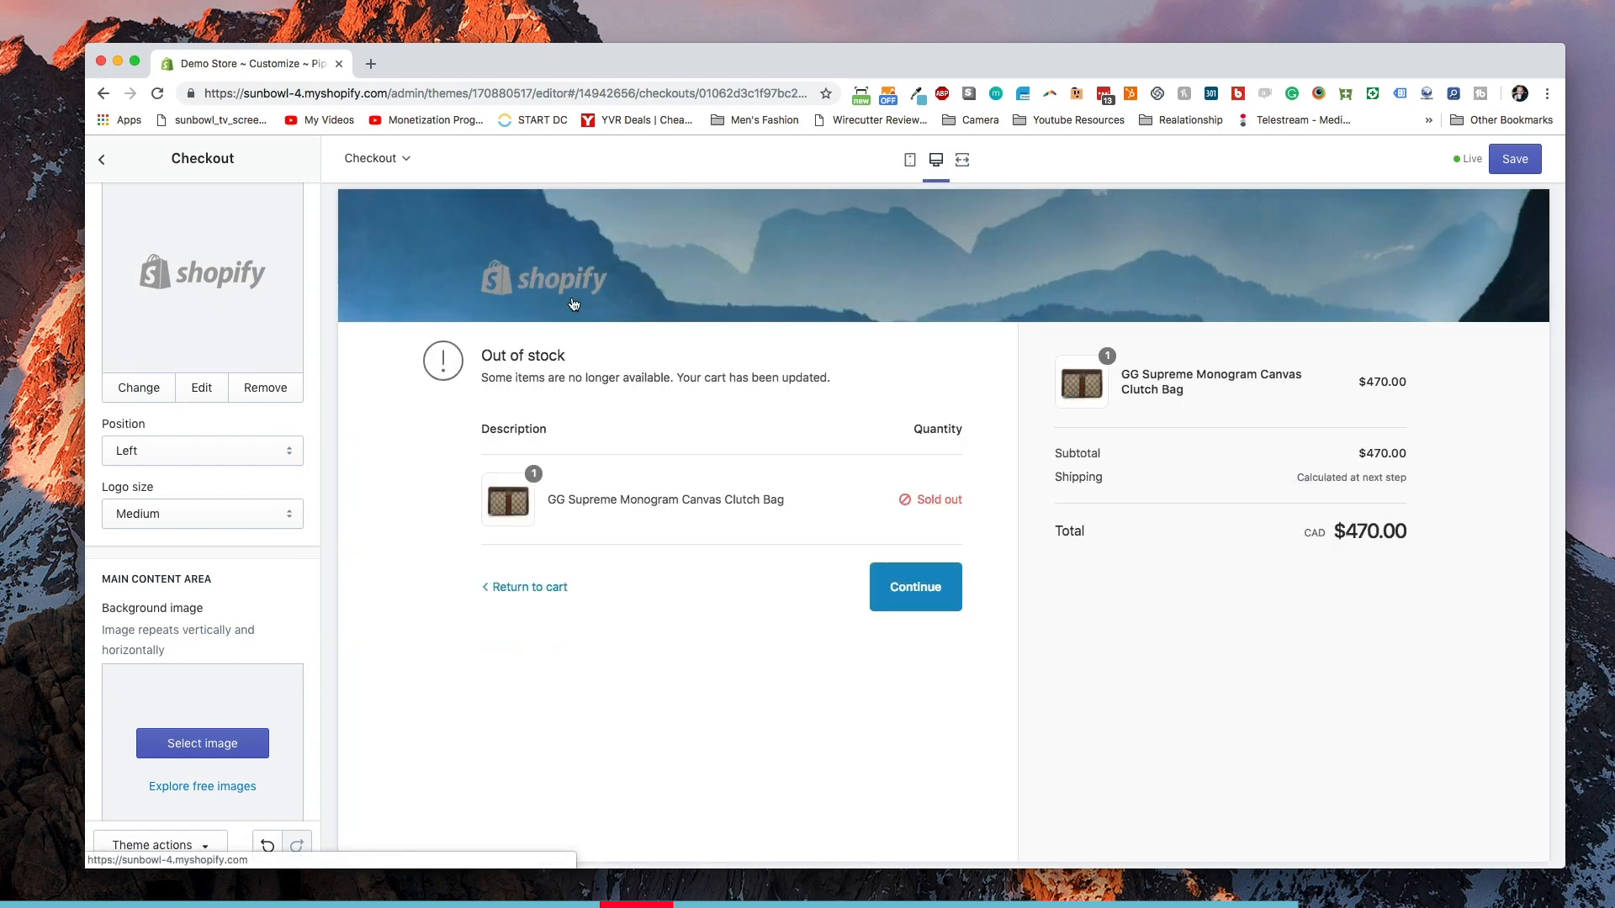
mouse_move(507, 414)
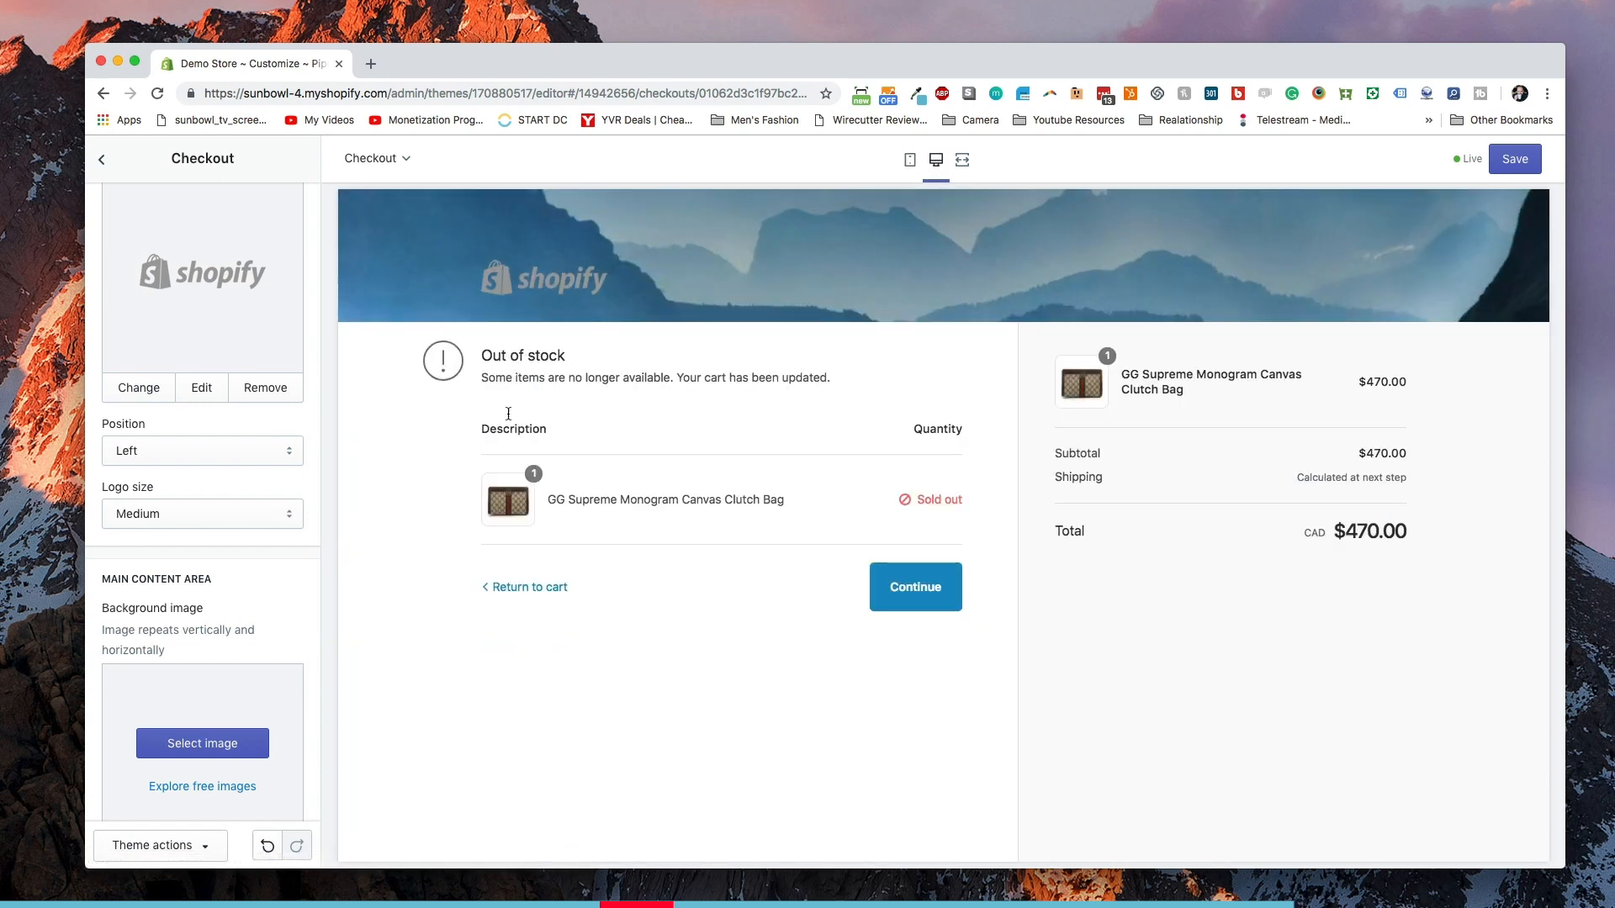
Set the checkout logo size to Large.
click(202, 513)
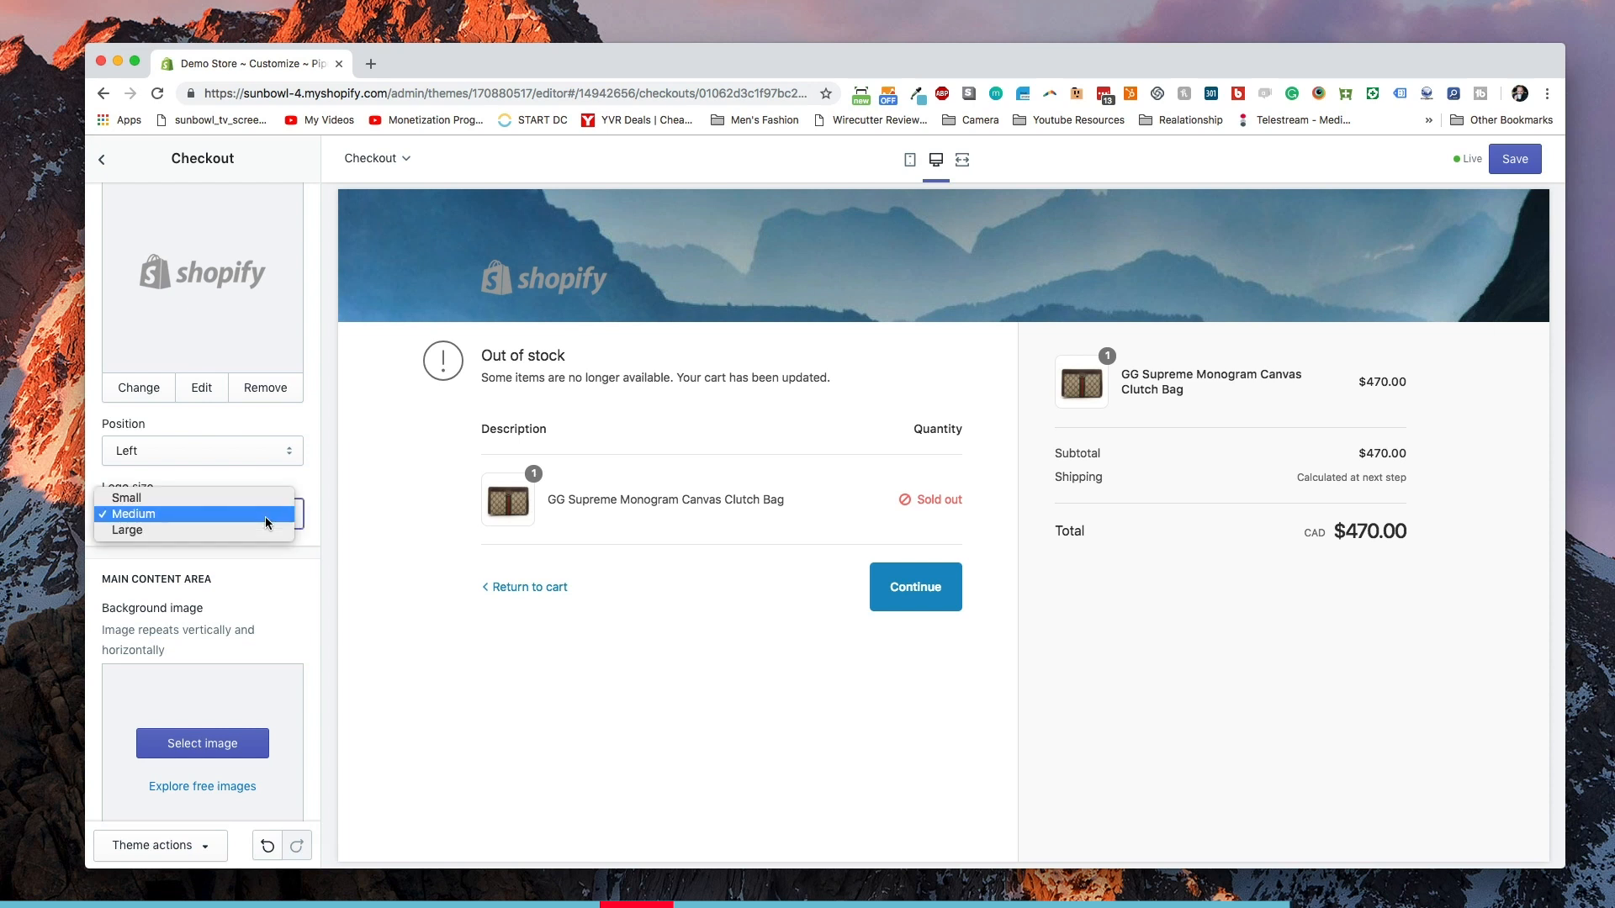
click(128, 530)
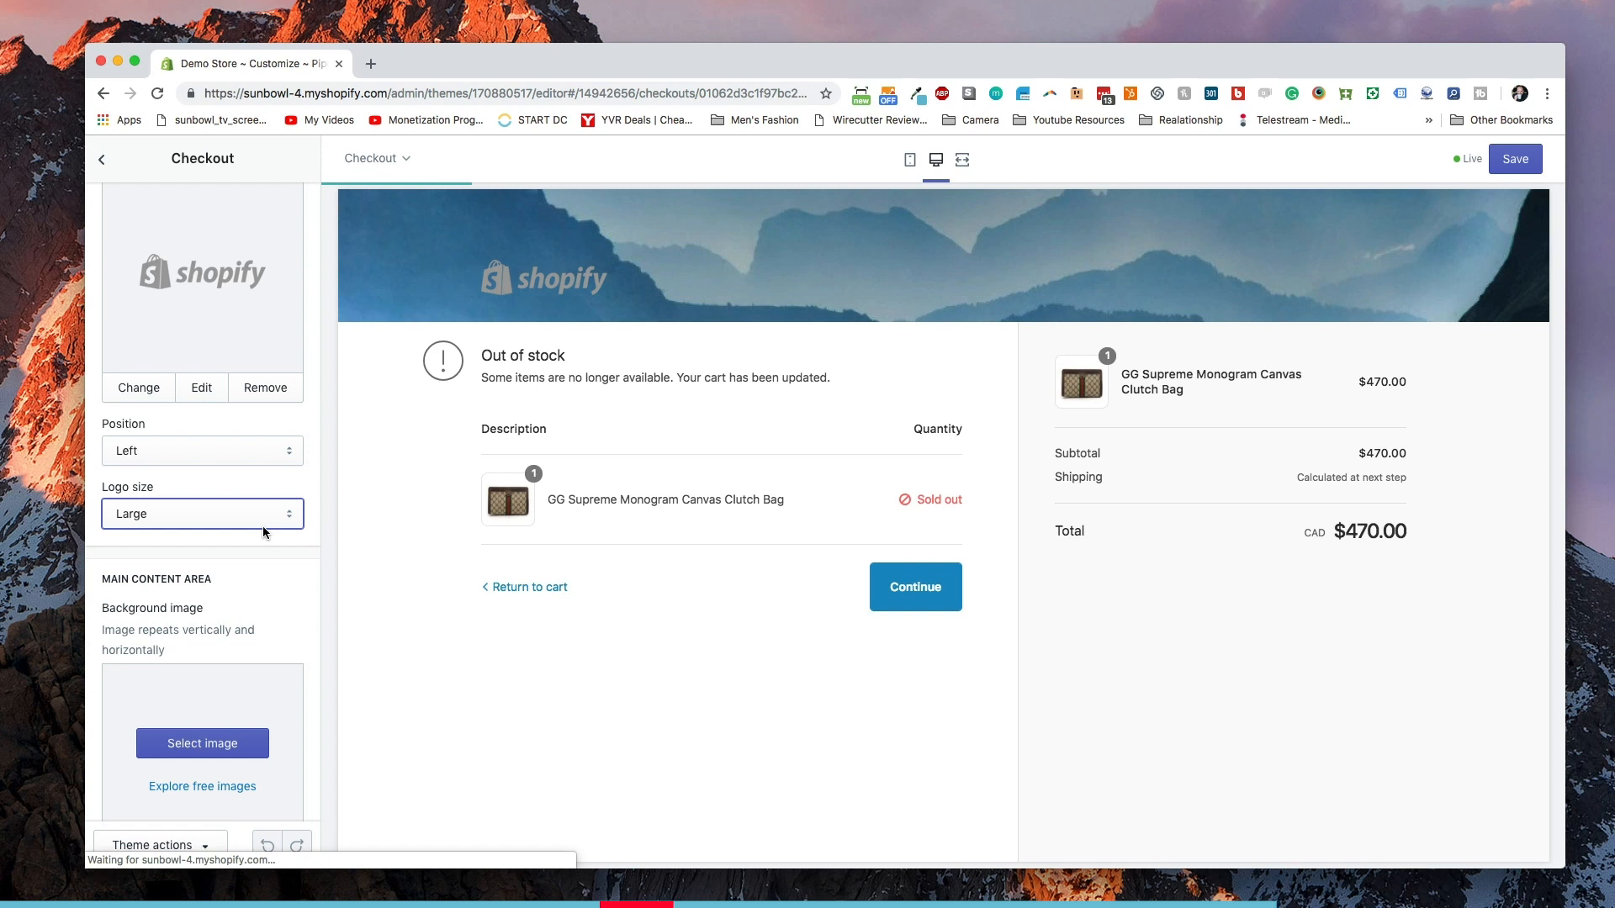
Apply the black-and-white mountain lake photo as the main content area background.
click(201, 513)
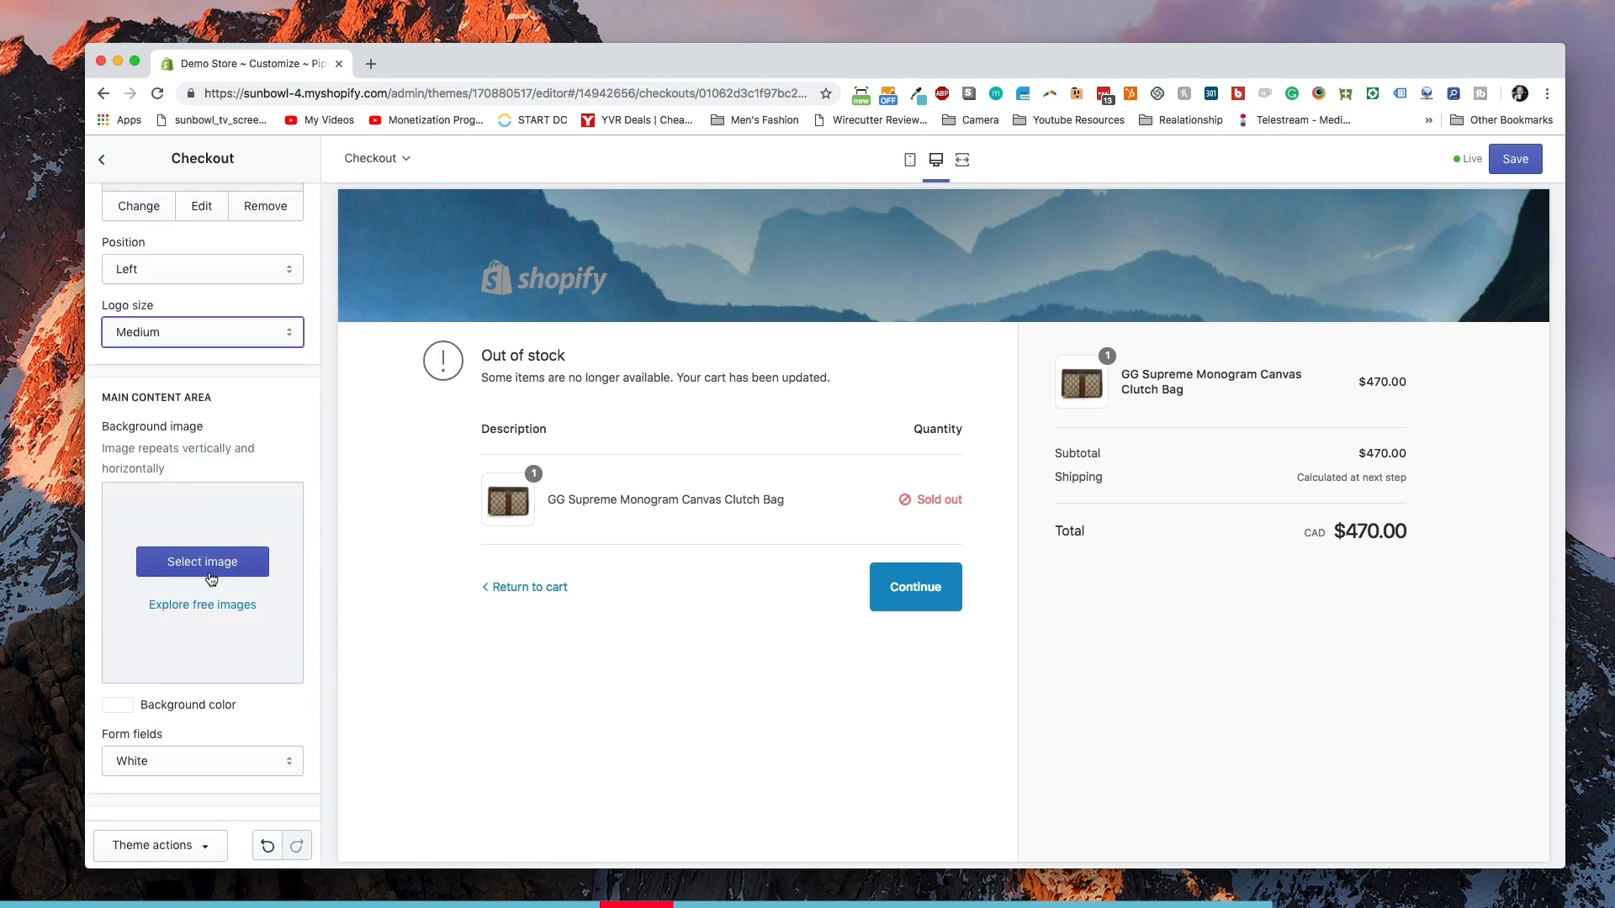
click(202, 562)
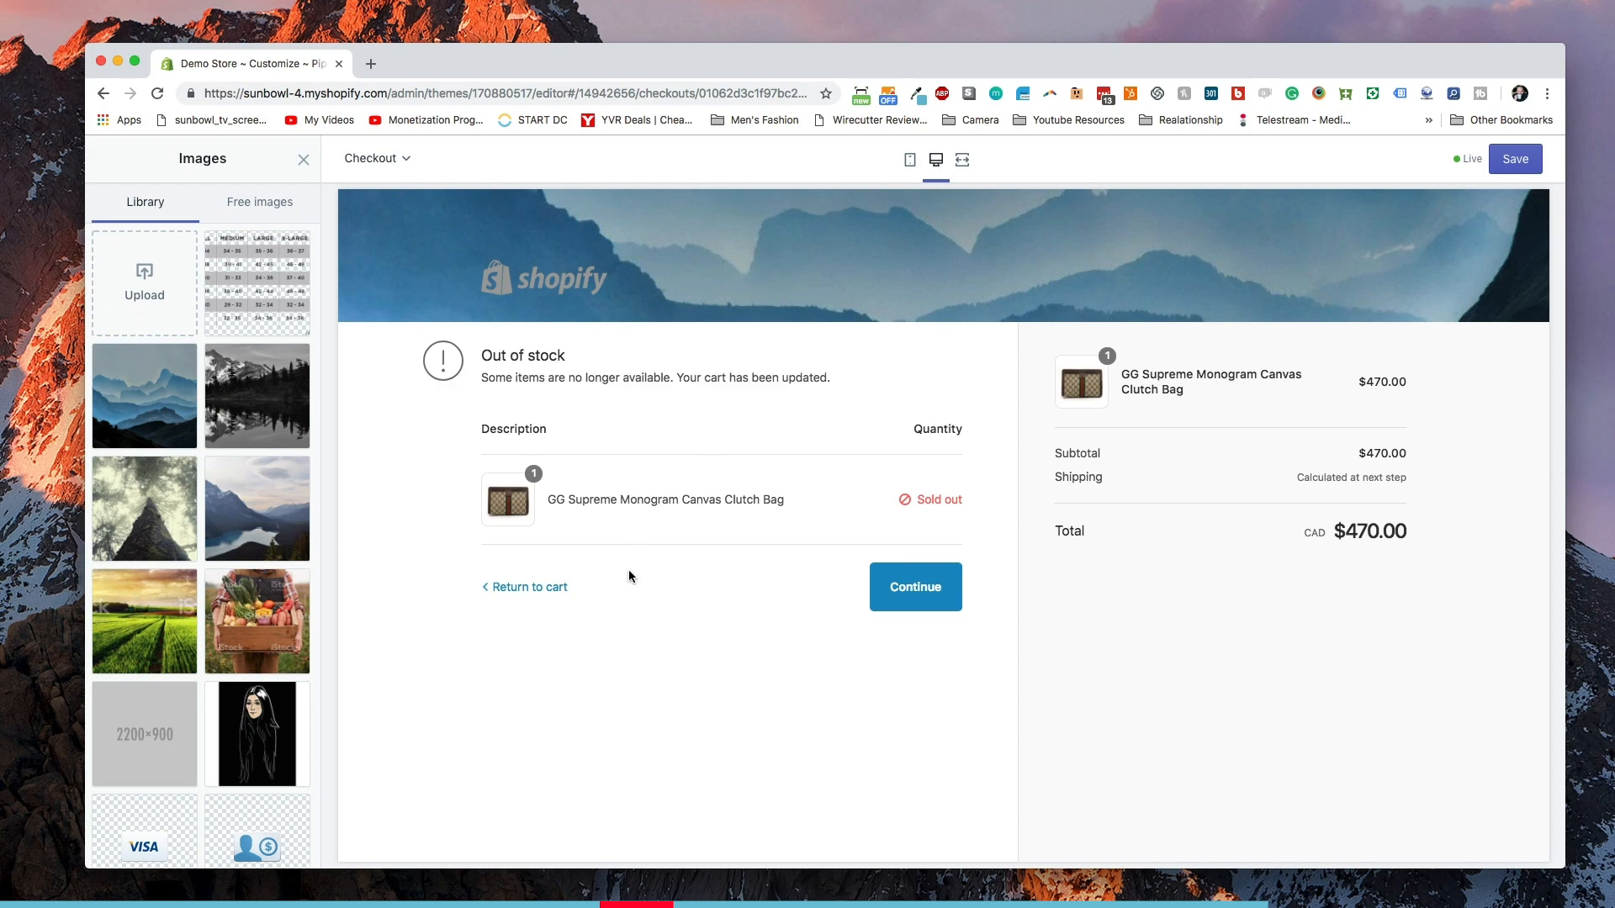
mouse_move(268, 419)
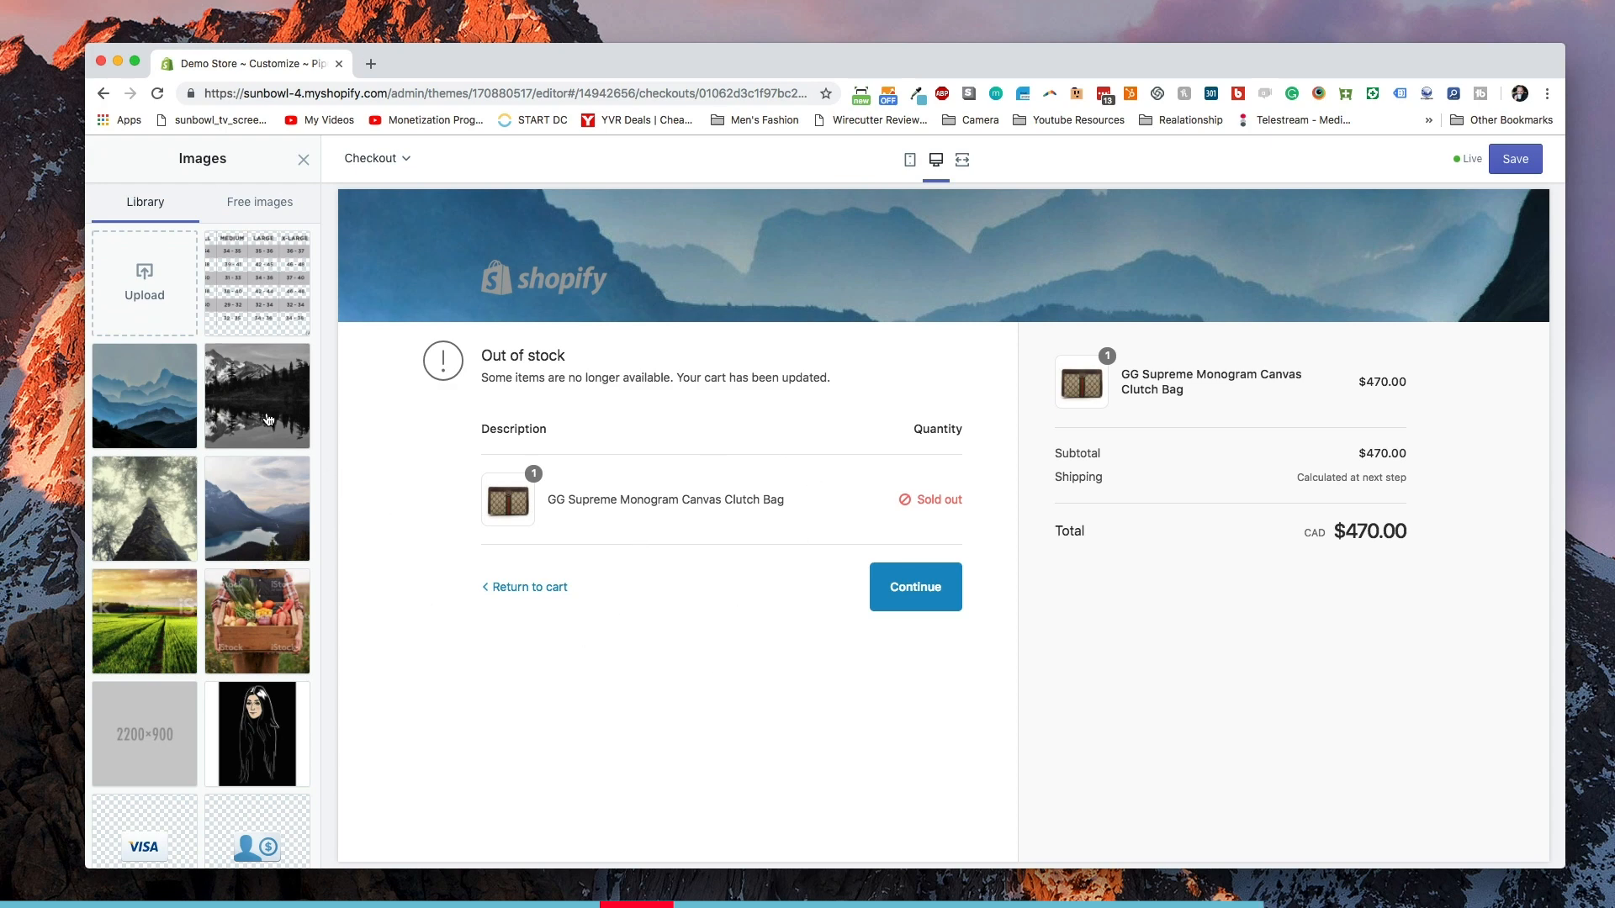
click(255, 395)
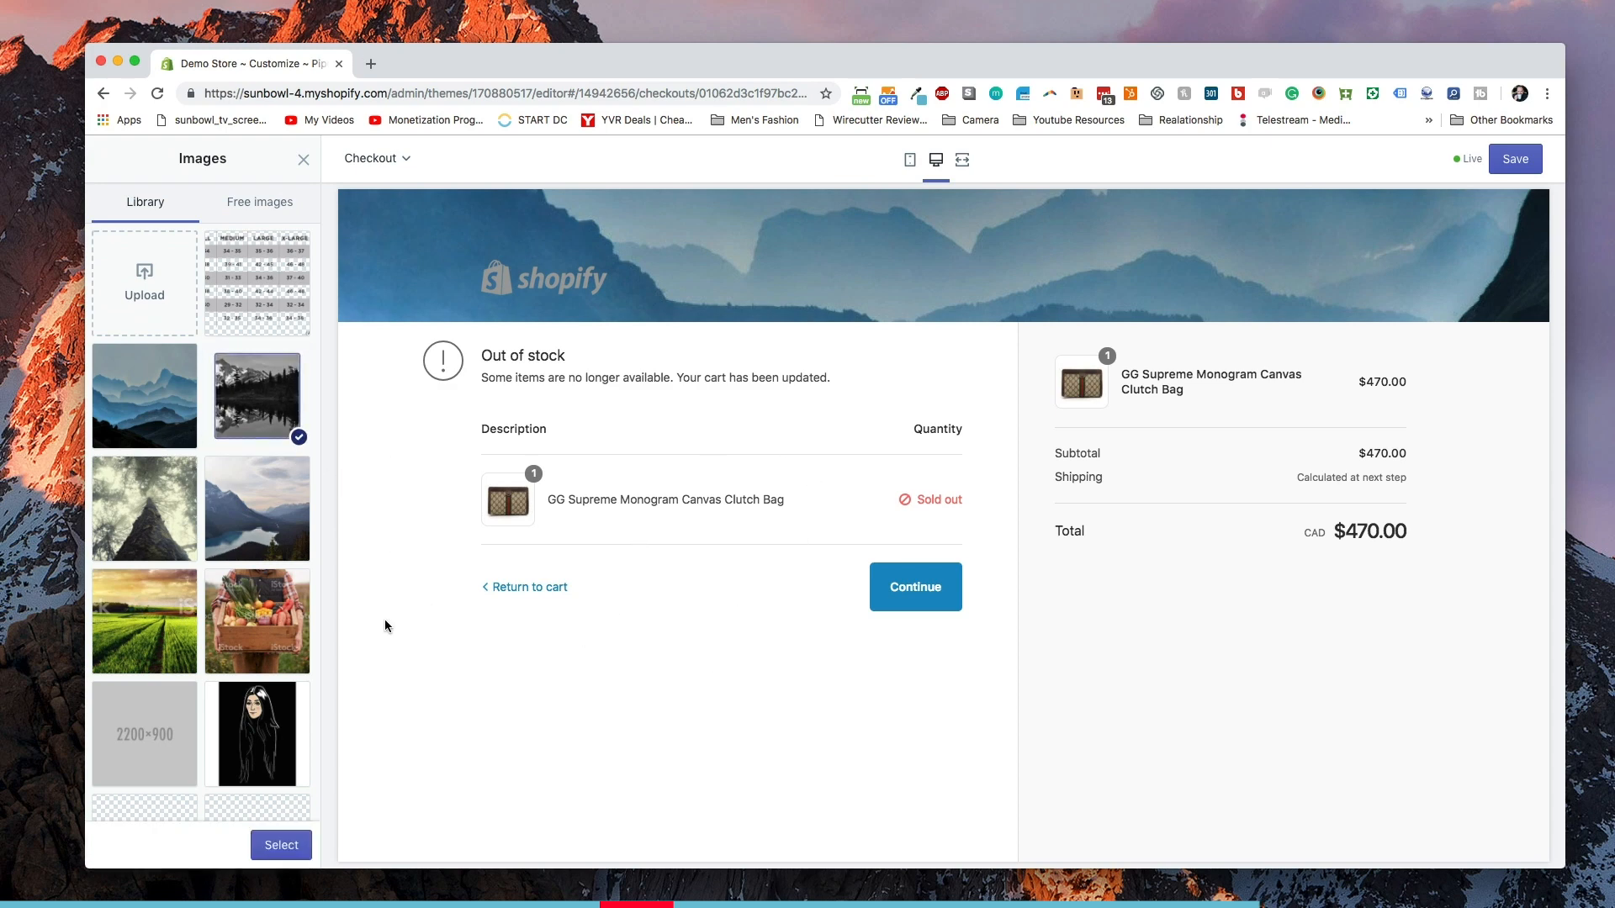
mouse_move(388, 663)
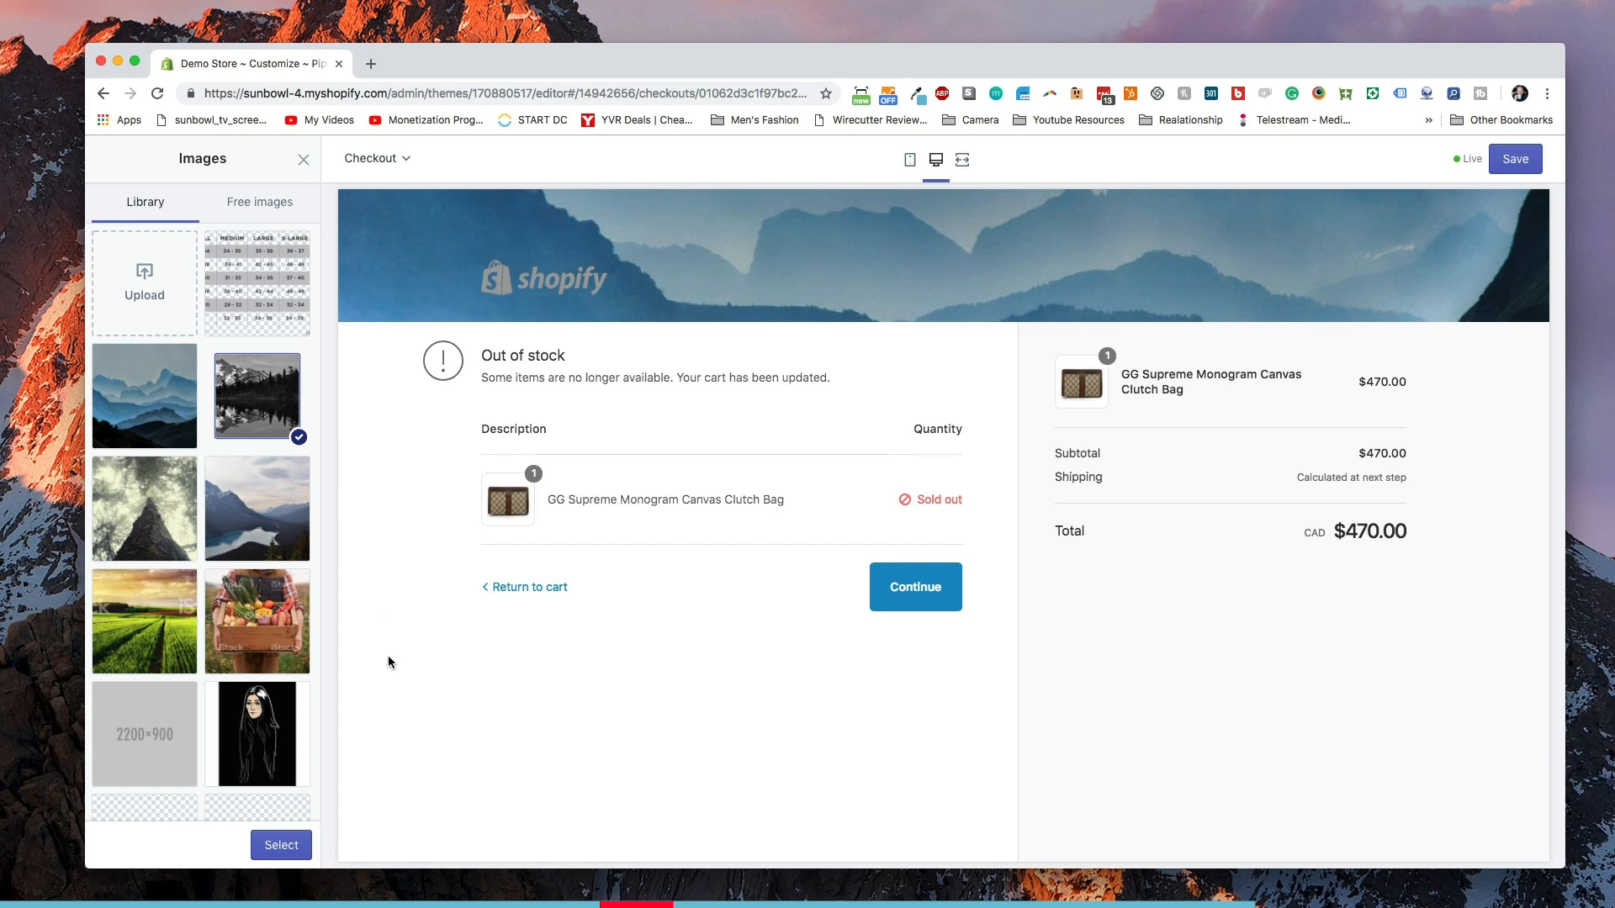
click(281, 844)
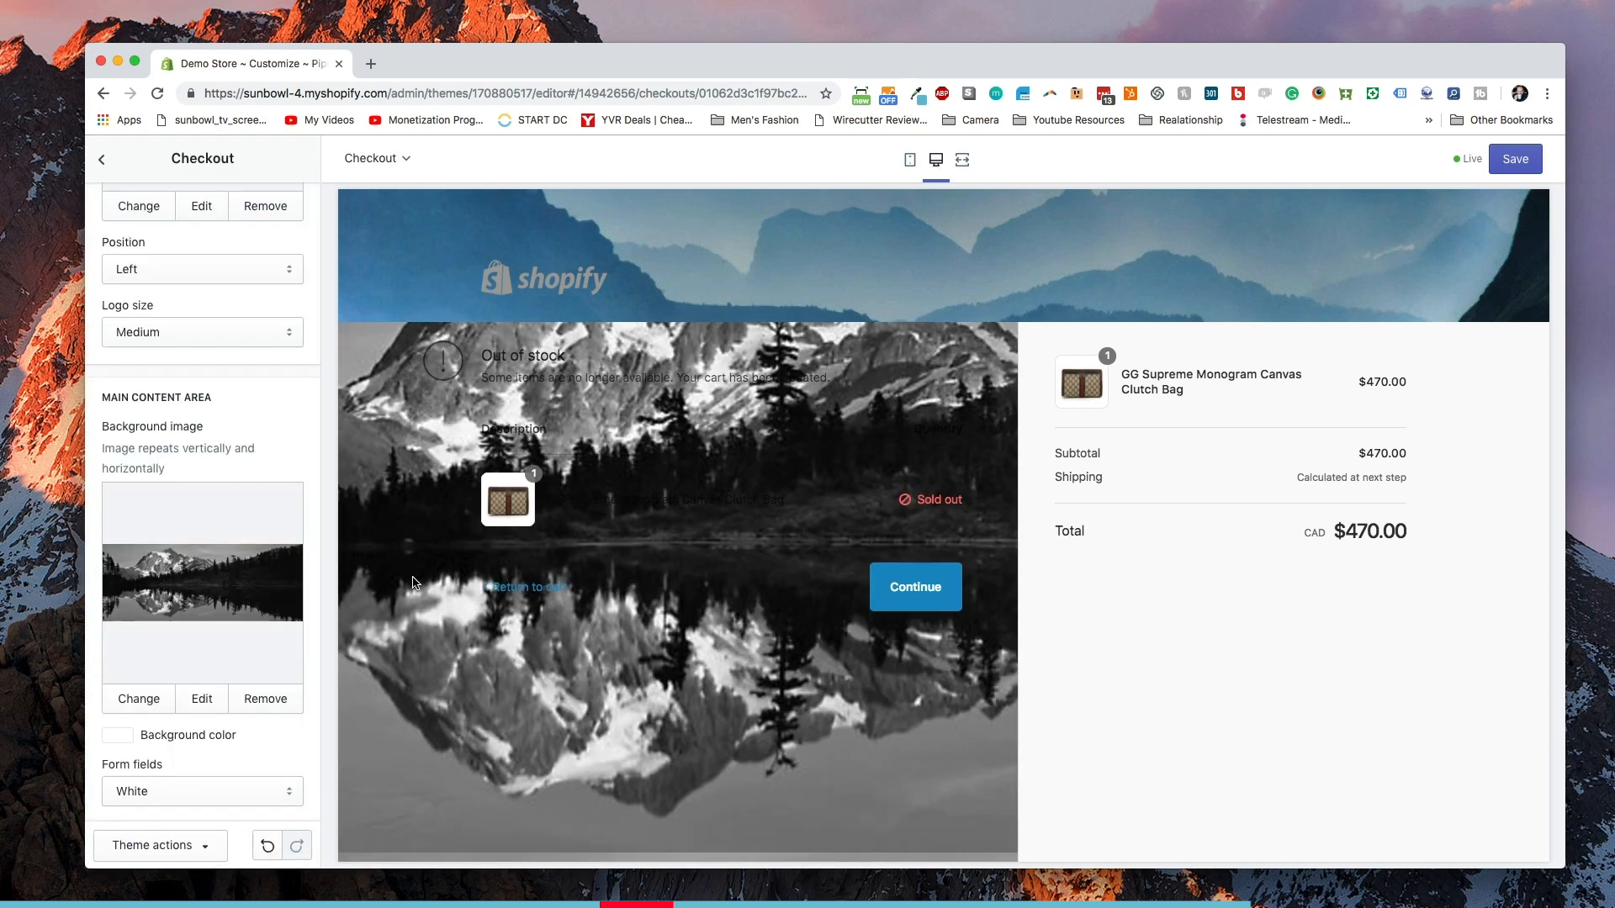
scroll(down, 3)
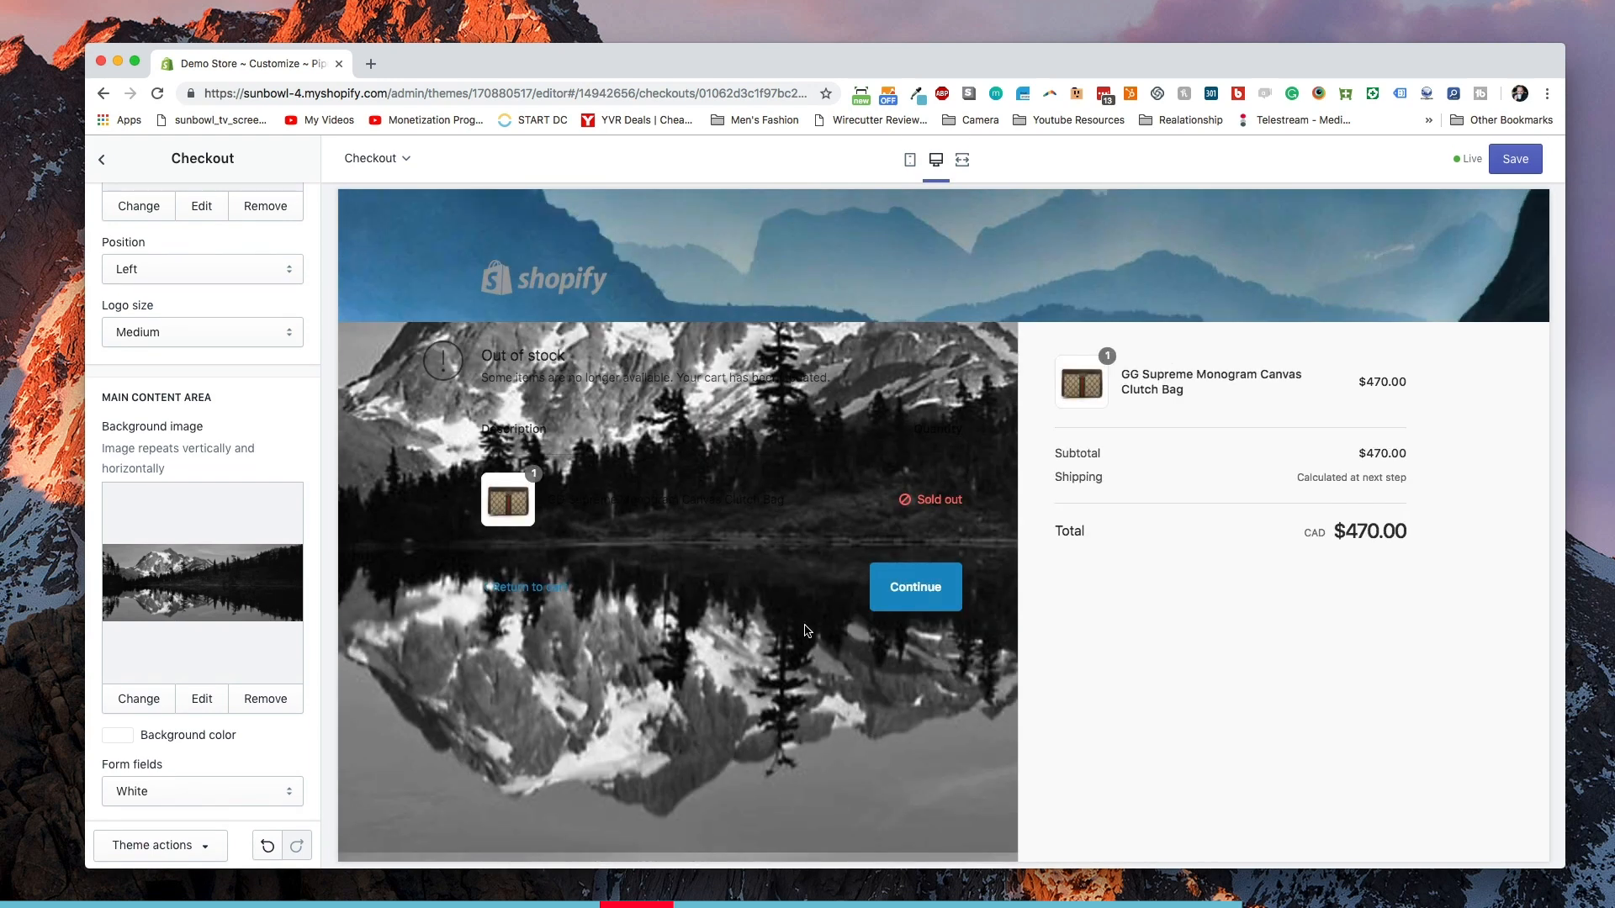
scroll(down, 3)
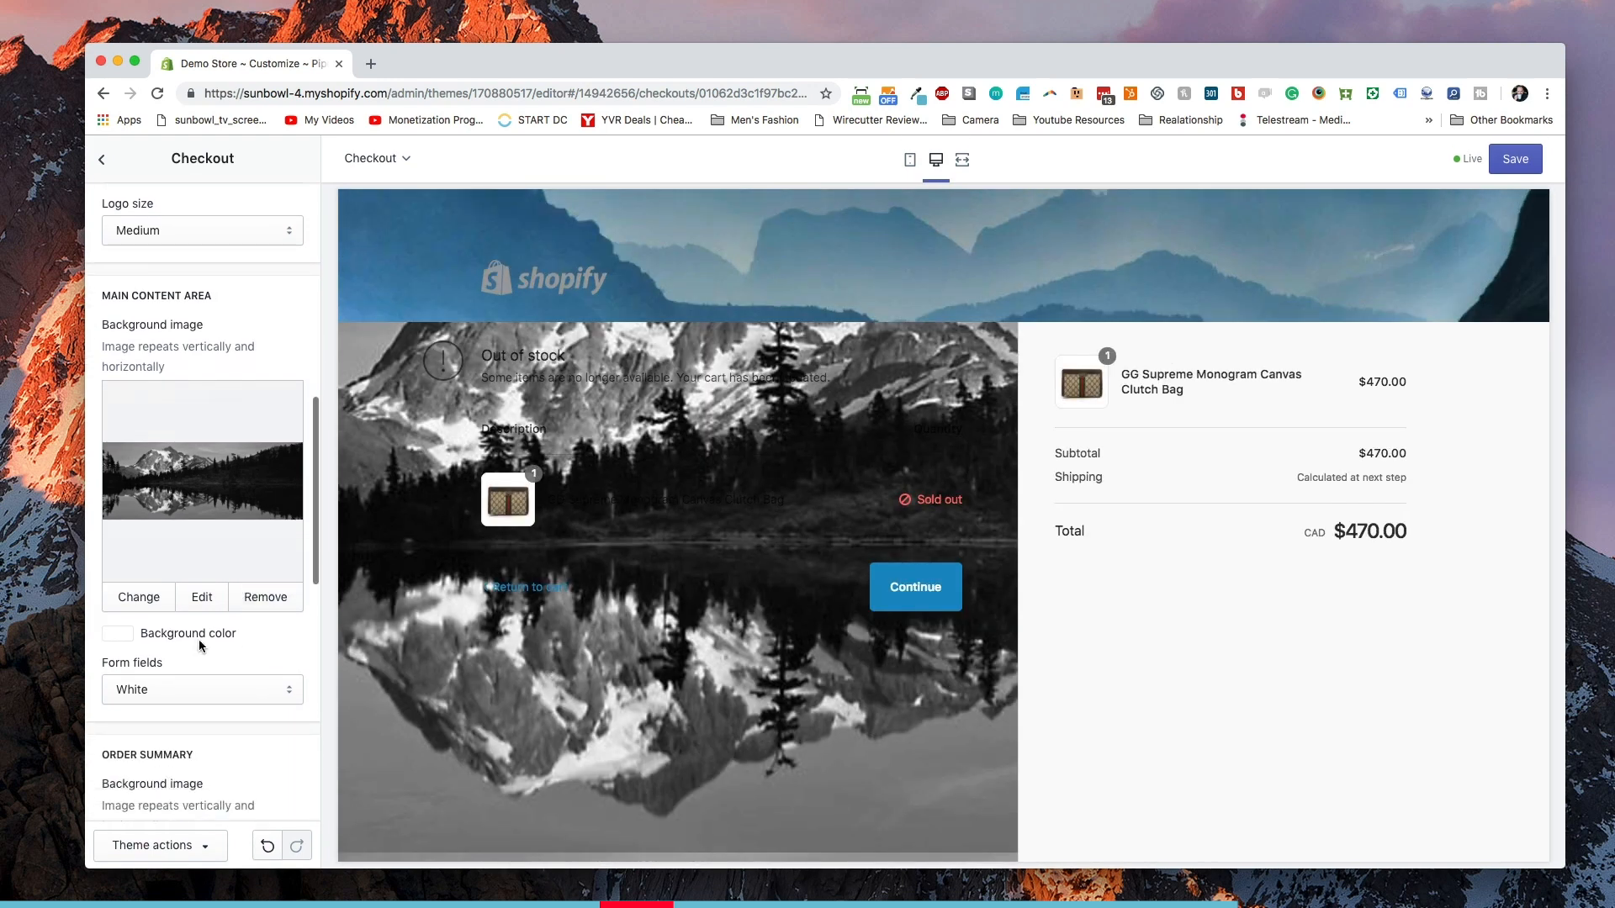
Pick a bright cyan main content background colour and review the form field colour options.
click(116, 634)
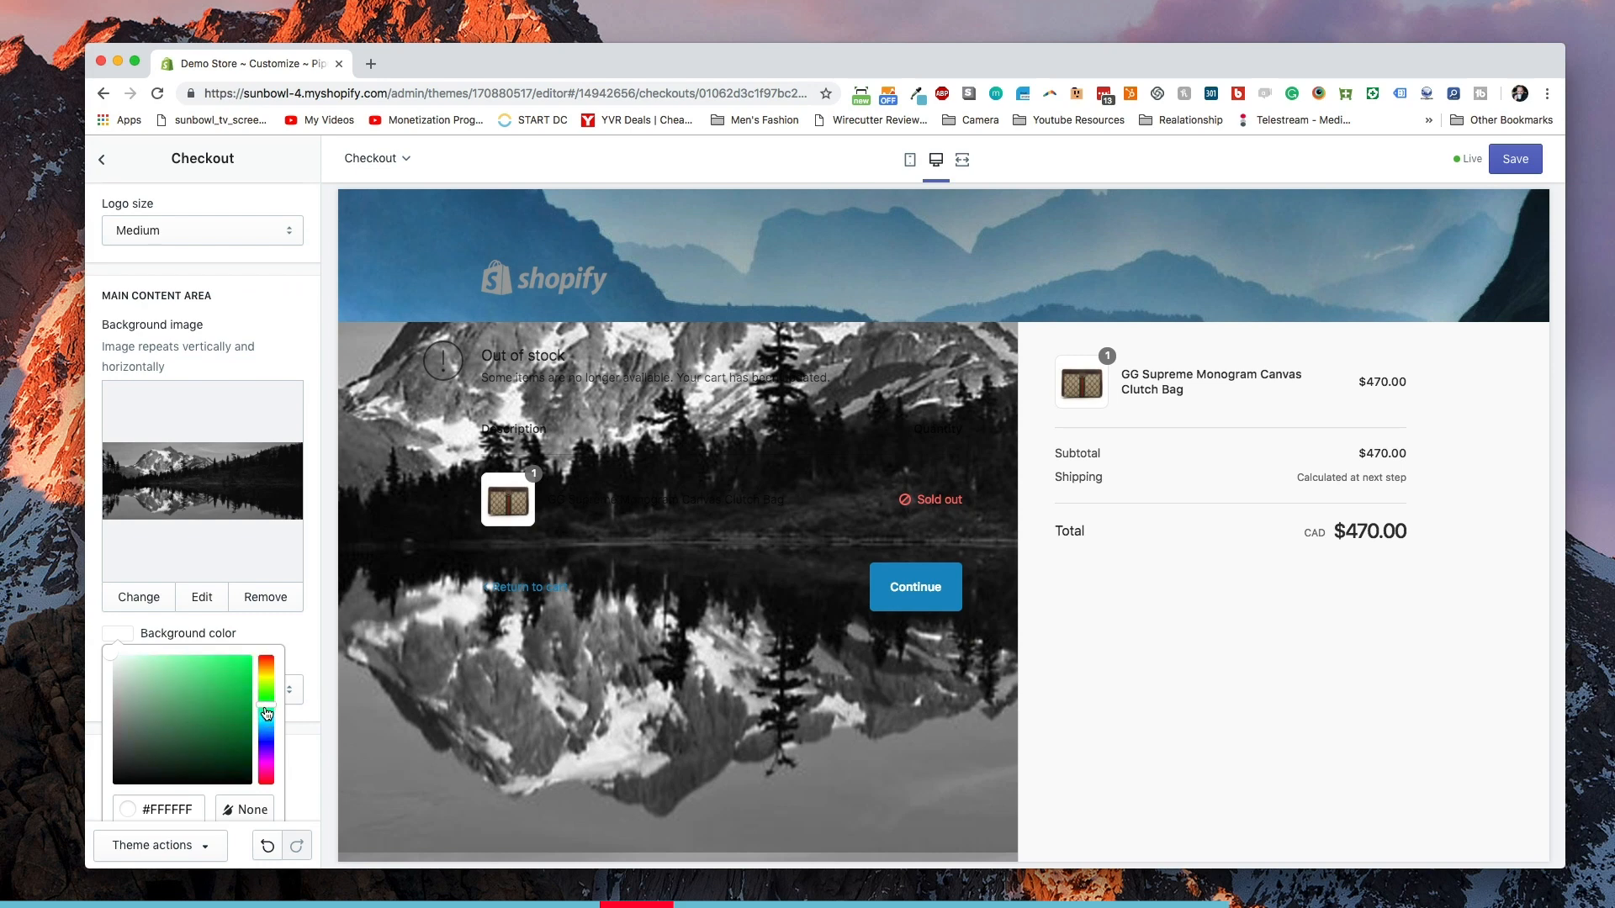
click(234, 672)
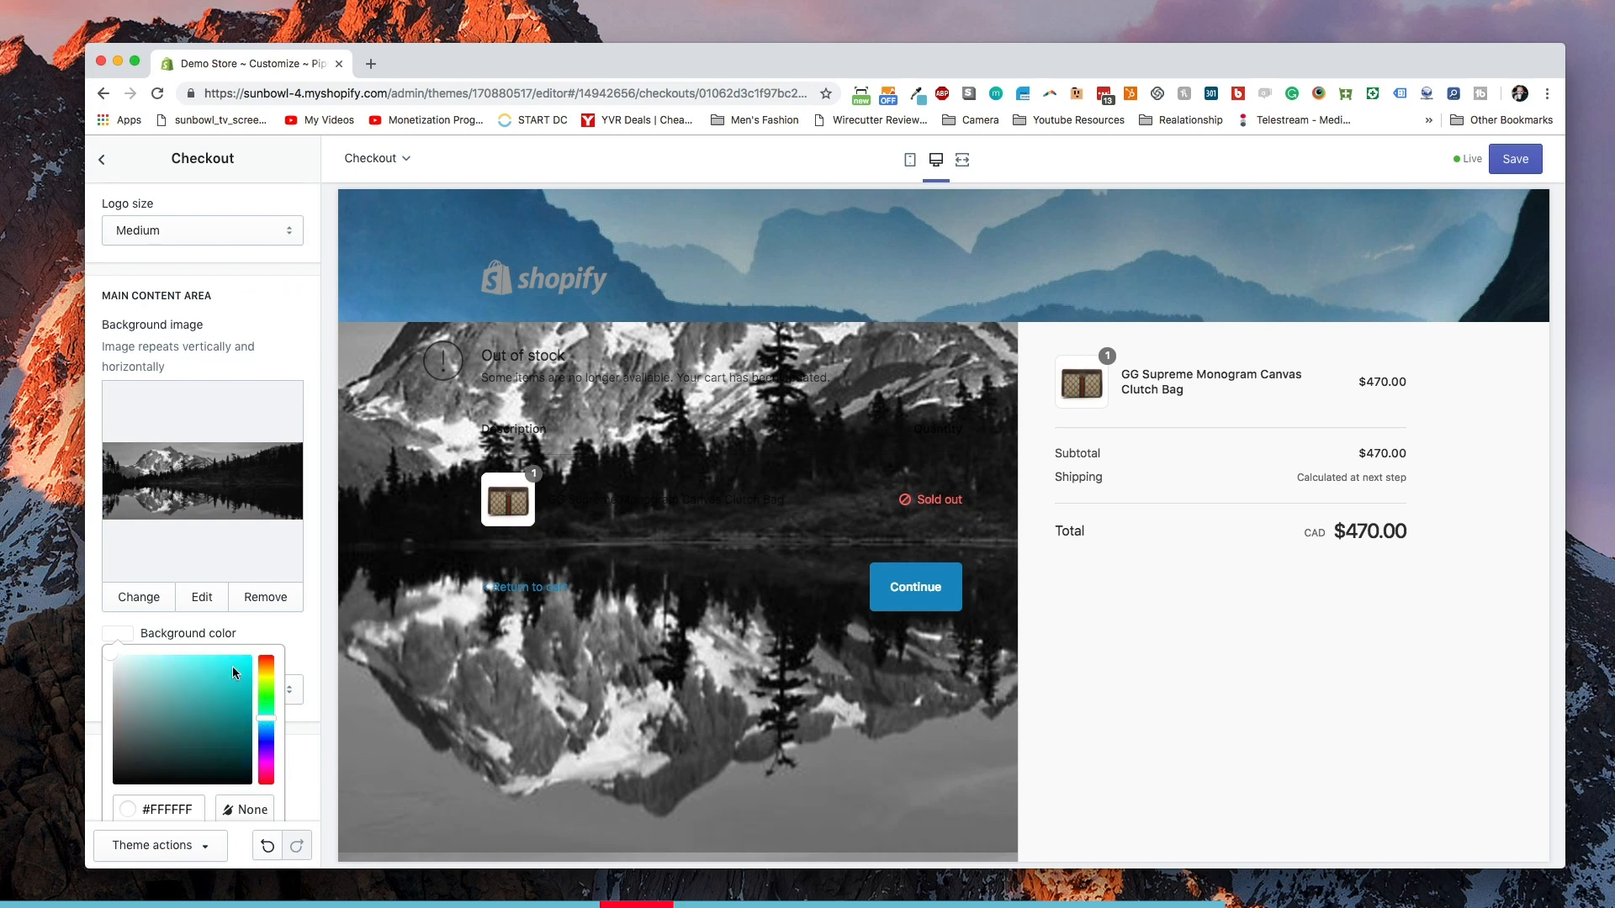
click(249, 663)
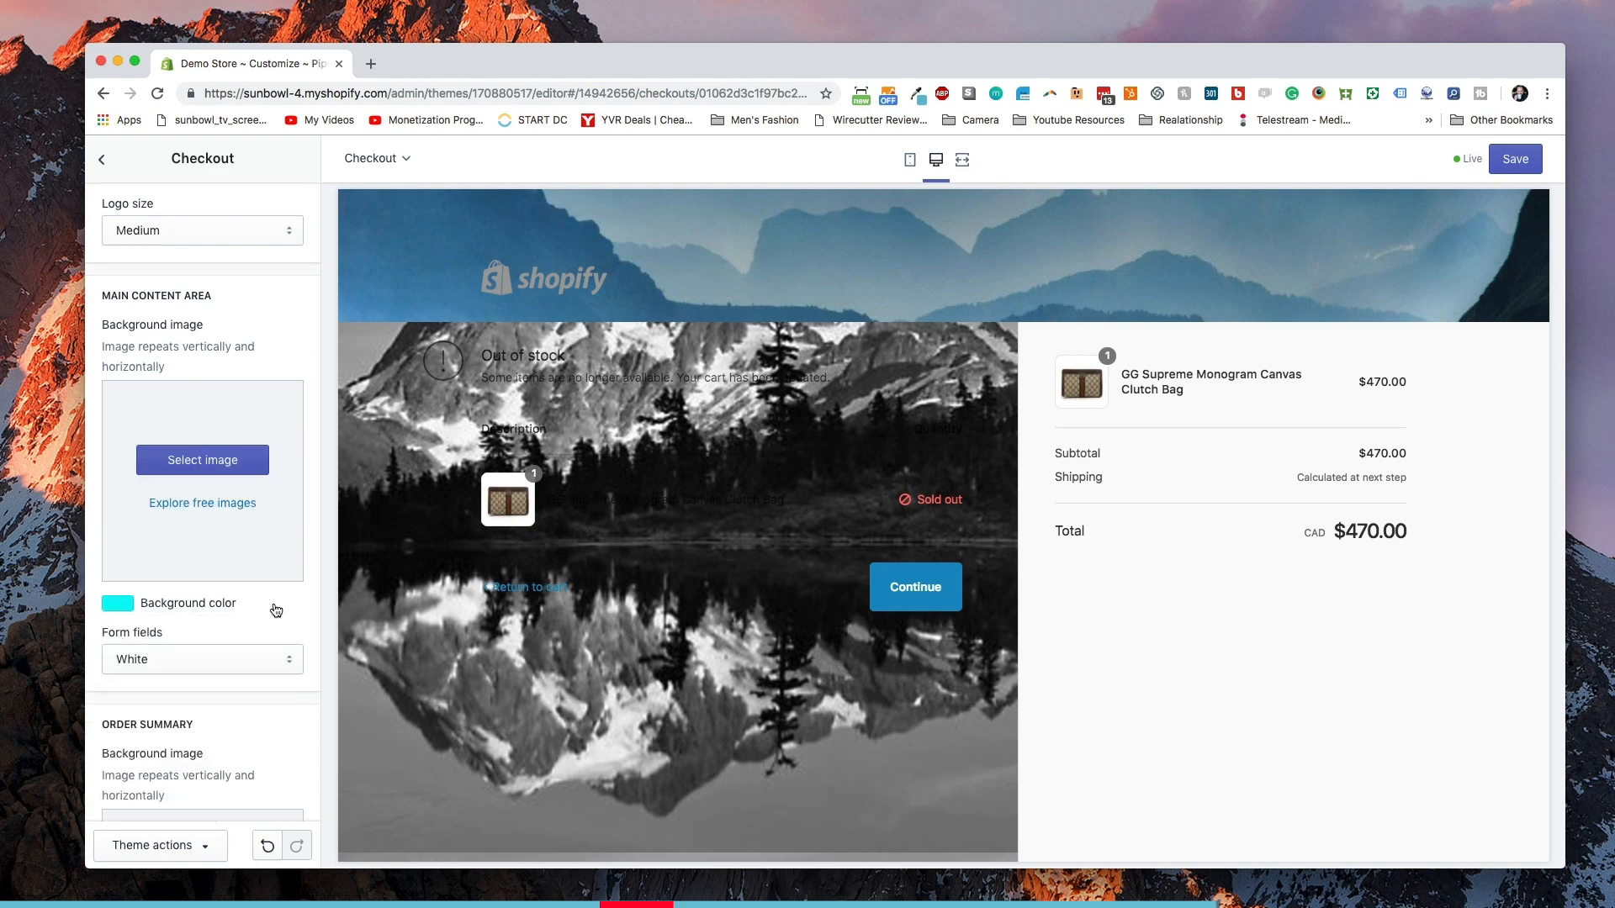
scroll(down, 3)
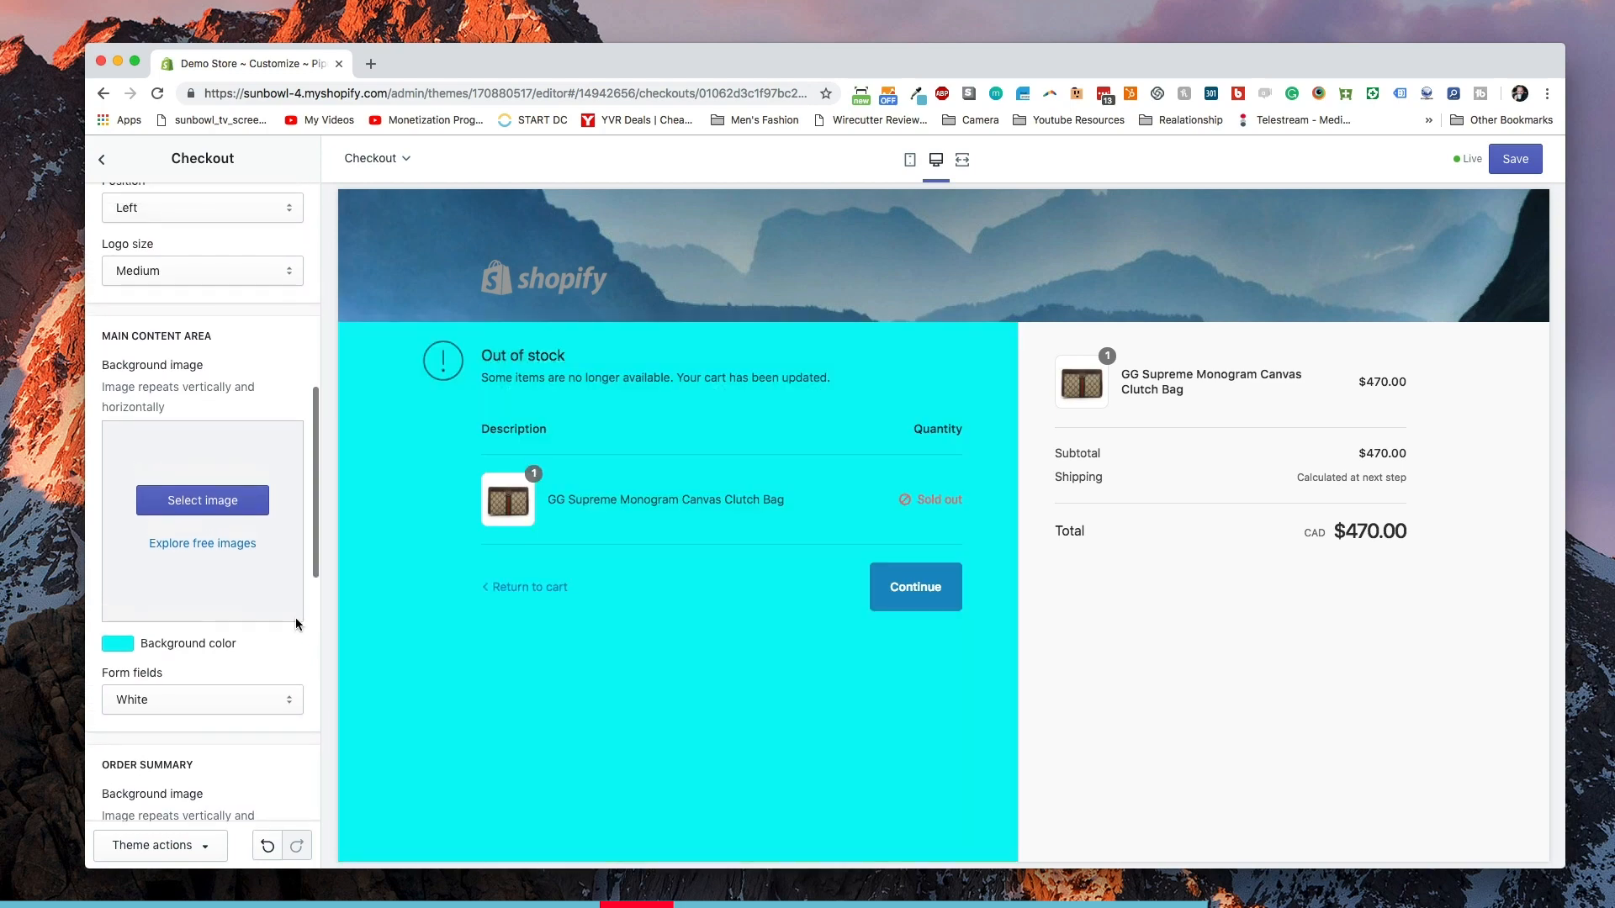
scroll(down, 3)
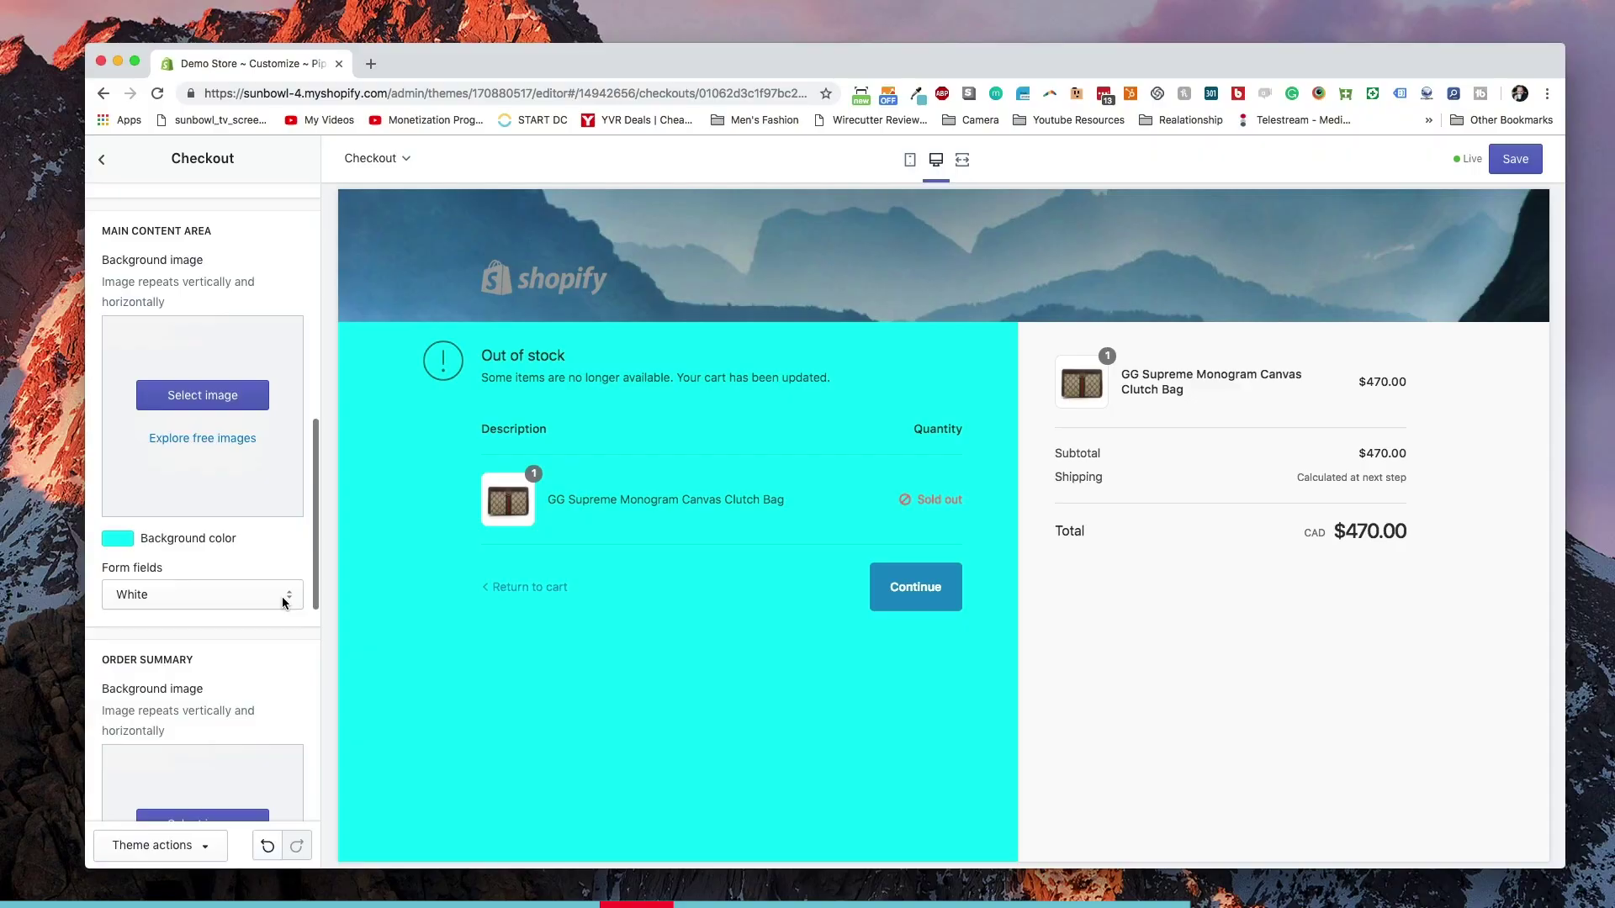
click(201, 594)
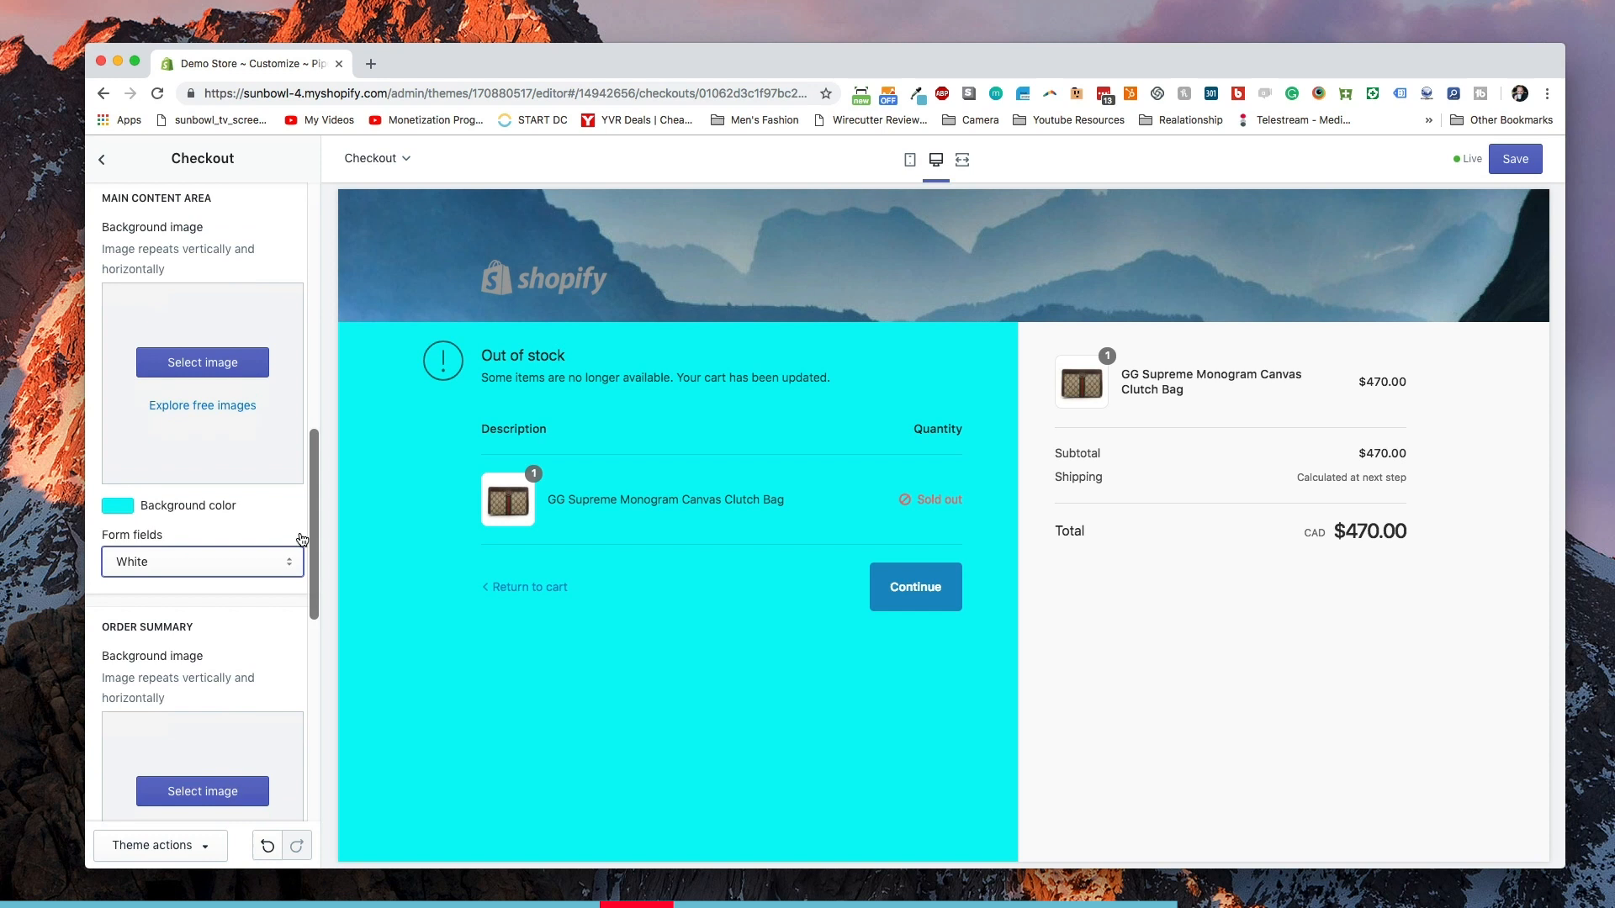
scroll(down, 3)
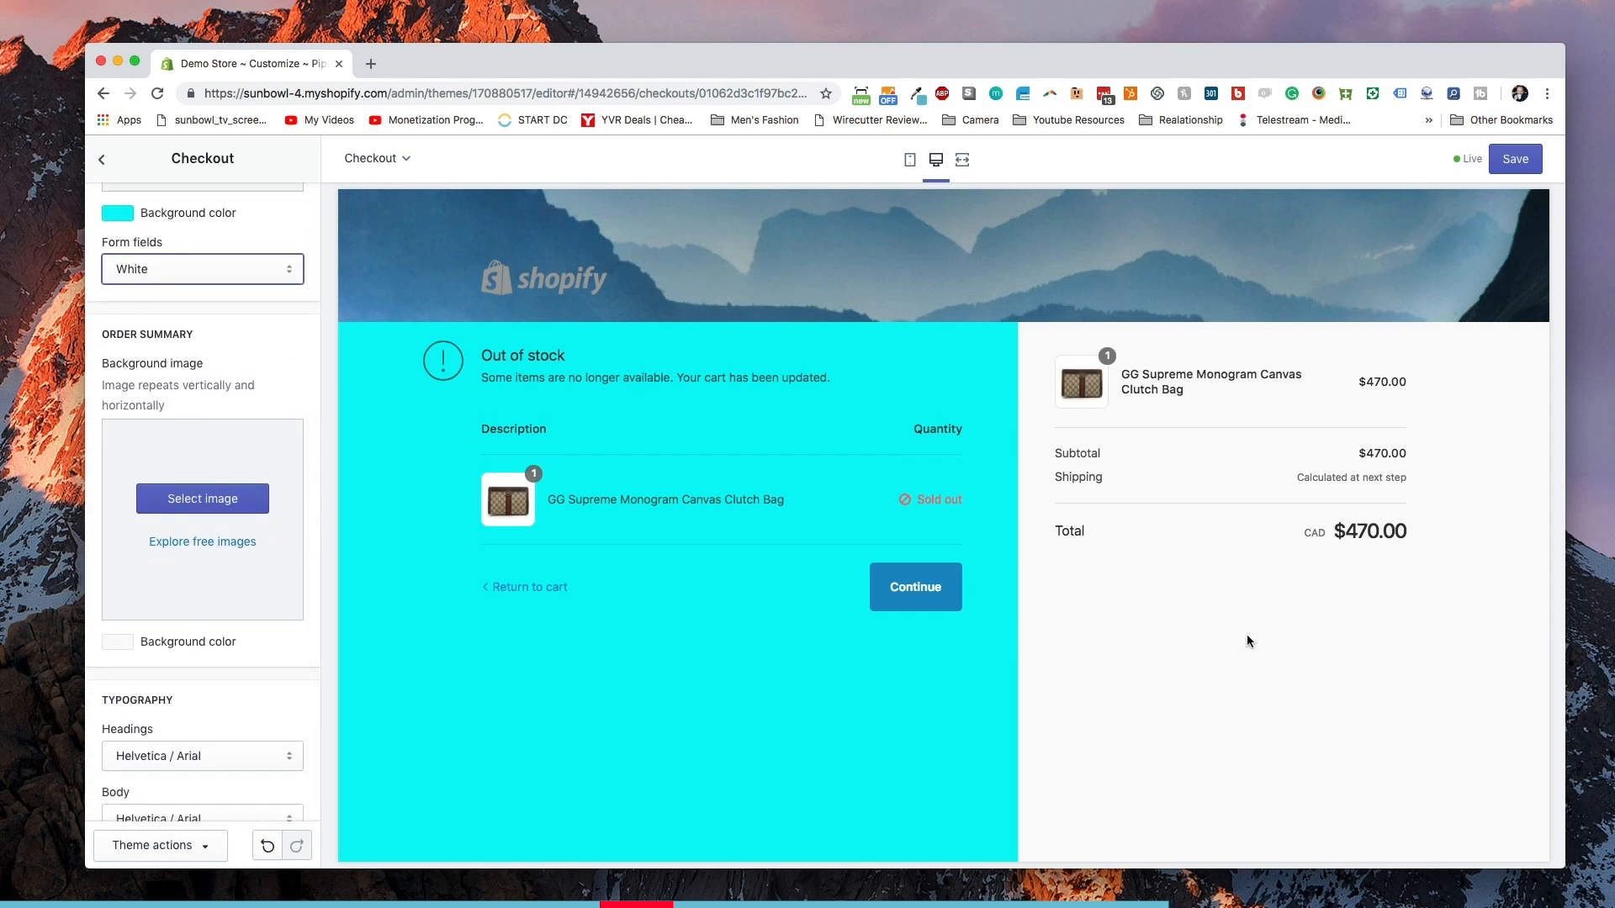
mouse_move(333, 582)
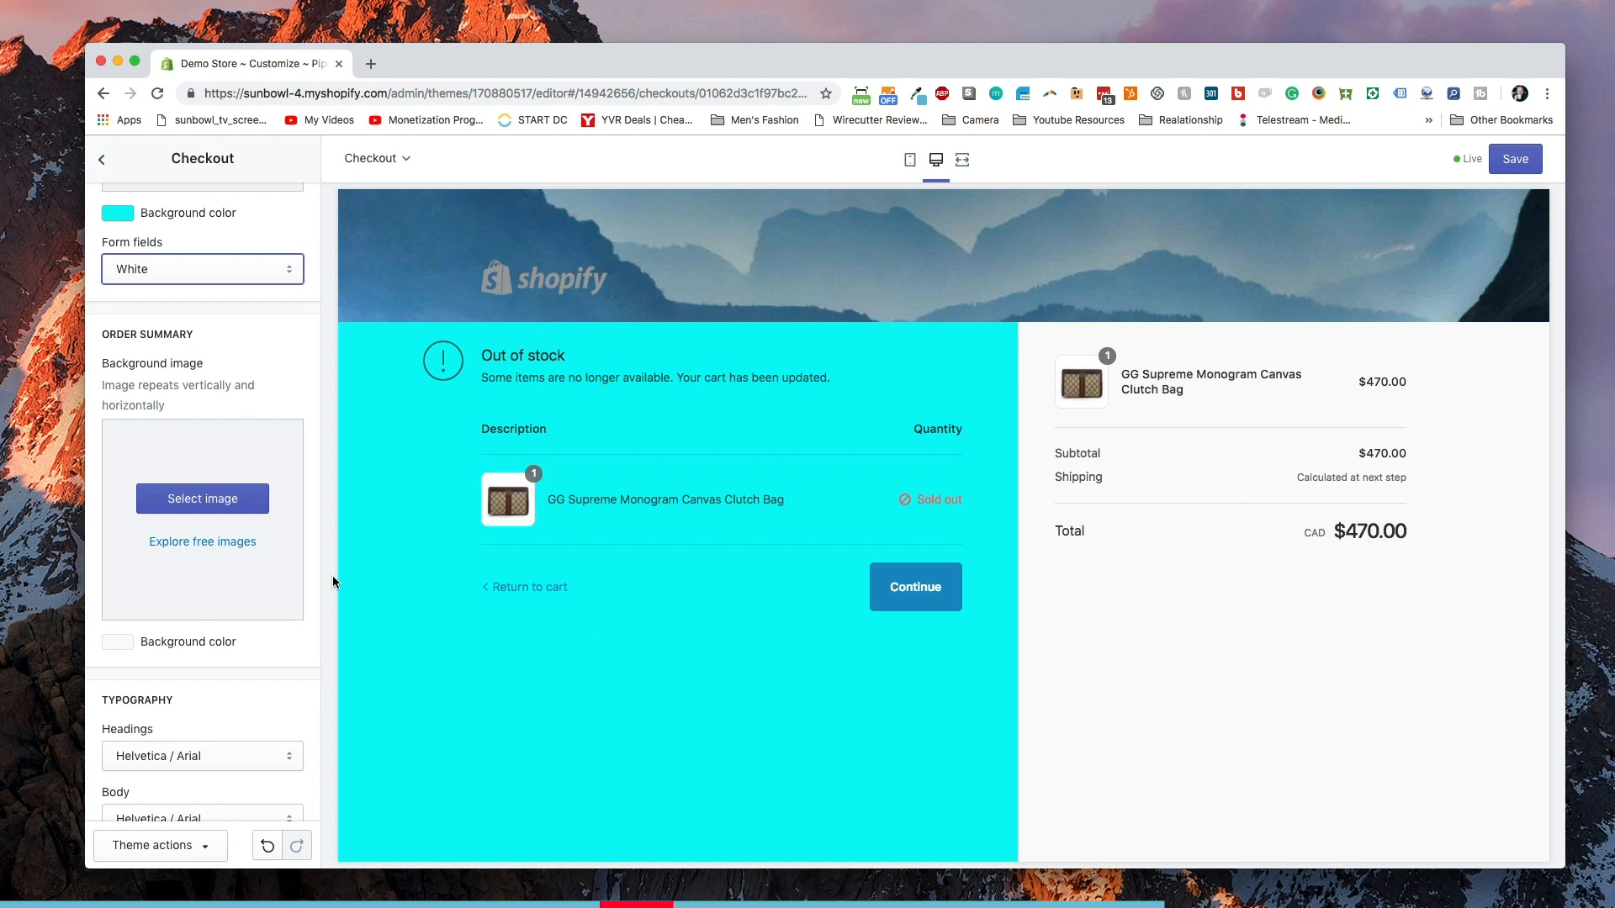
Set a teal order summary background, Raleway headings and Open Sans body text.
click(116, 641)
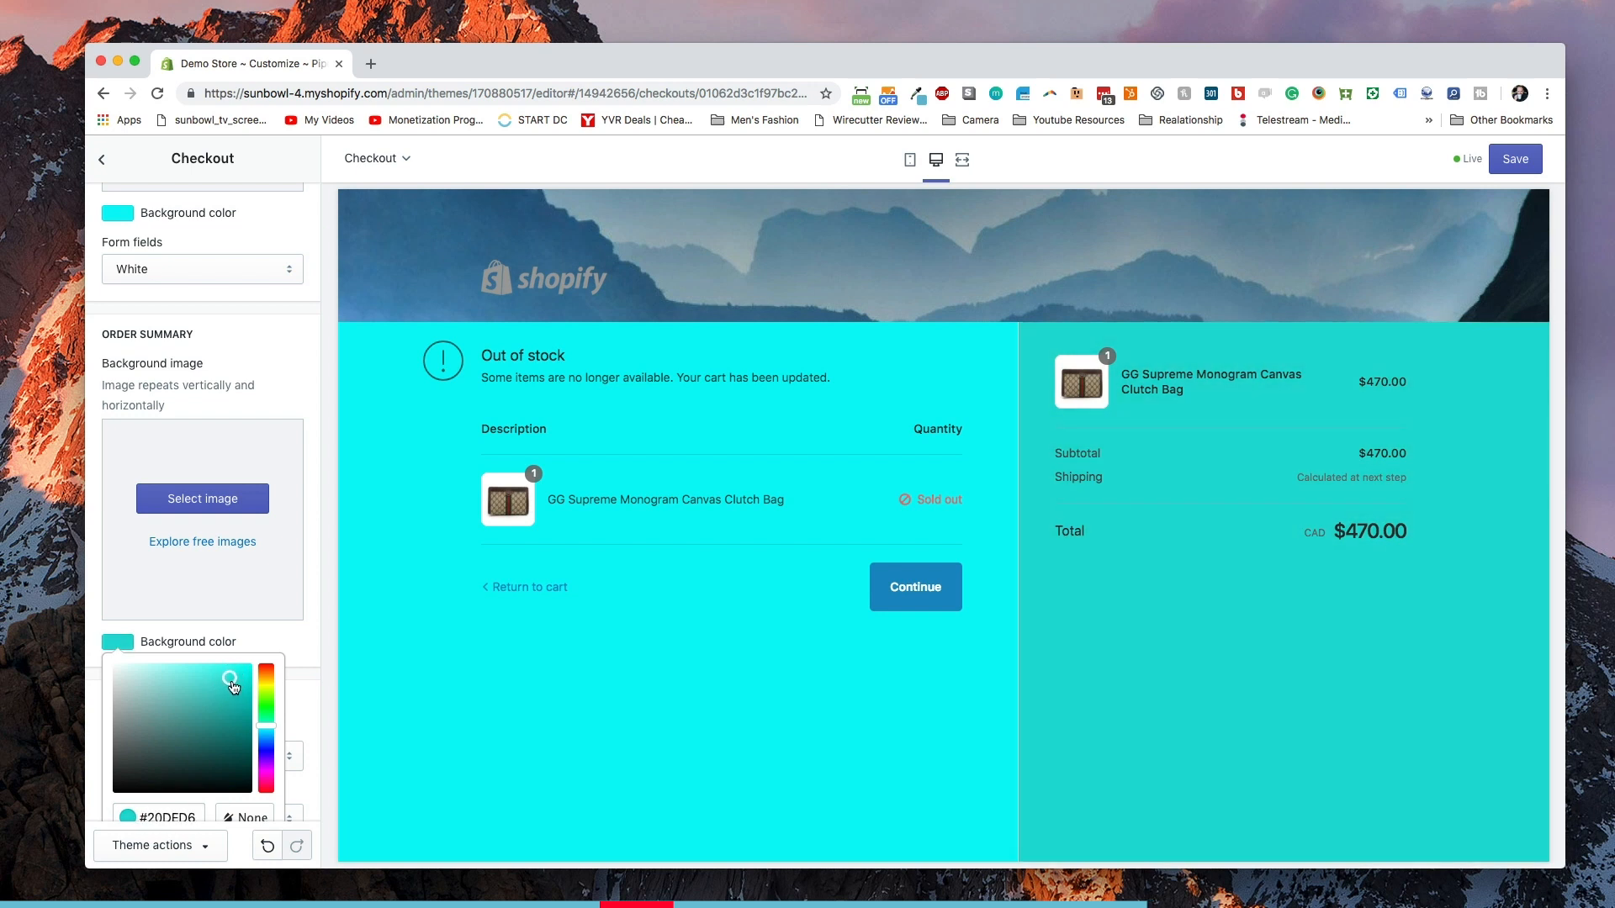
scroll(down, 3)
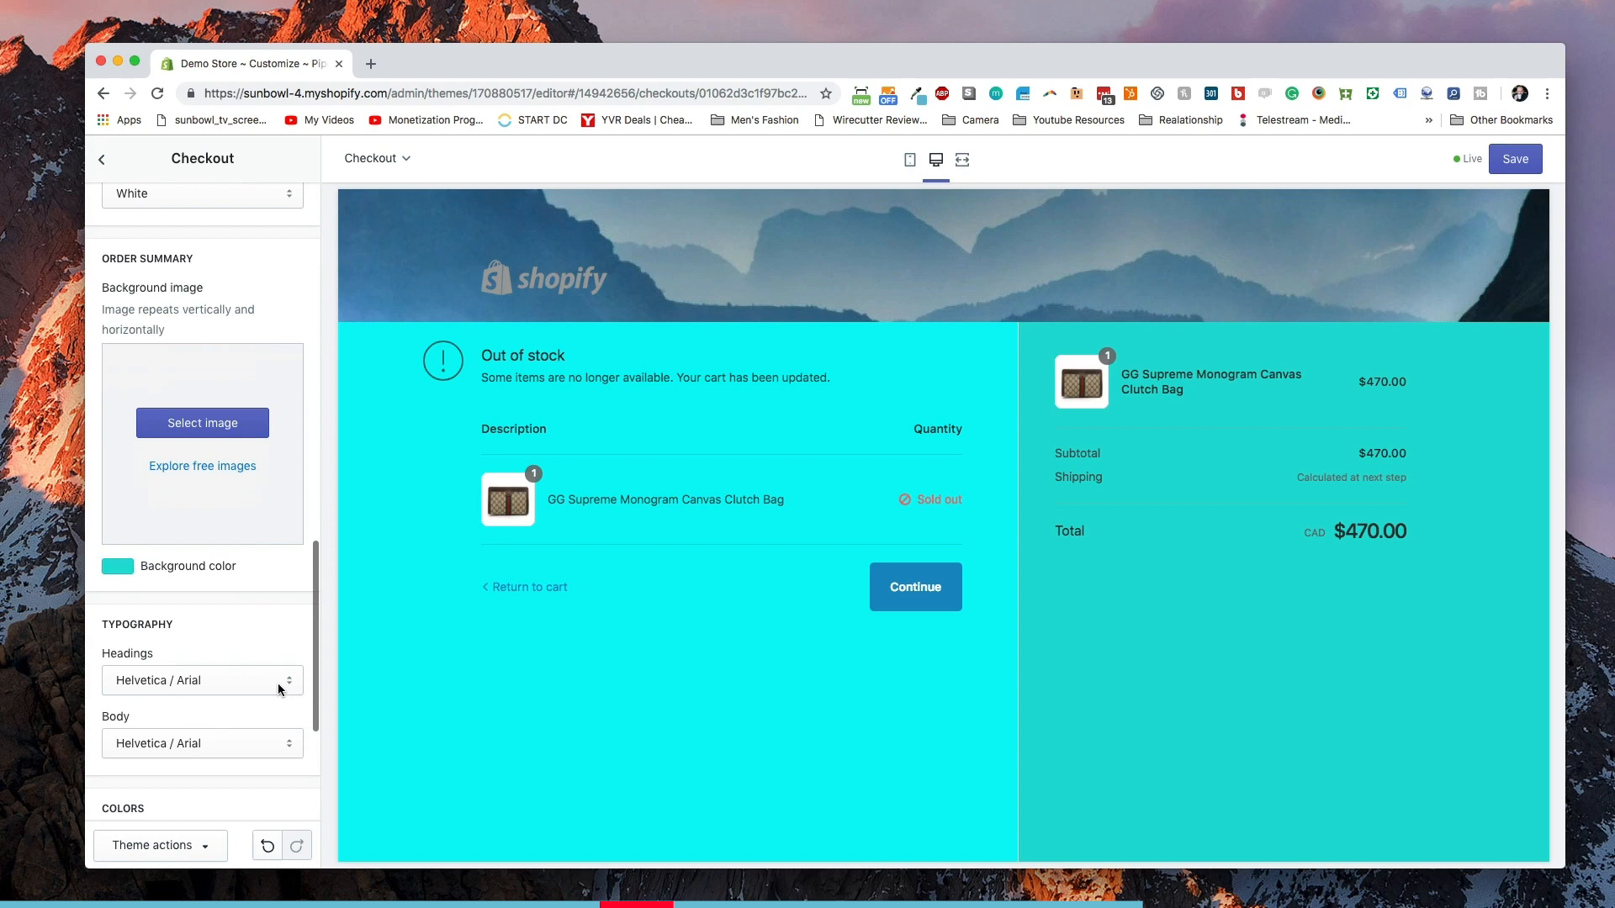
click(202, 679)
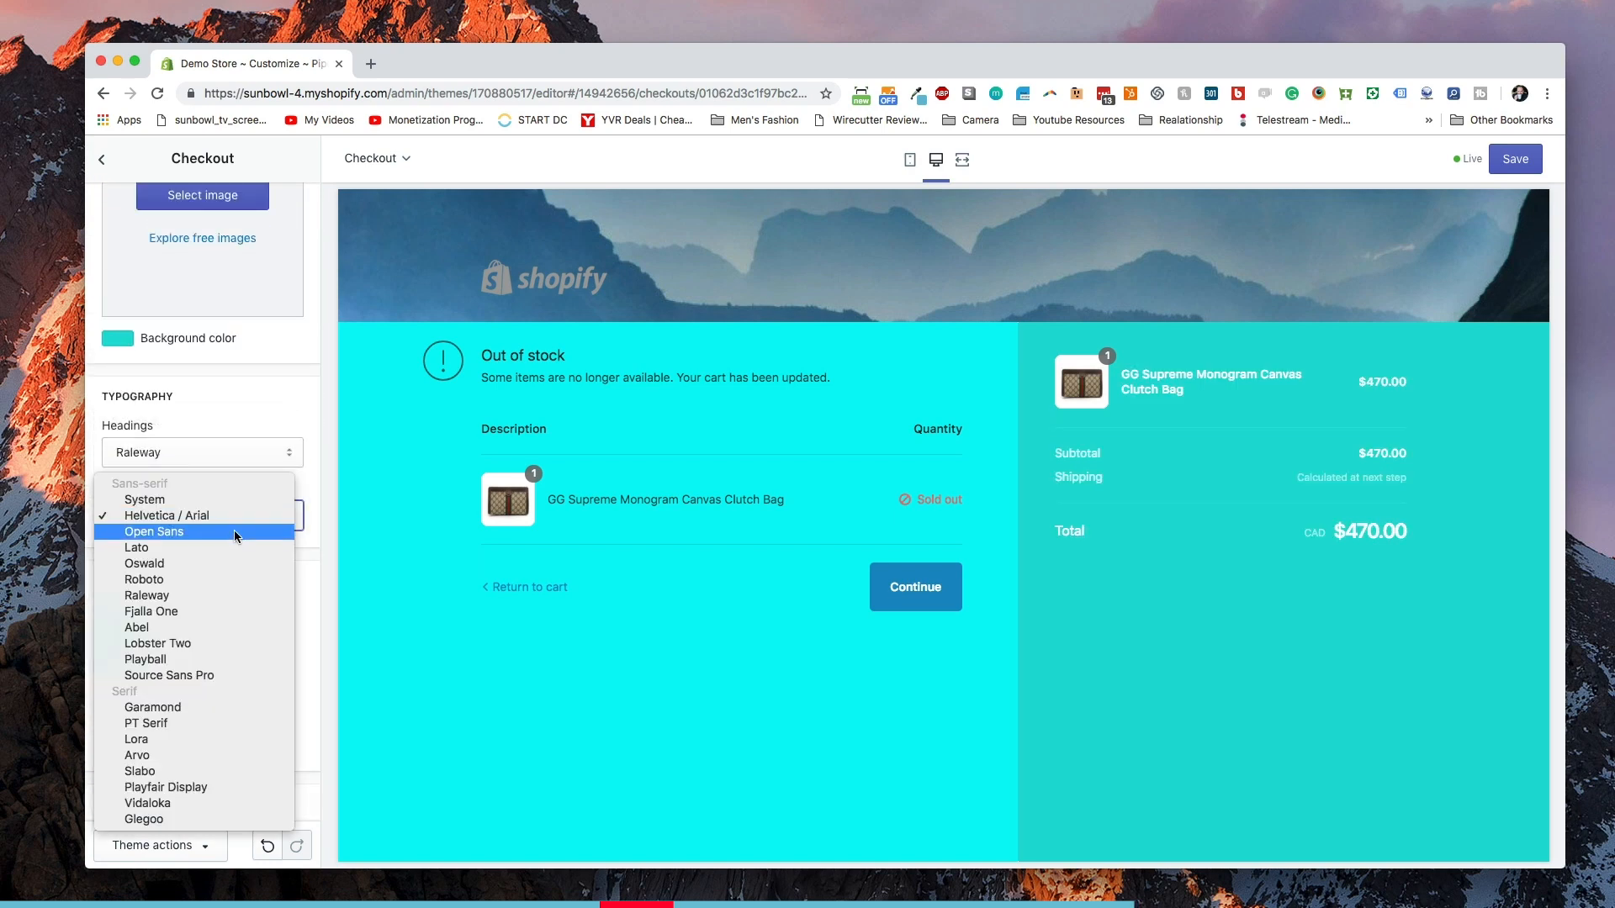
click(154, 532)
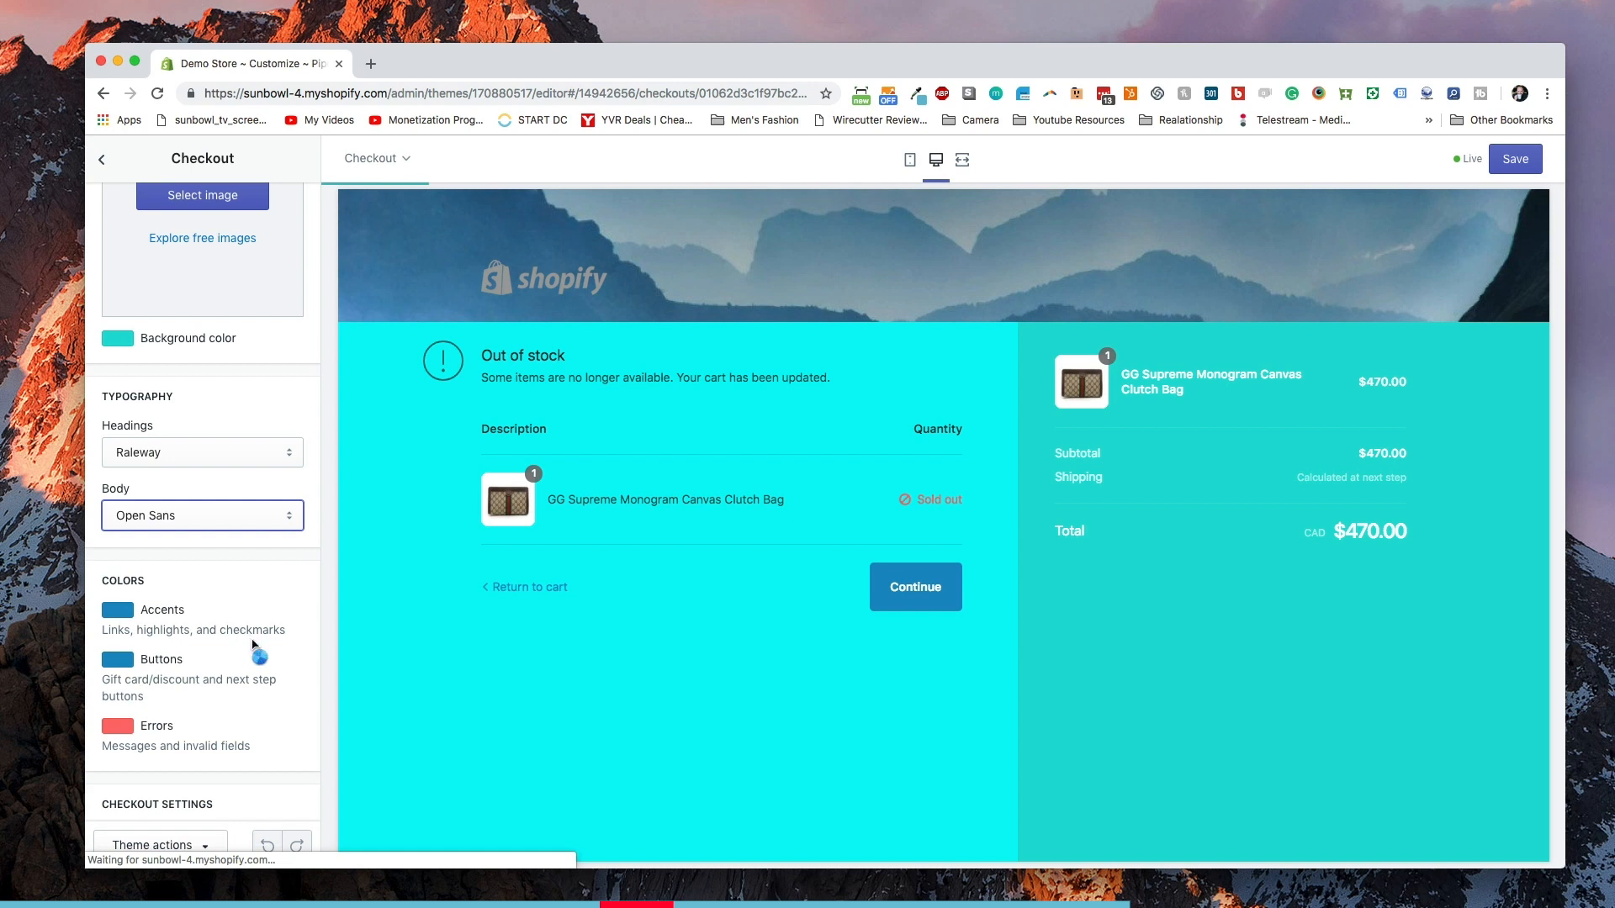
Choose a yellow accent colour for the checkout.
scroll(down, 3)
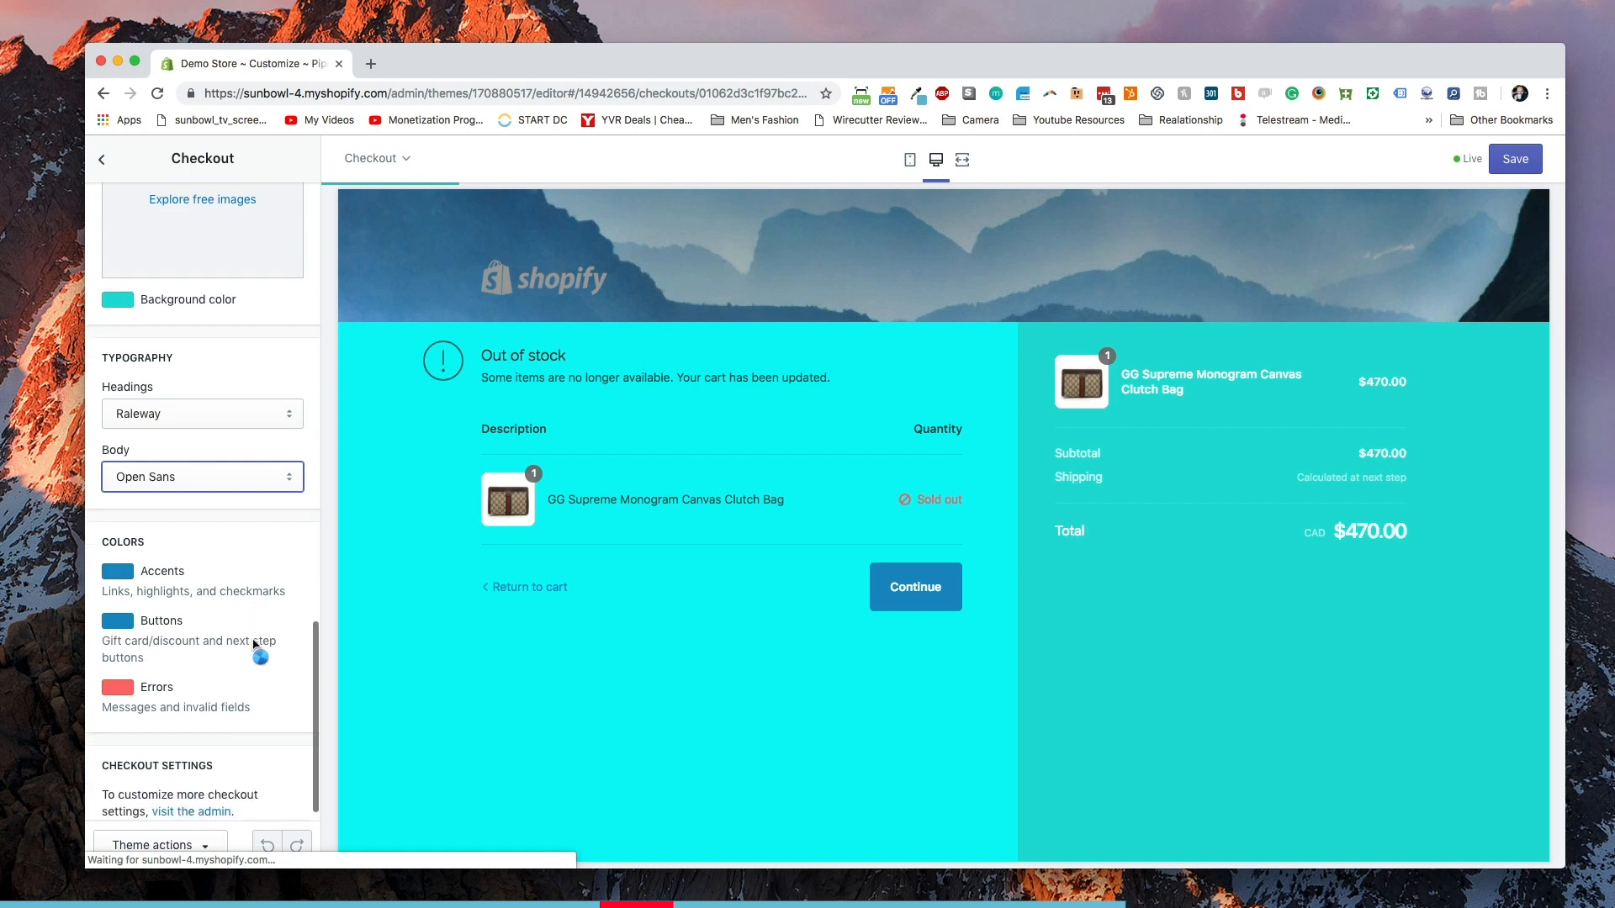
click(116, 570)
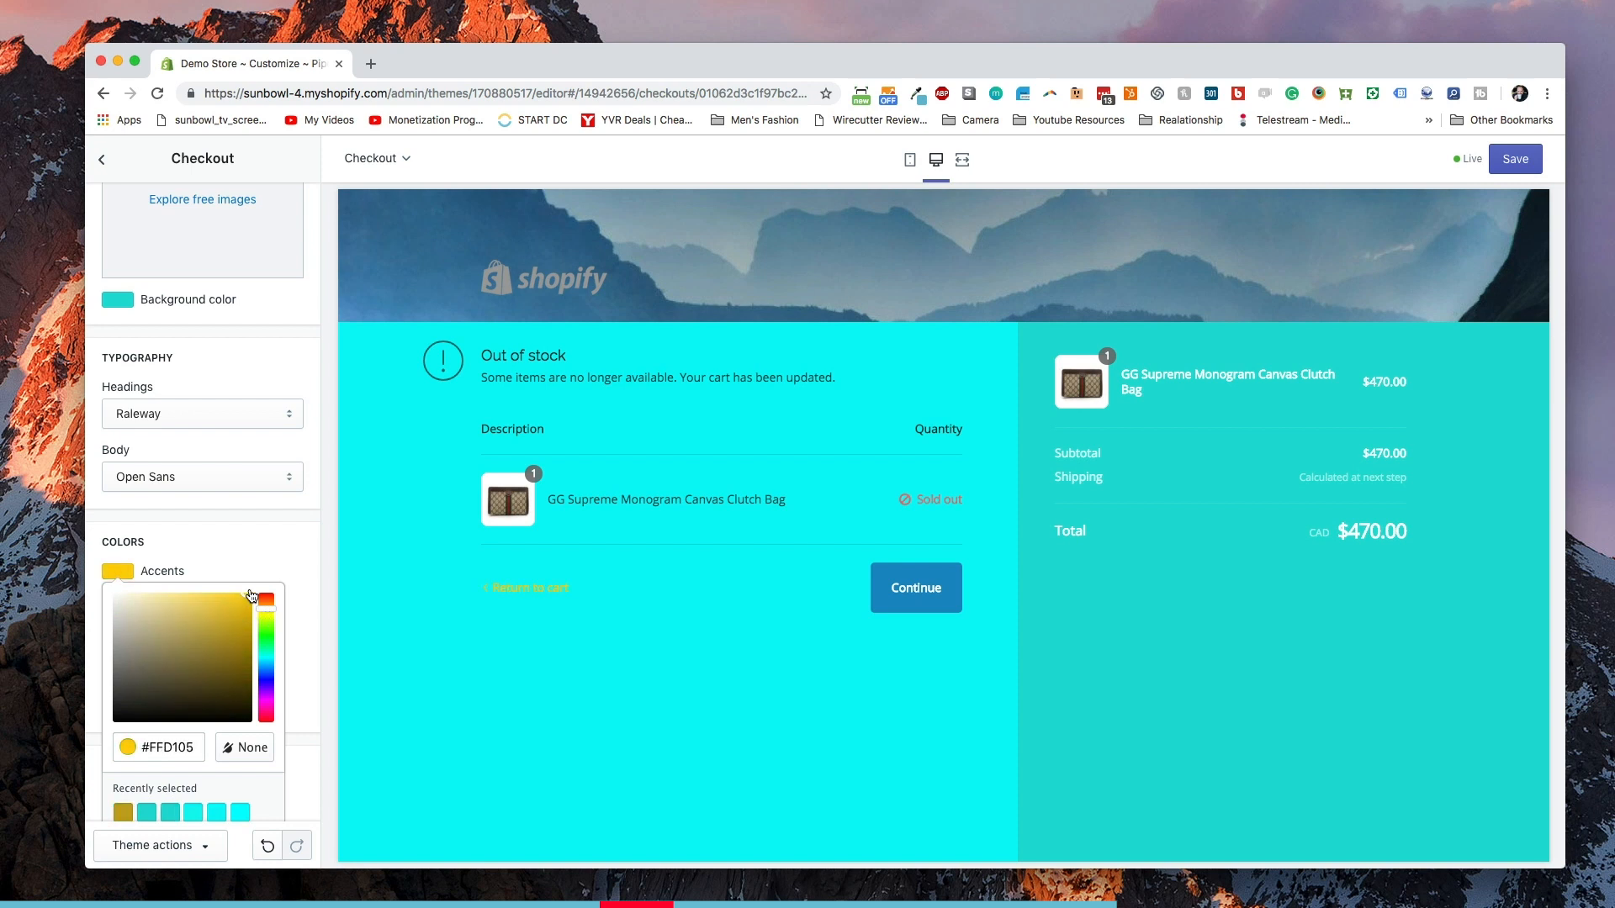
click(117, 621)
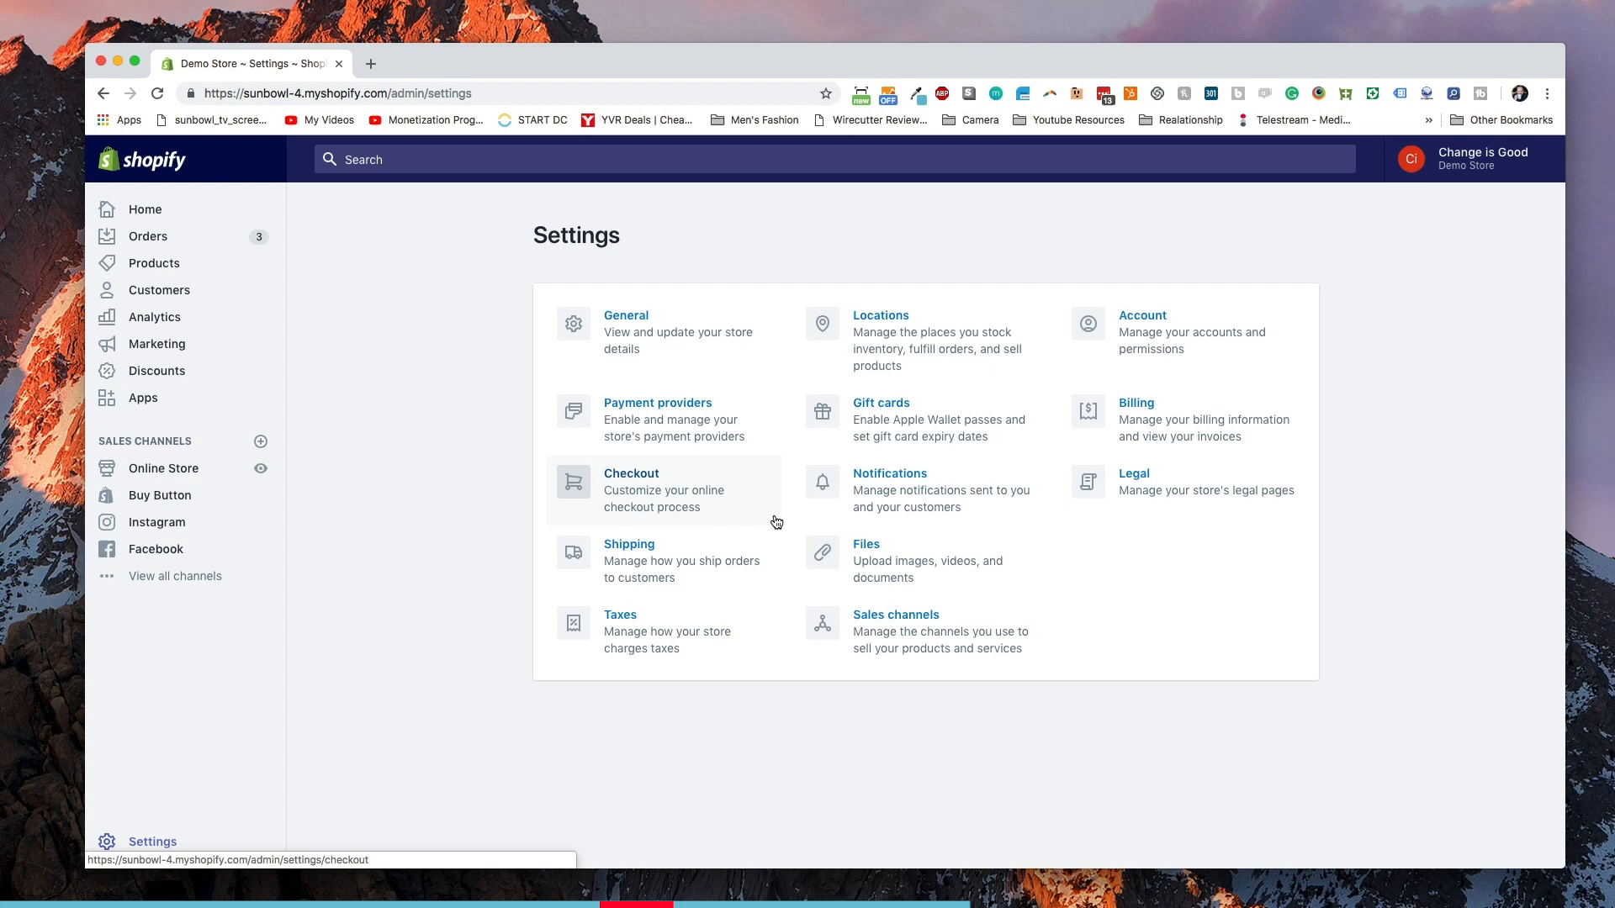
Go to the Checkout settings and view the customer account options.
click(631, 481)
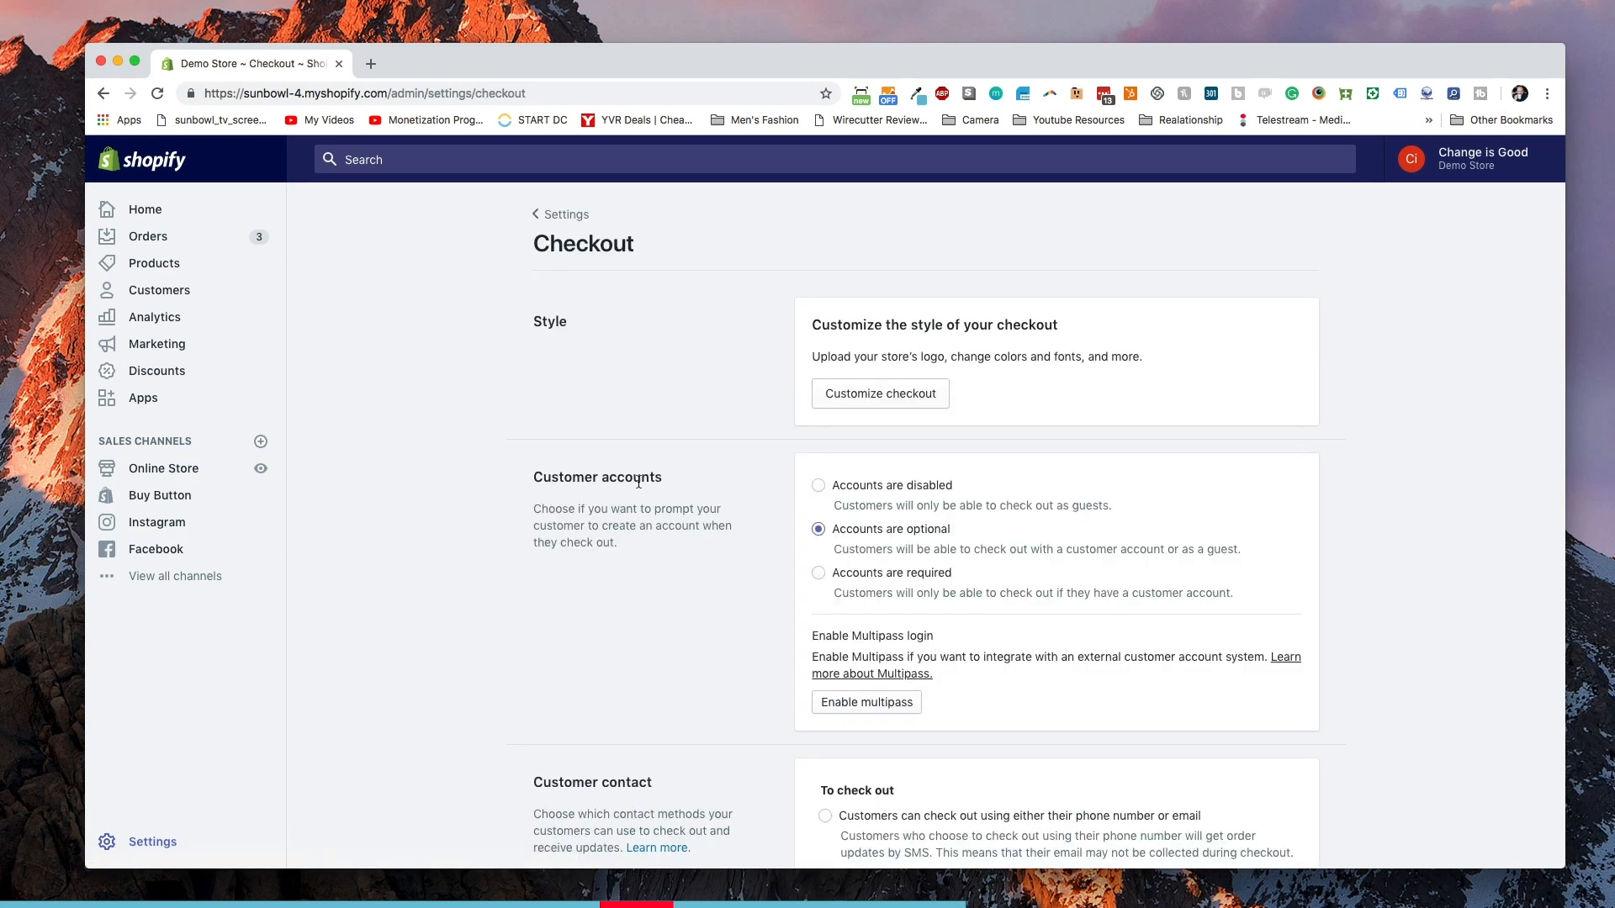
mouse_move(680, 415)
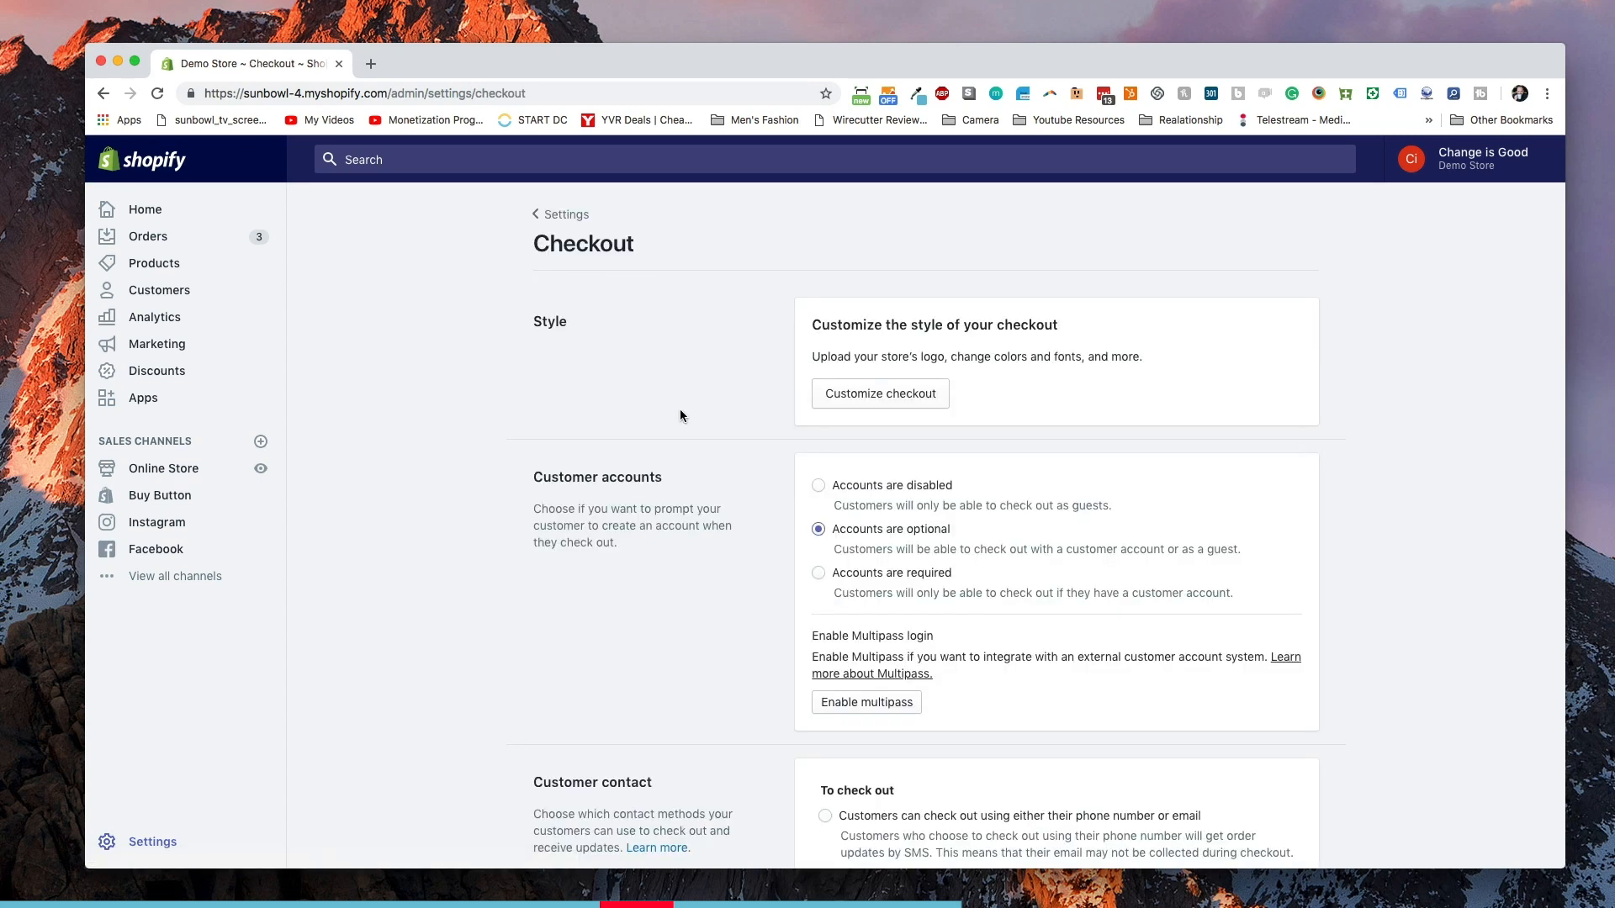
scroll(down, 3)
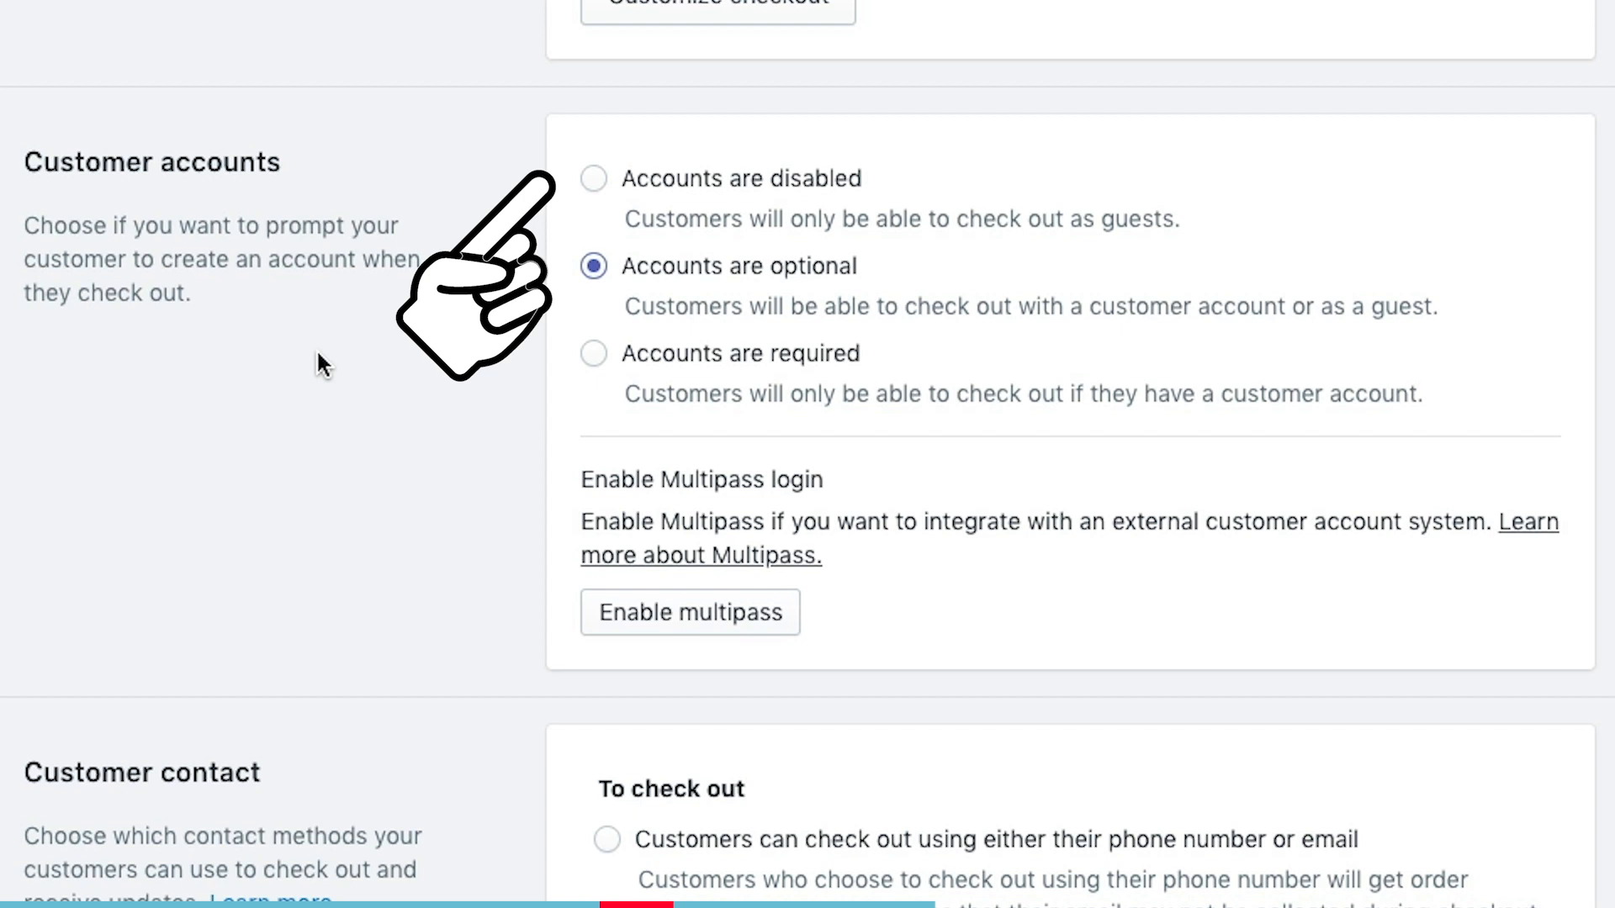
mouse_move(474, 452)
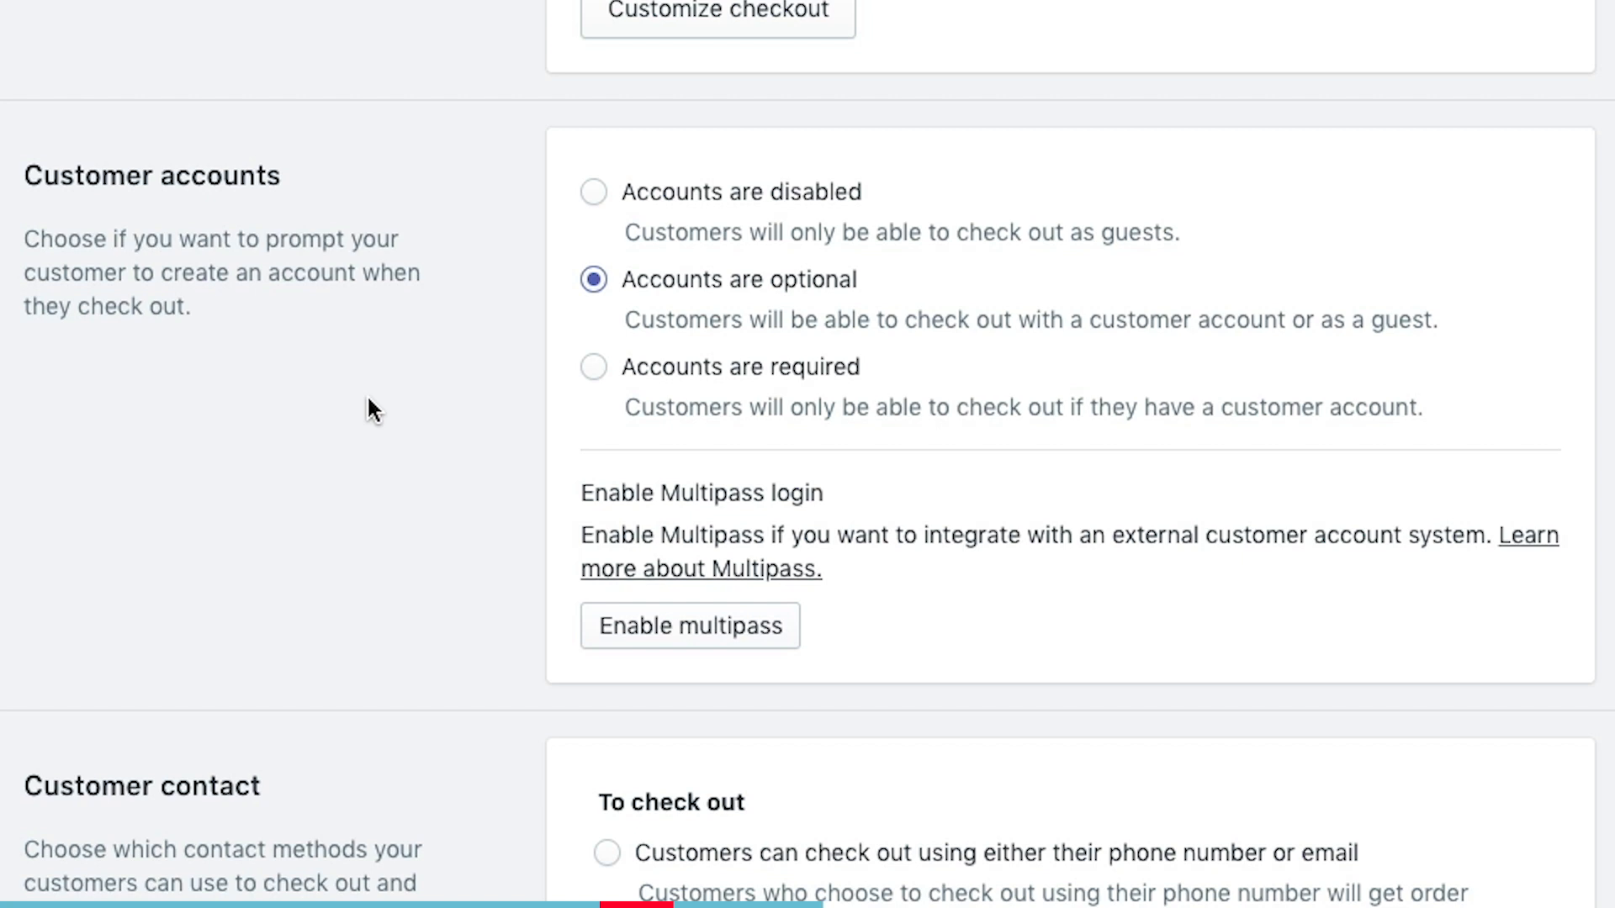
scroll(down, 3)
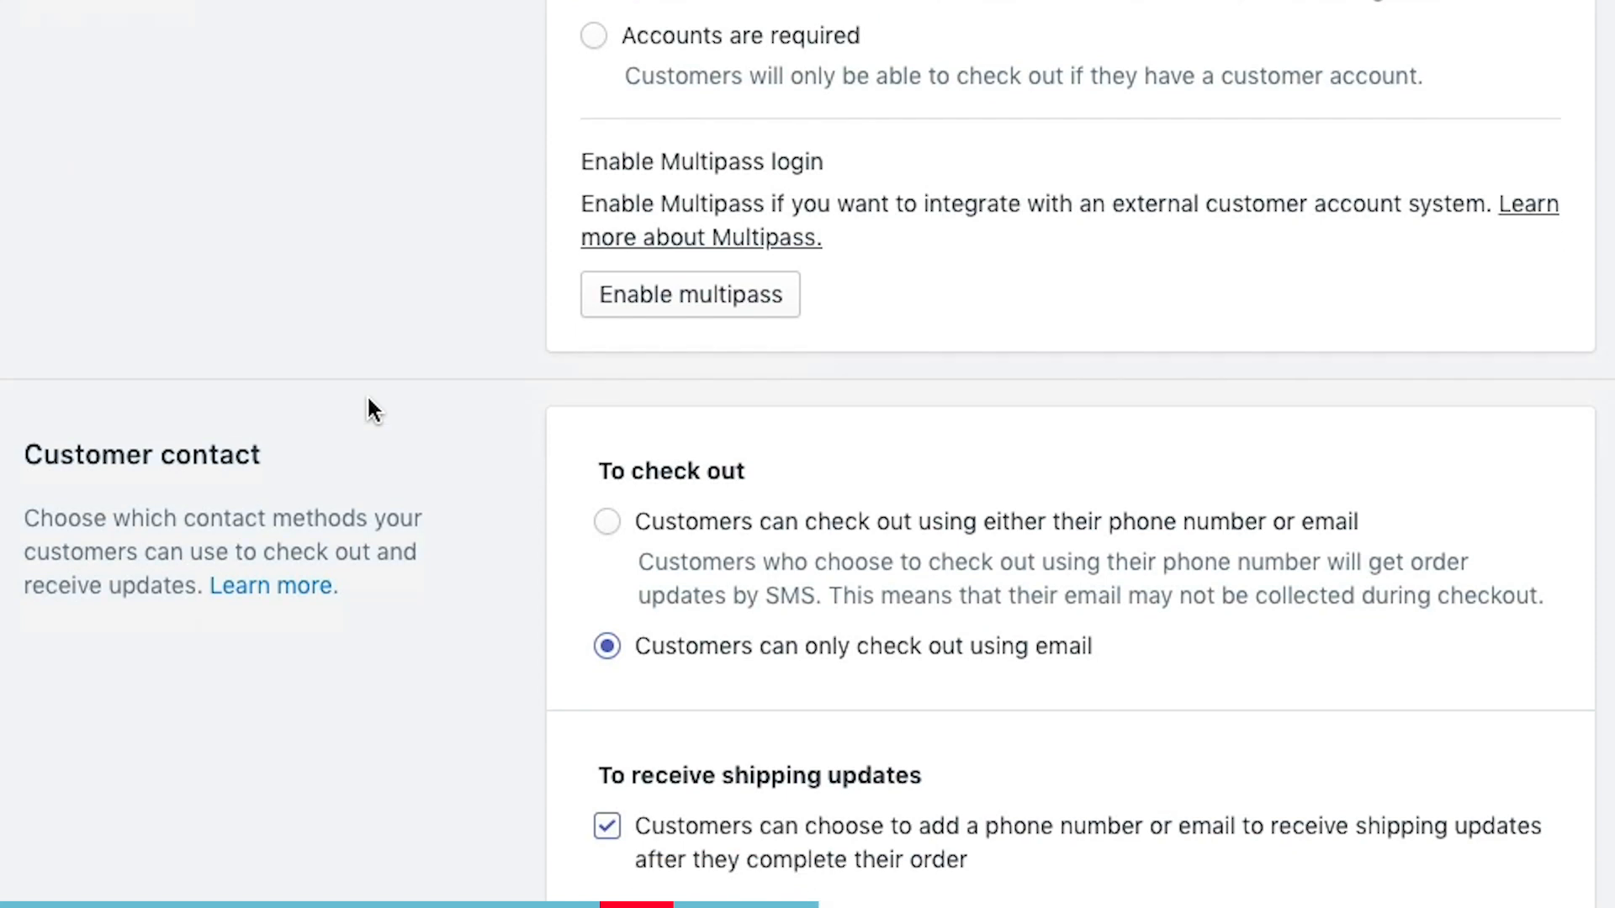
scroll(down, 3)
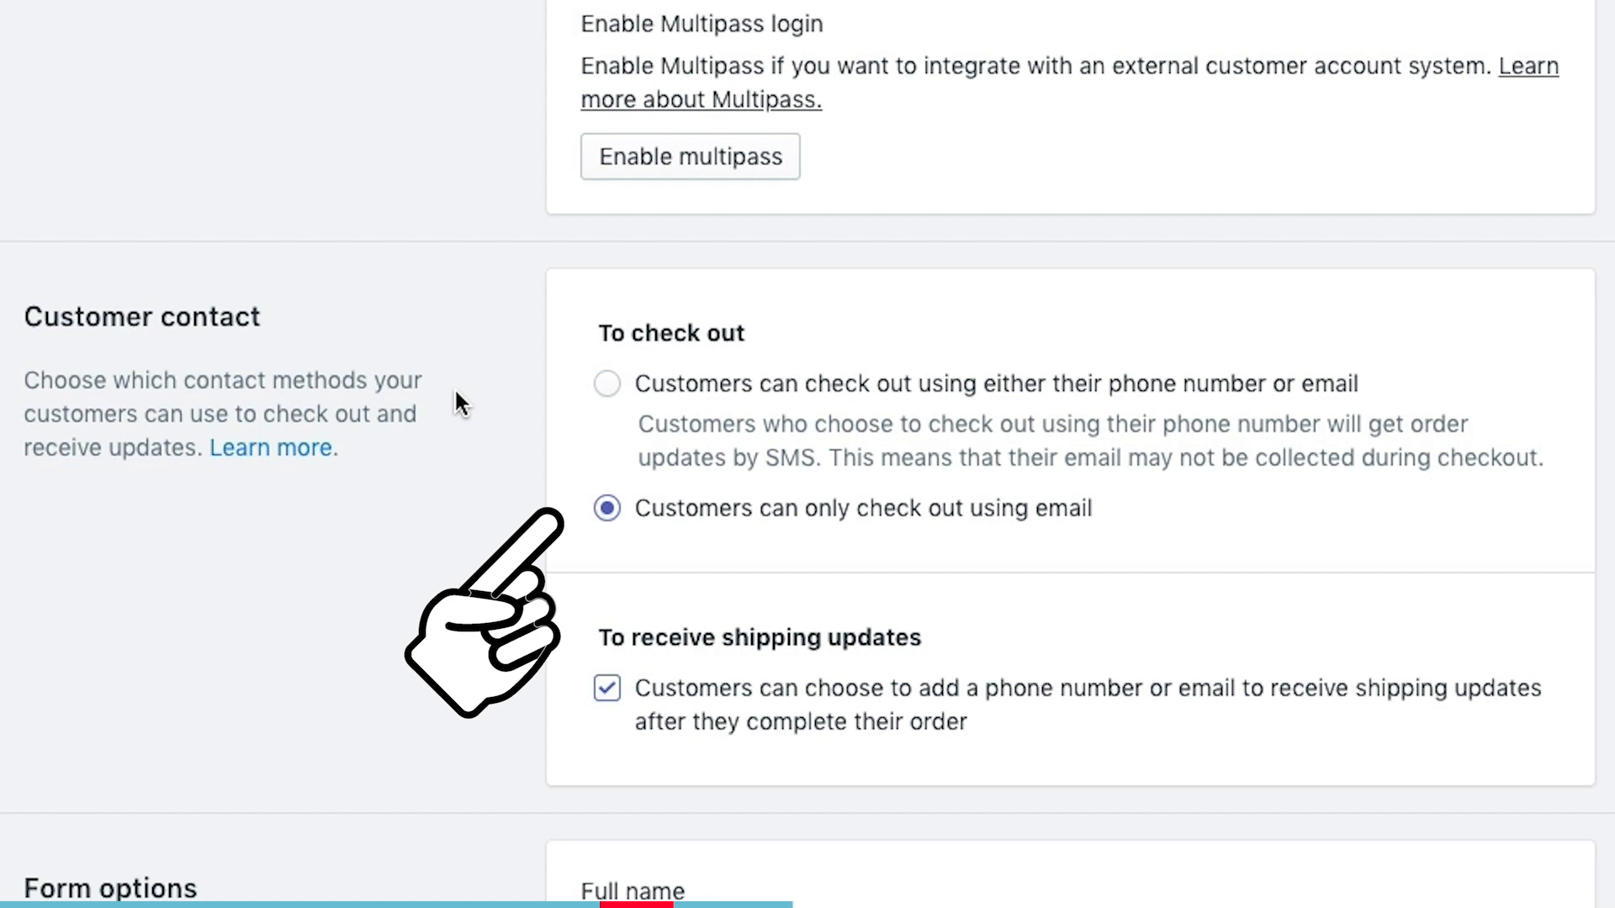
scroll(down, 3)
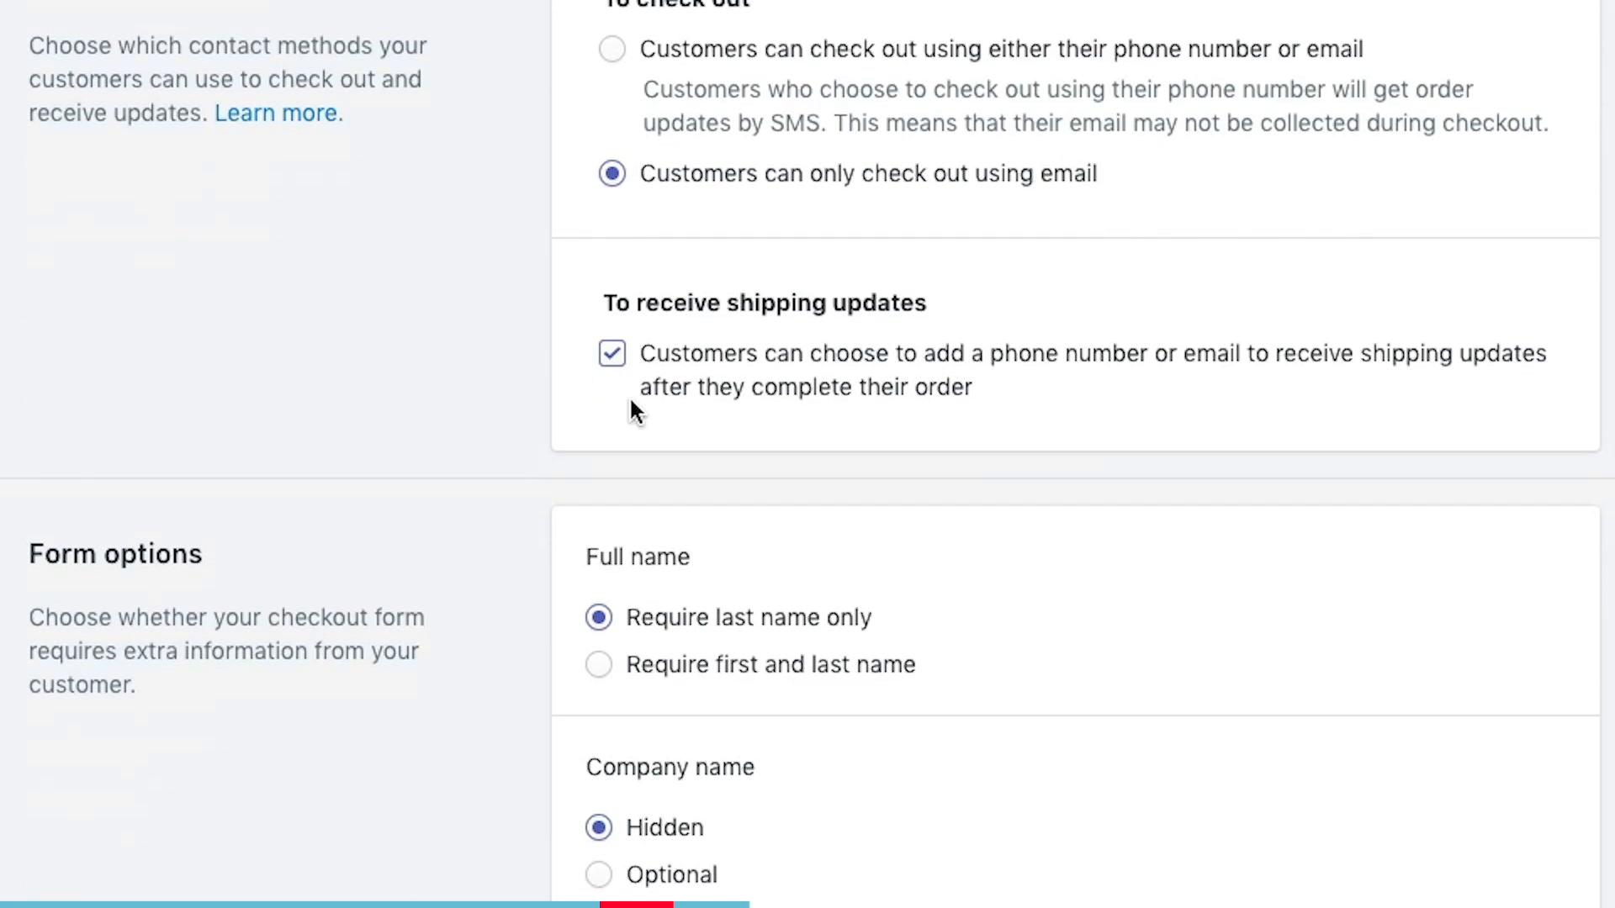
mouse_move(650, 426)
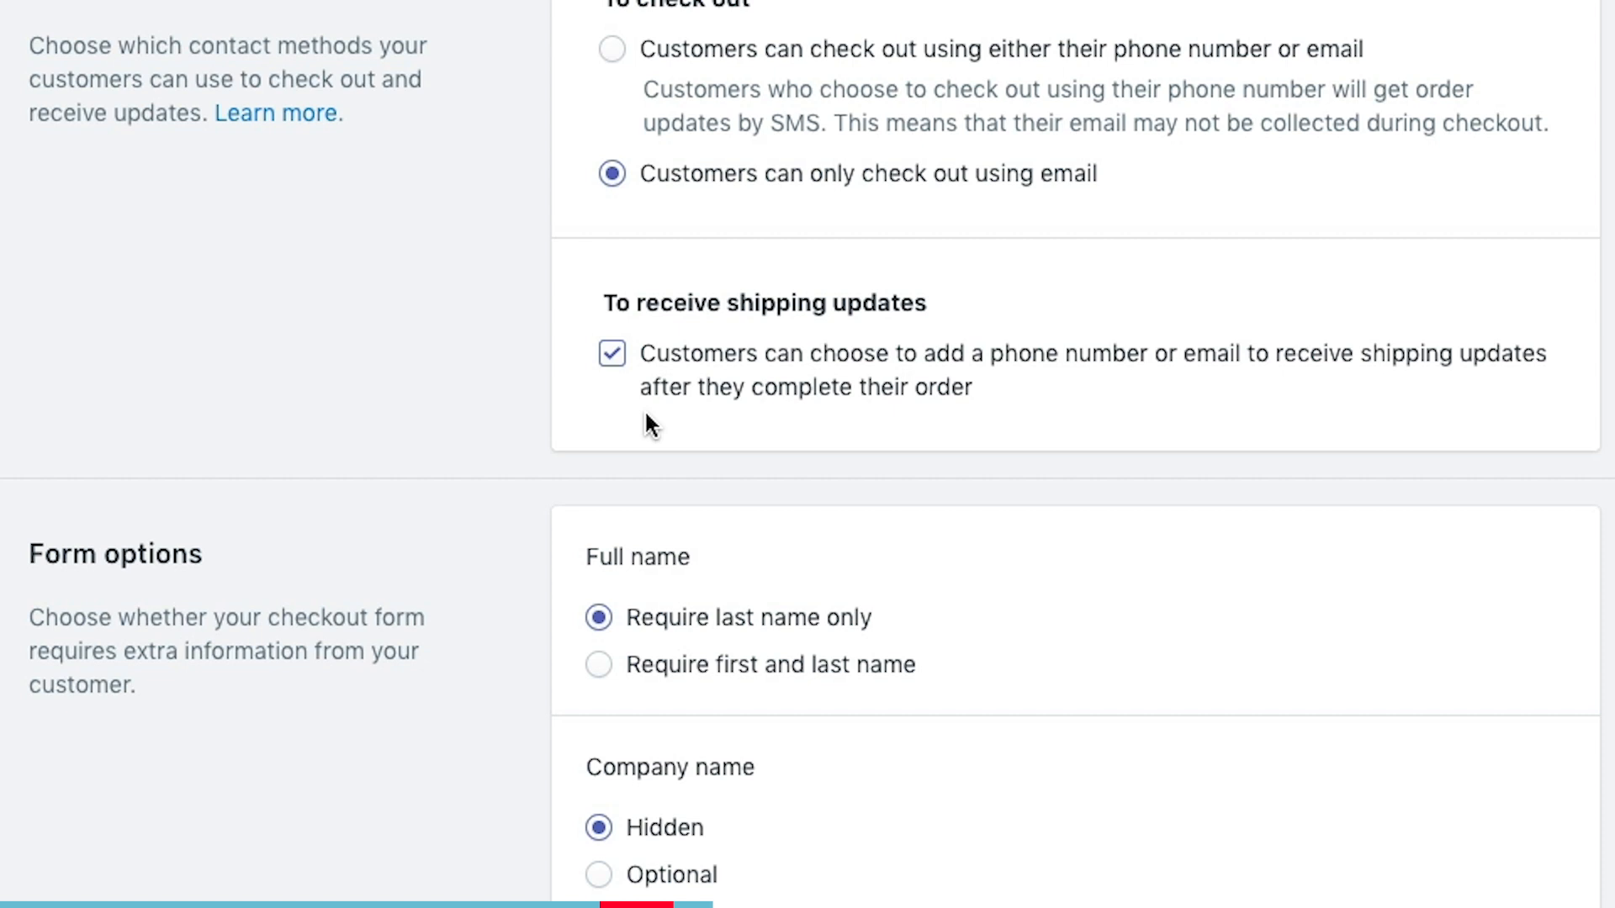
scroll(down, 3)
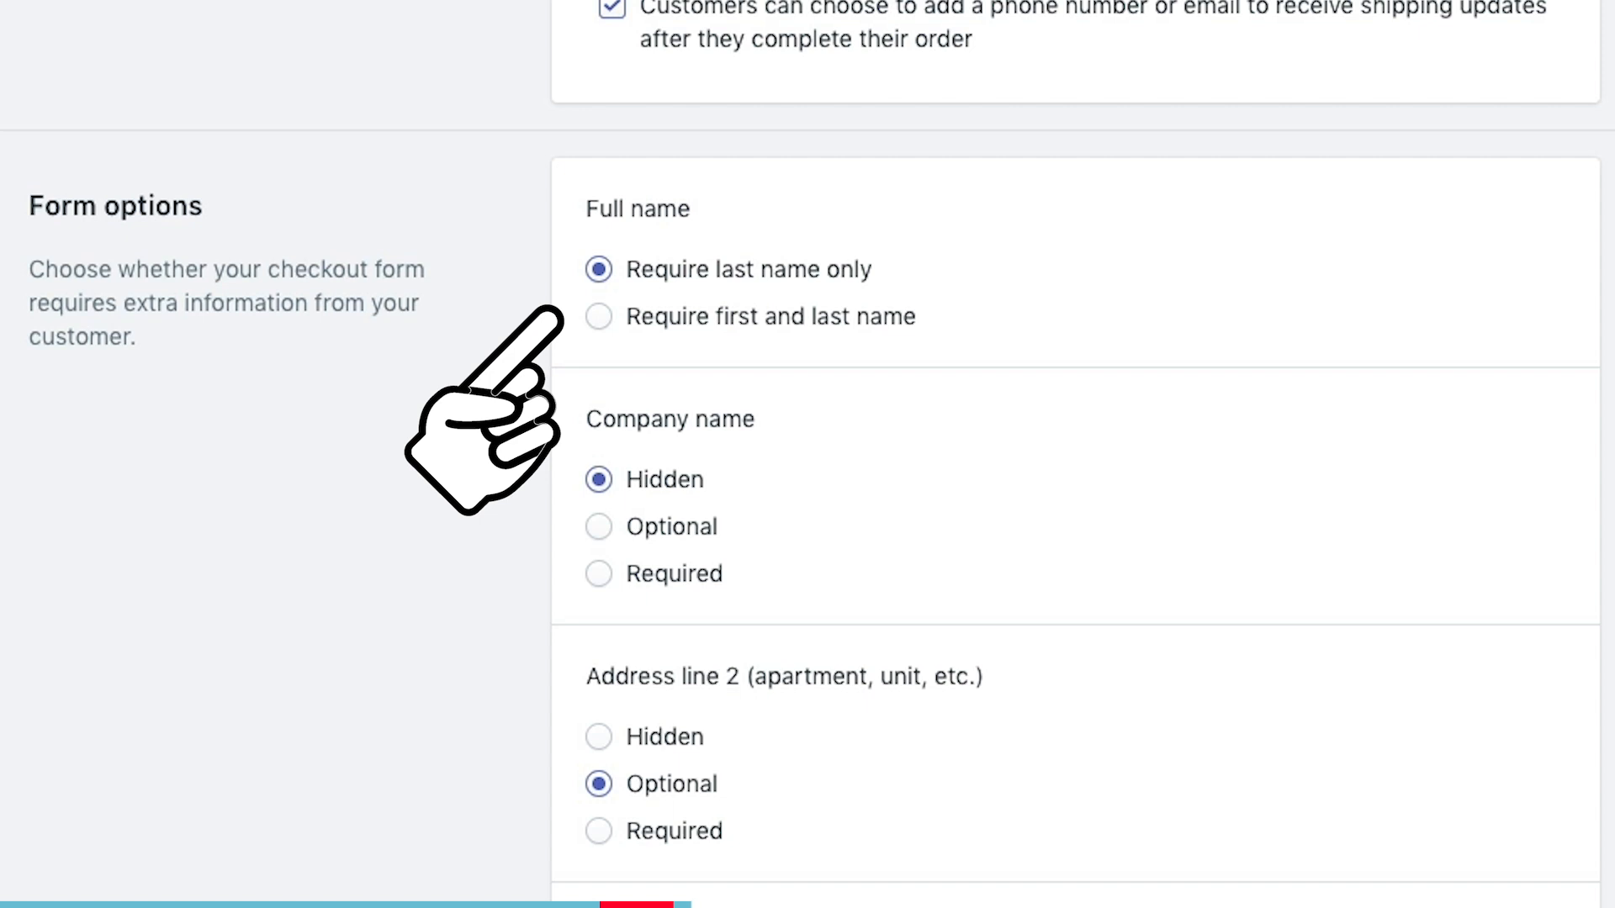
mouse_move(446, 419)
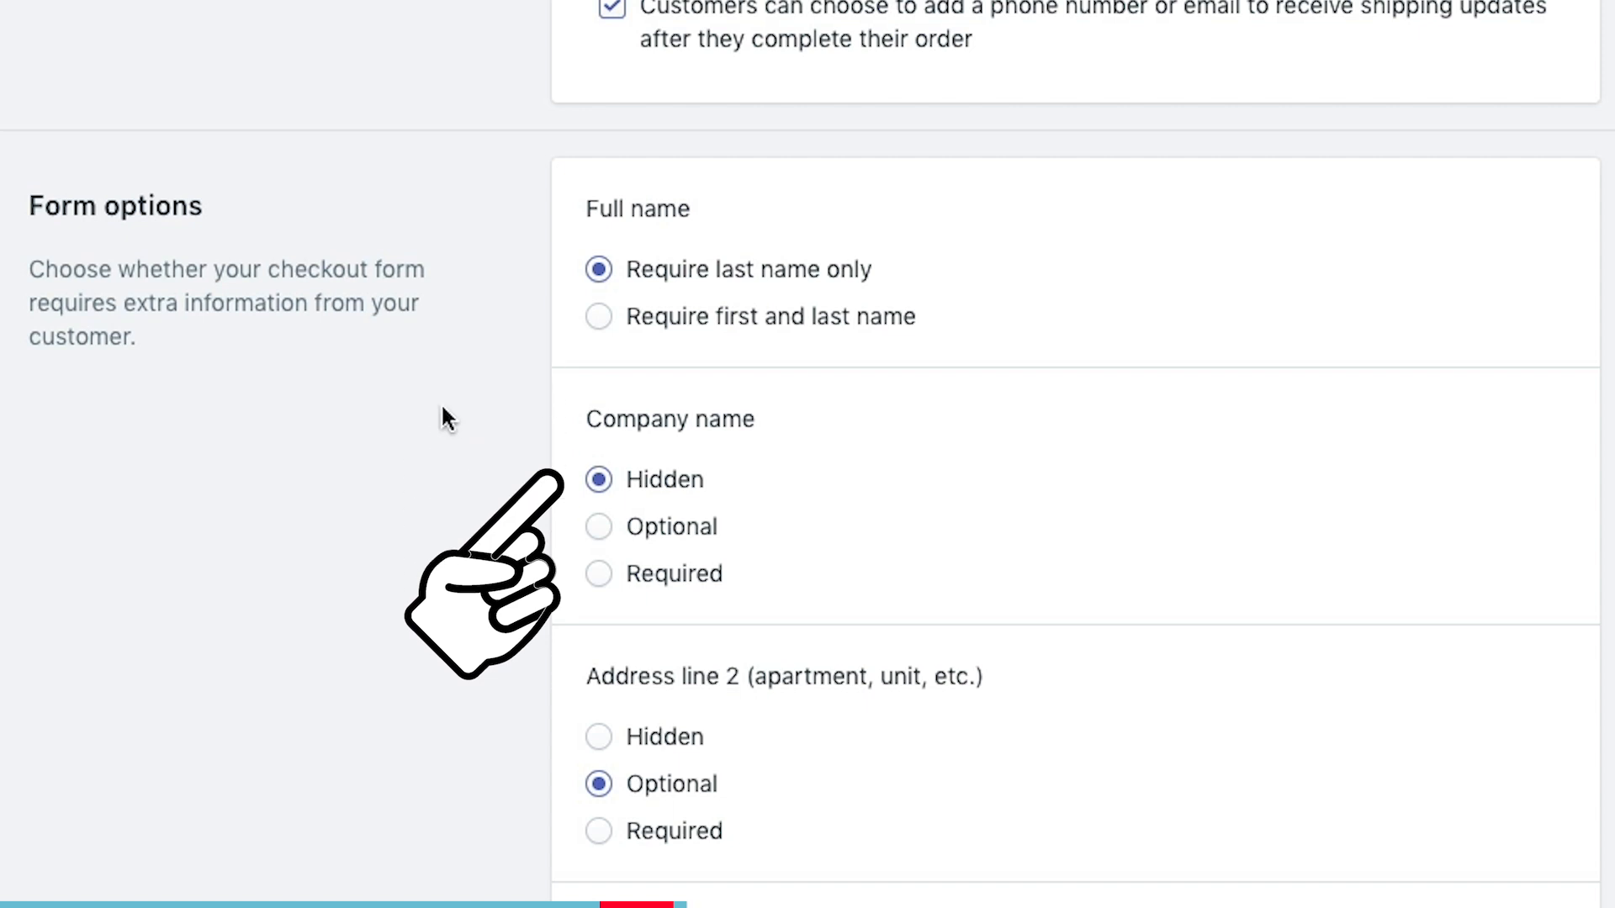
mouse_move(482, 669)
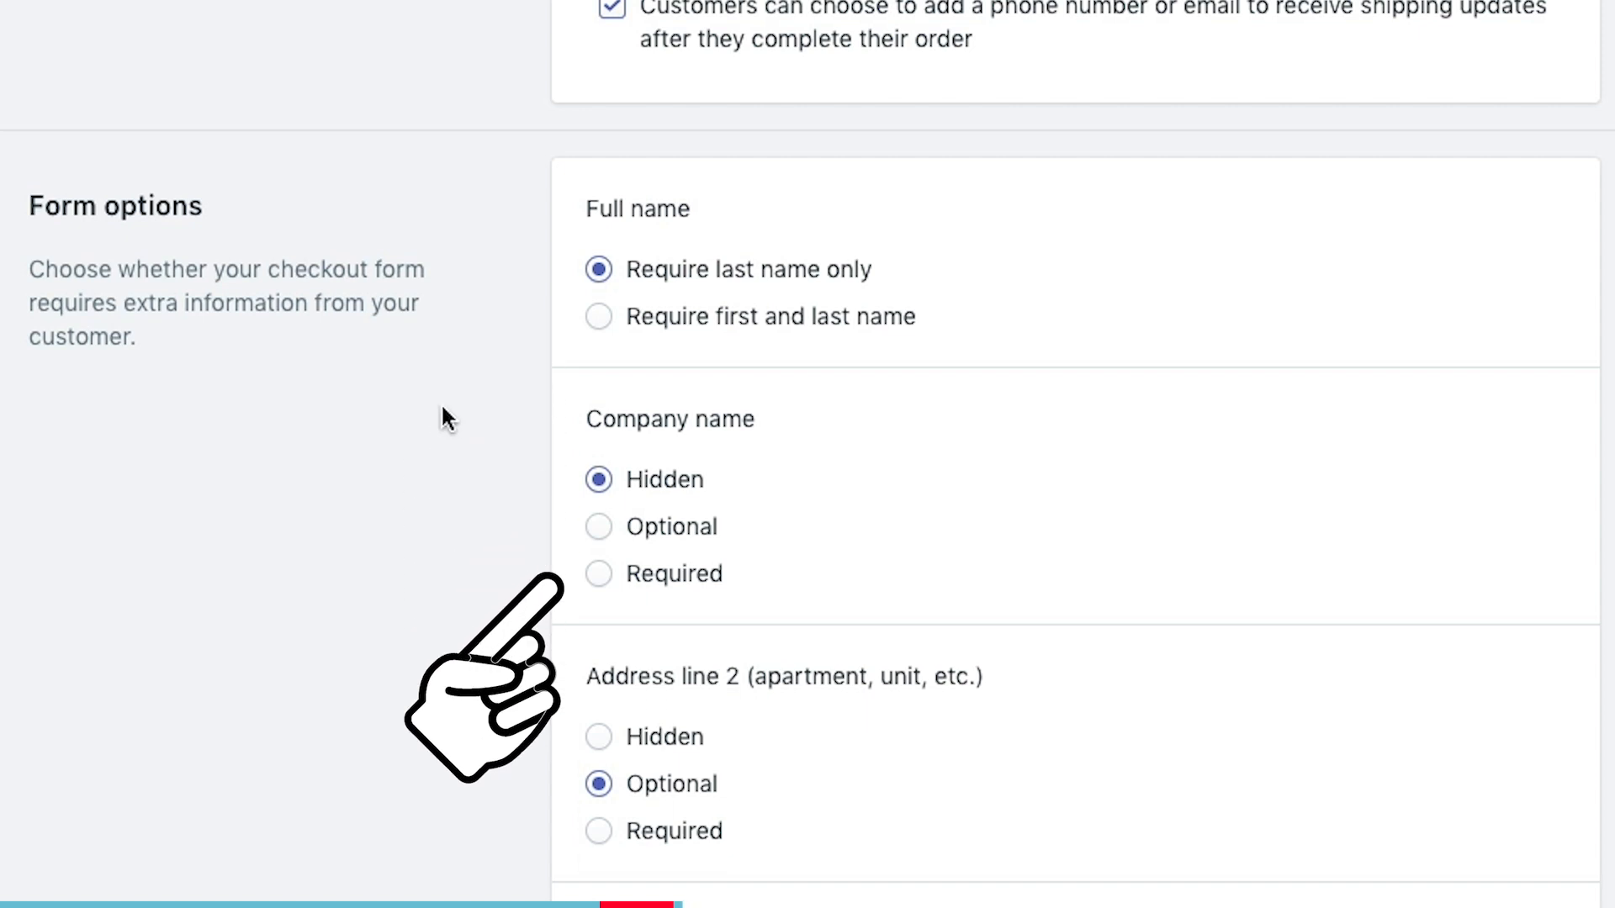
Scroll through Form options to the shipping phone requirement and Order processing section.
scroll(down, 3)
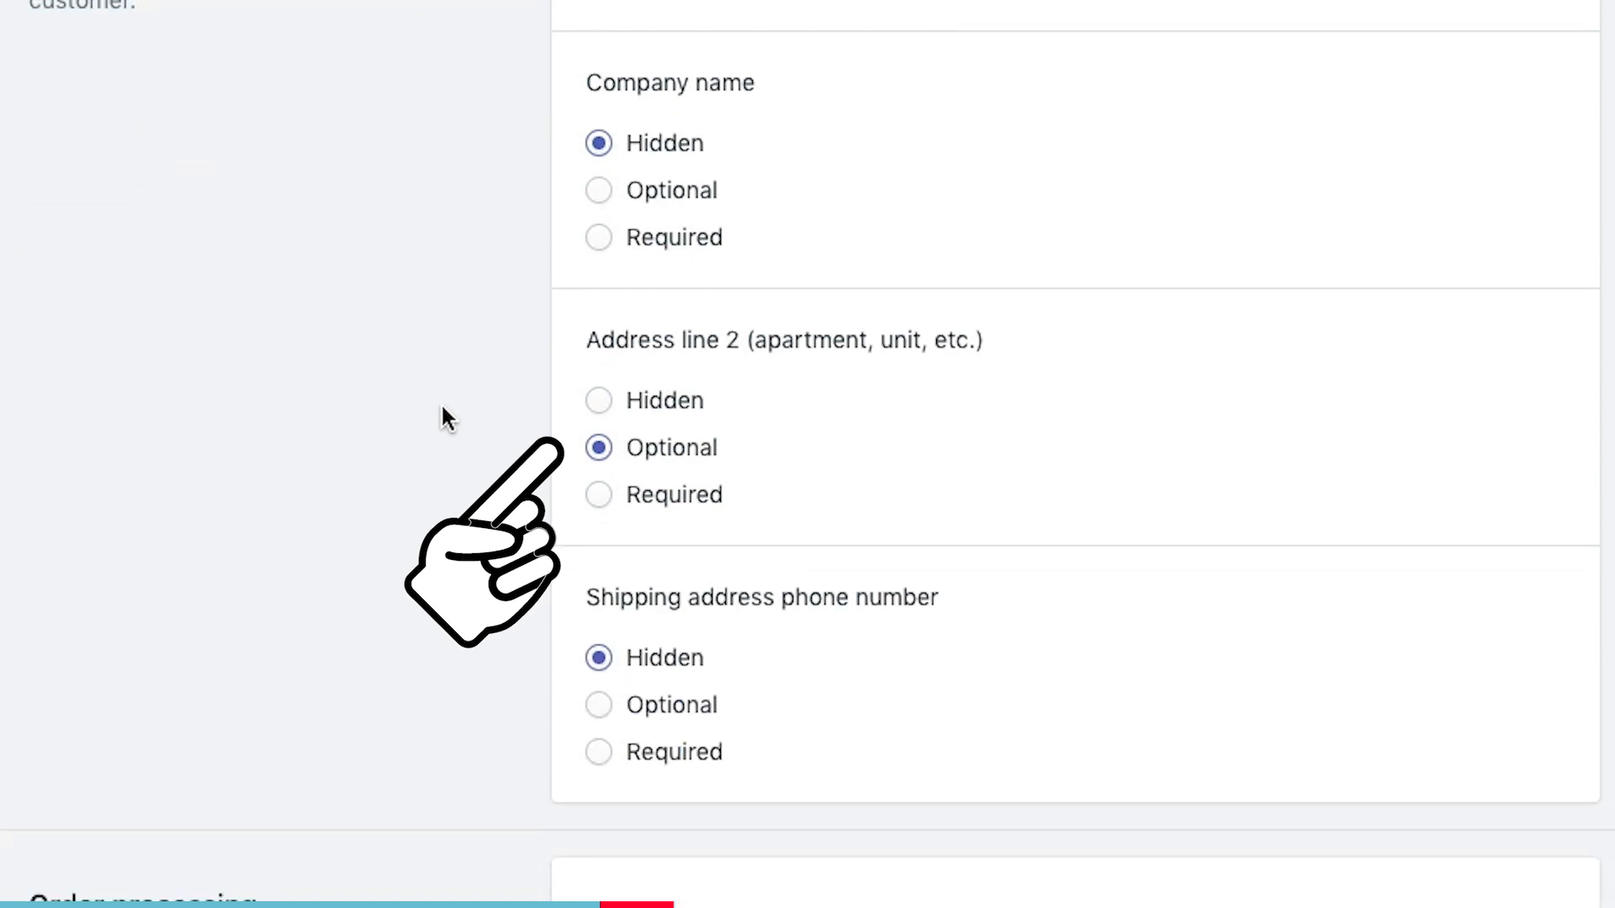
scroll(down, 3)
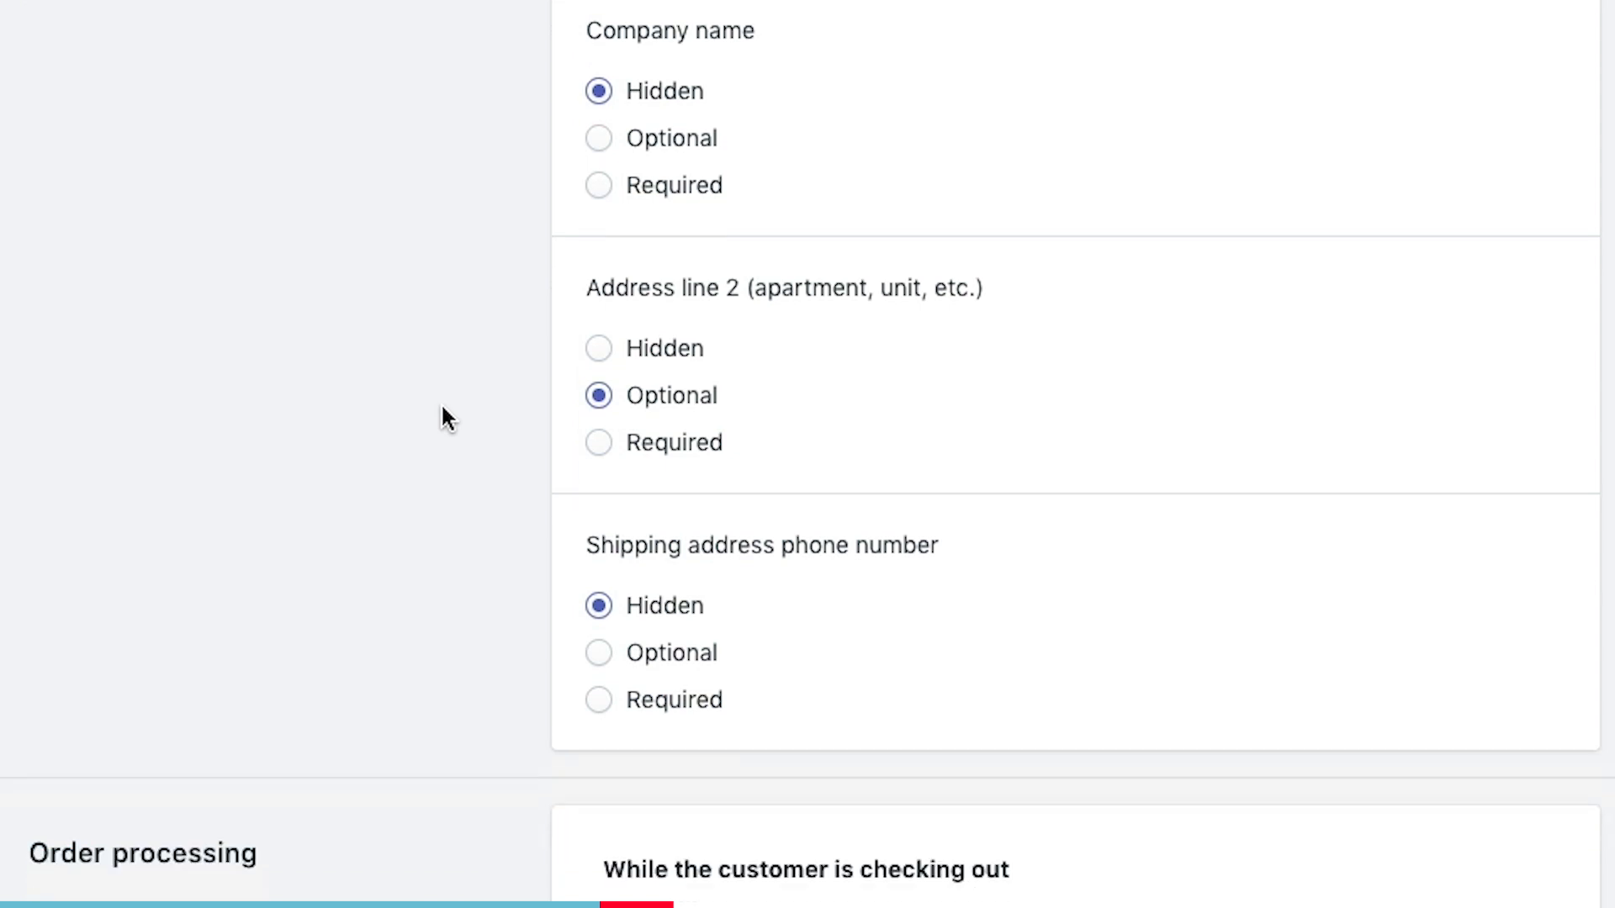
scroll(down, 3)
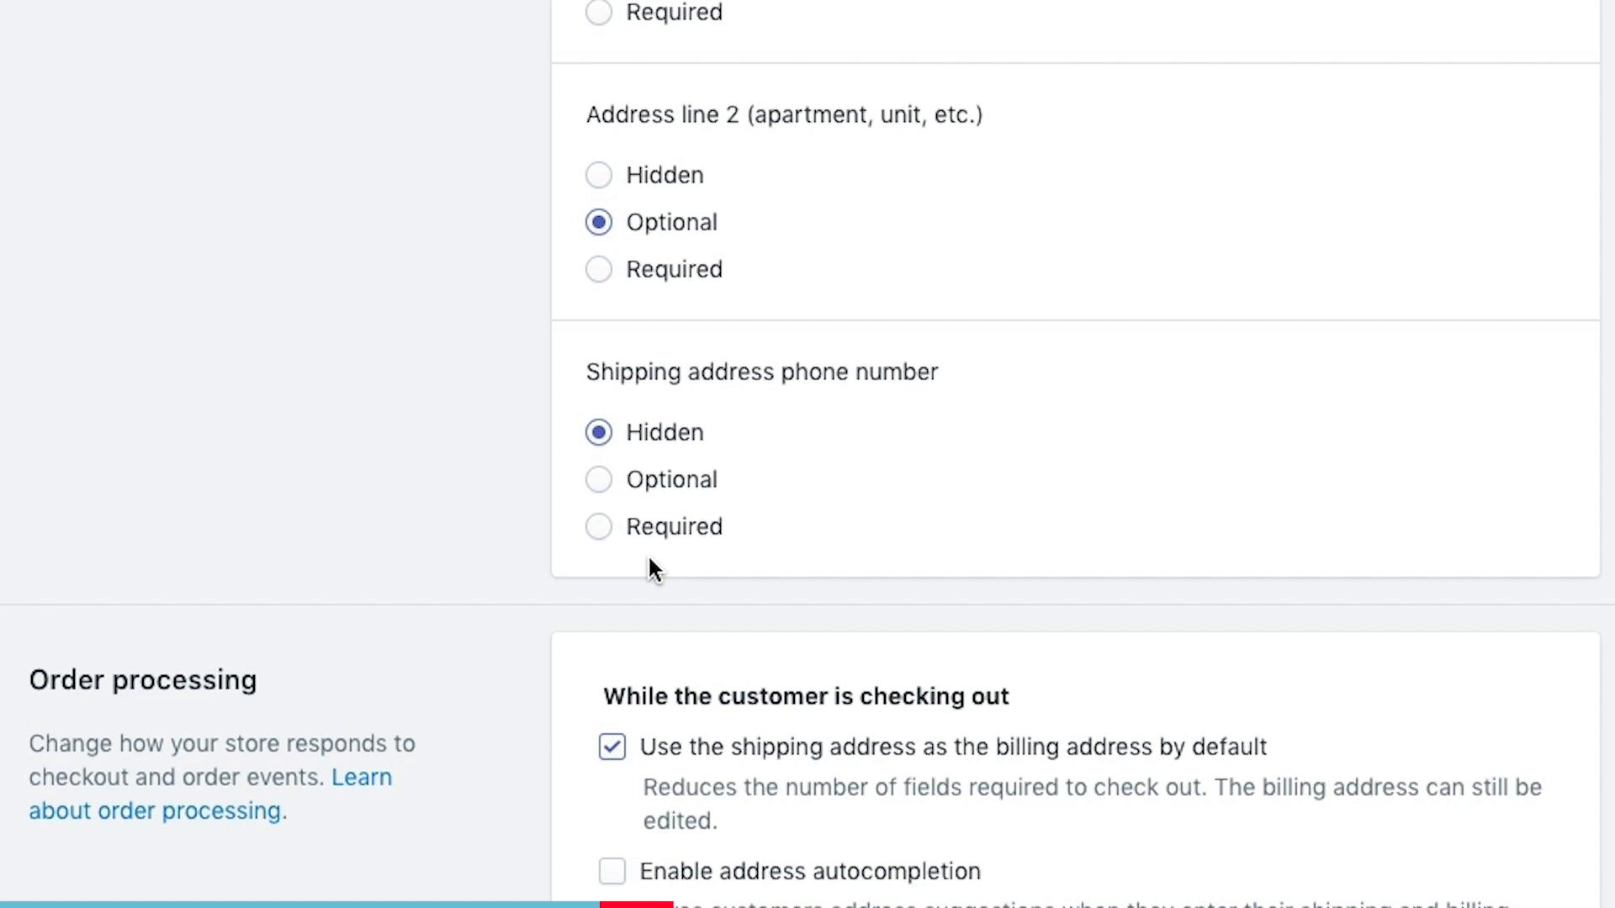
scroll(down, 3)
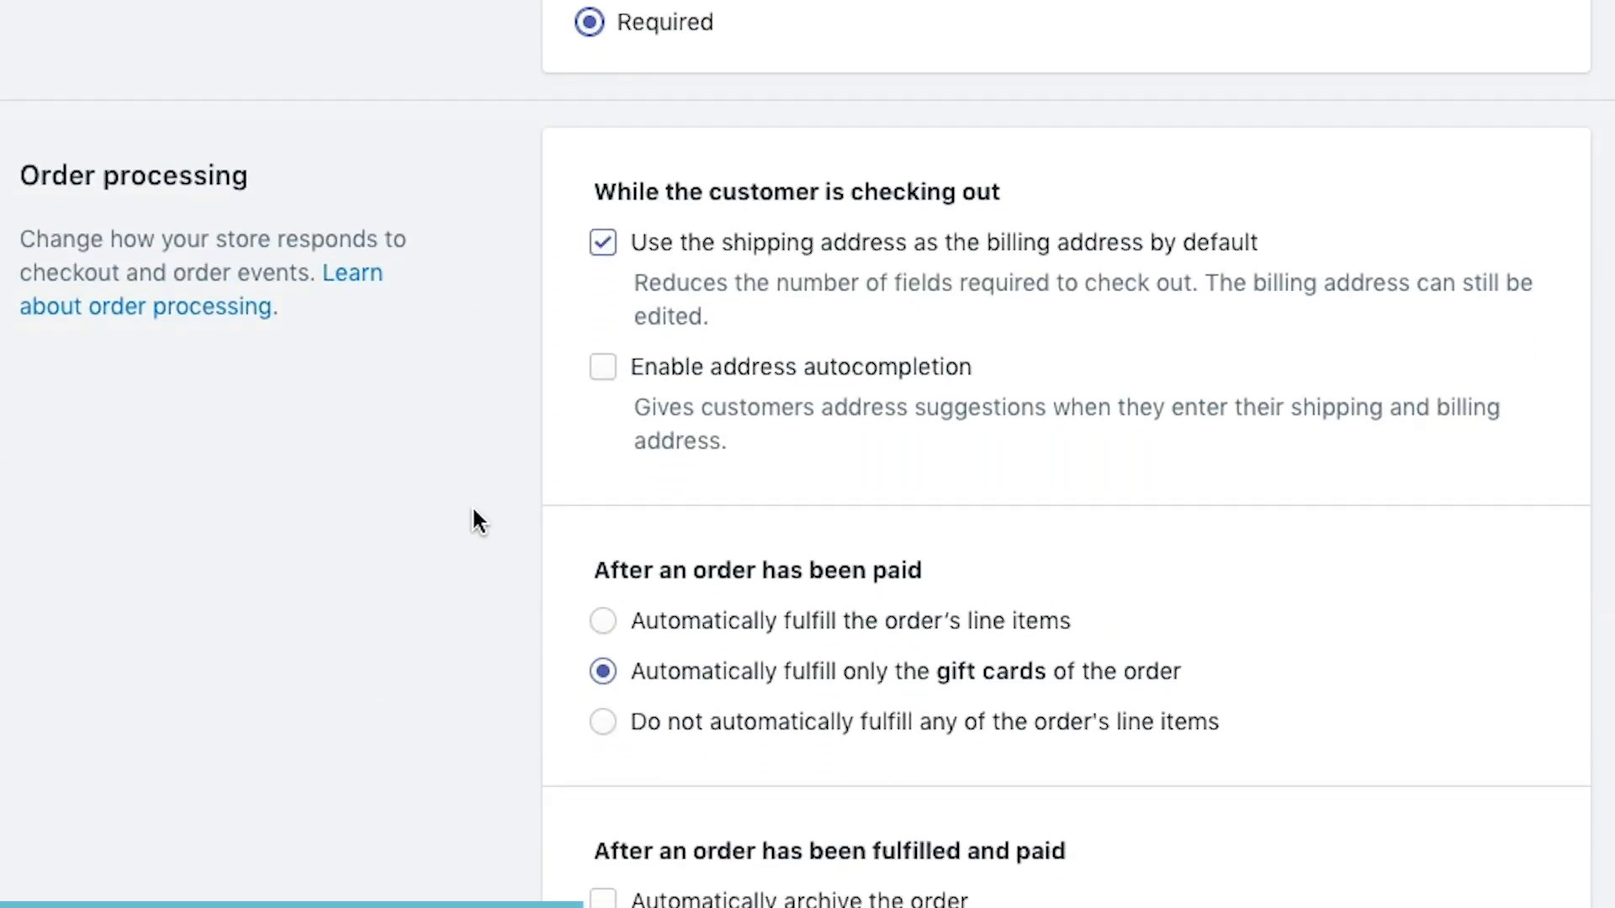
Enable address autocompletion under Order processing, leaving order archiving unchecked.
scroll(down, 3)
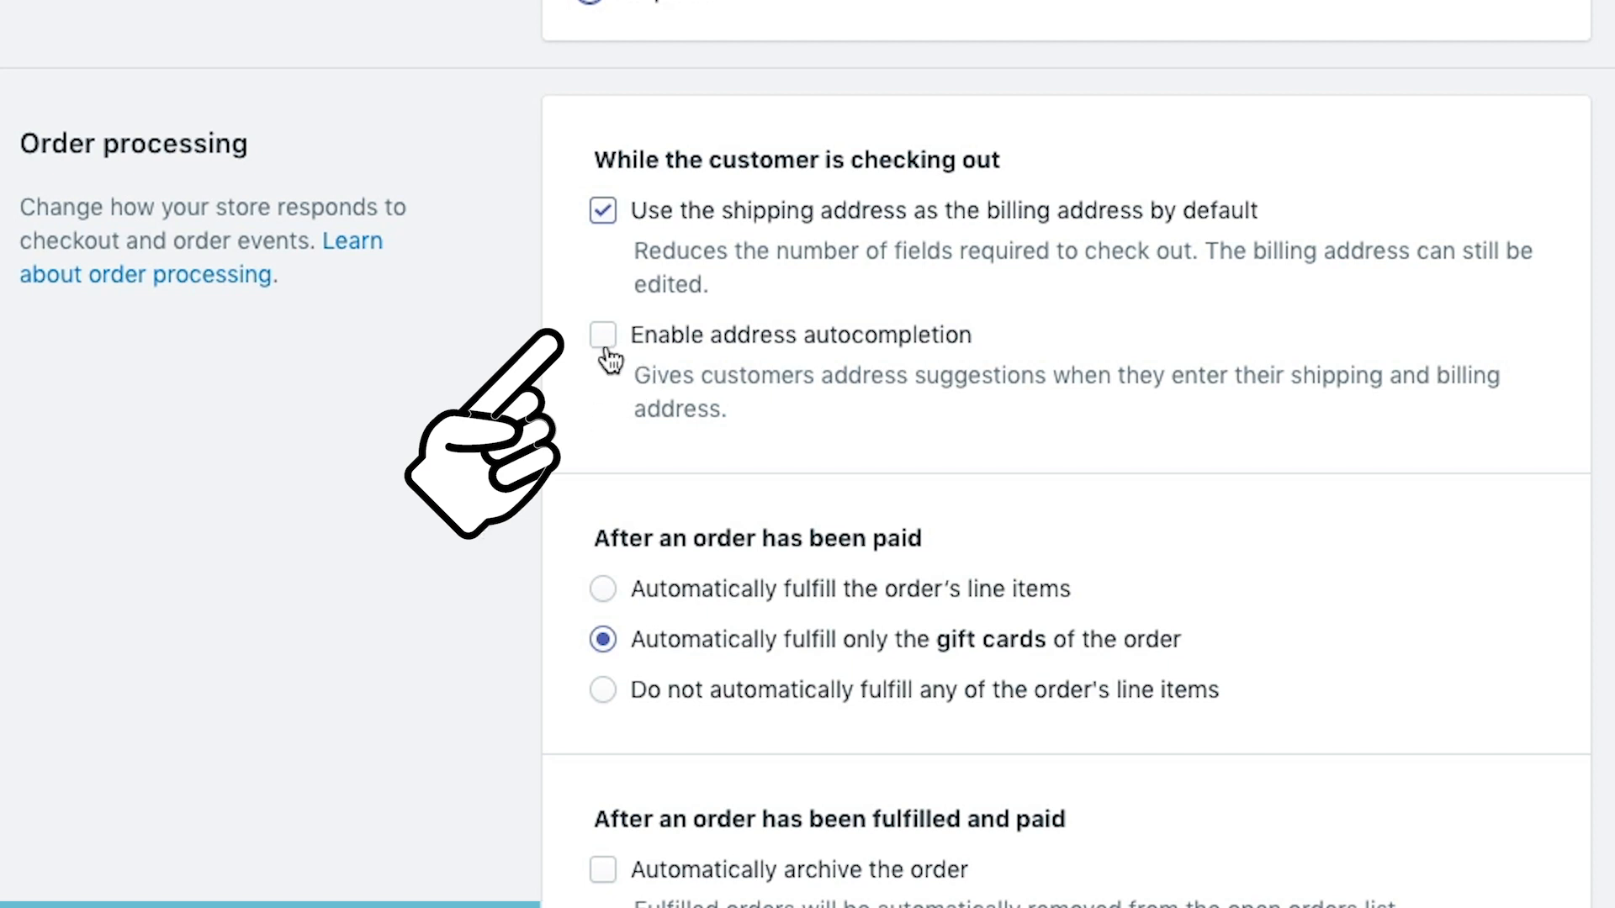
click(602, 335)
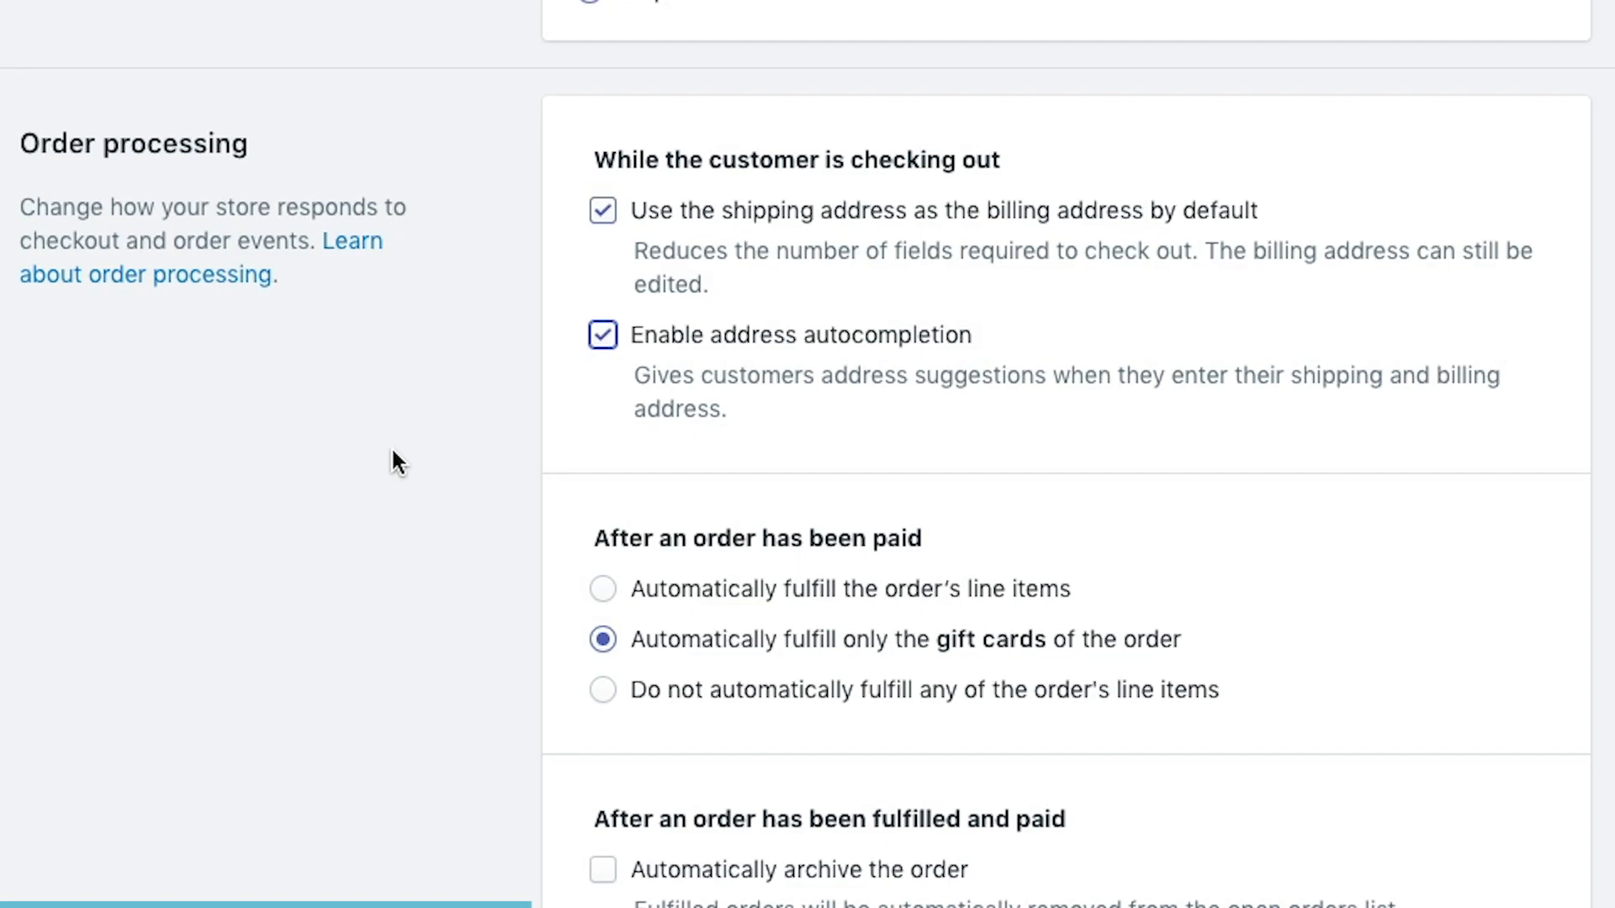
scroll(down, 3)
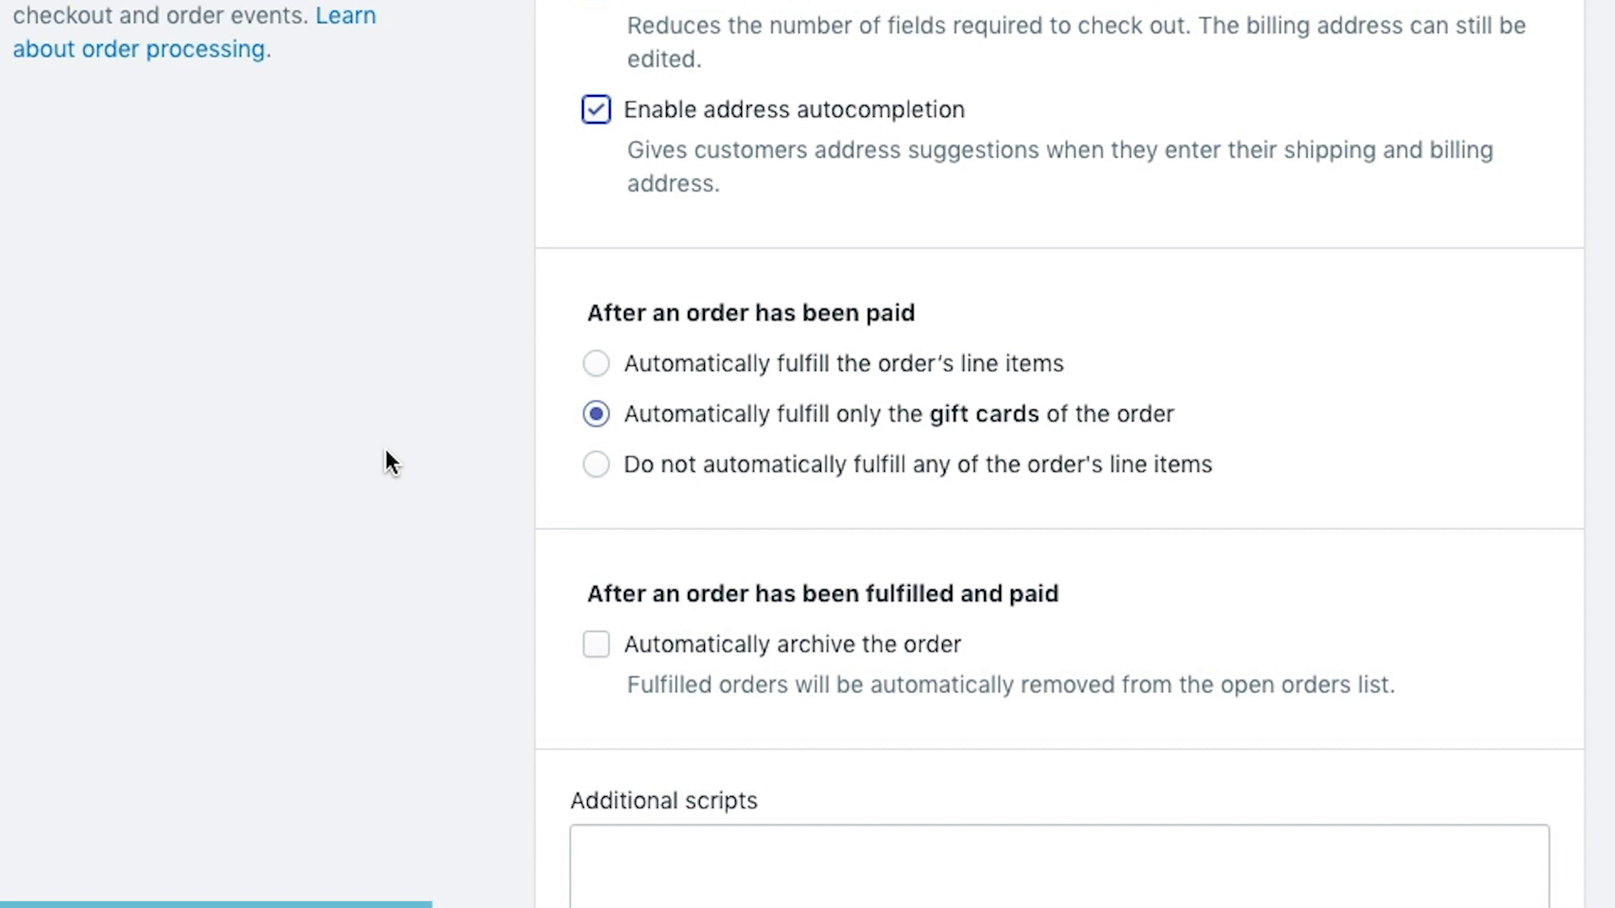
mouse_move(643, 389)
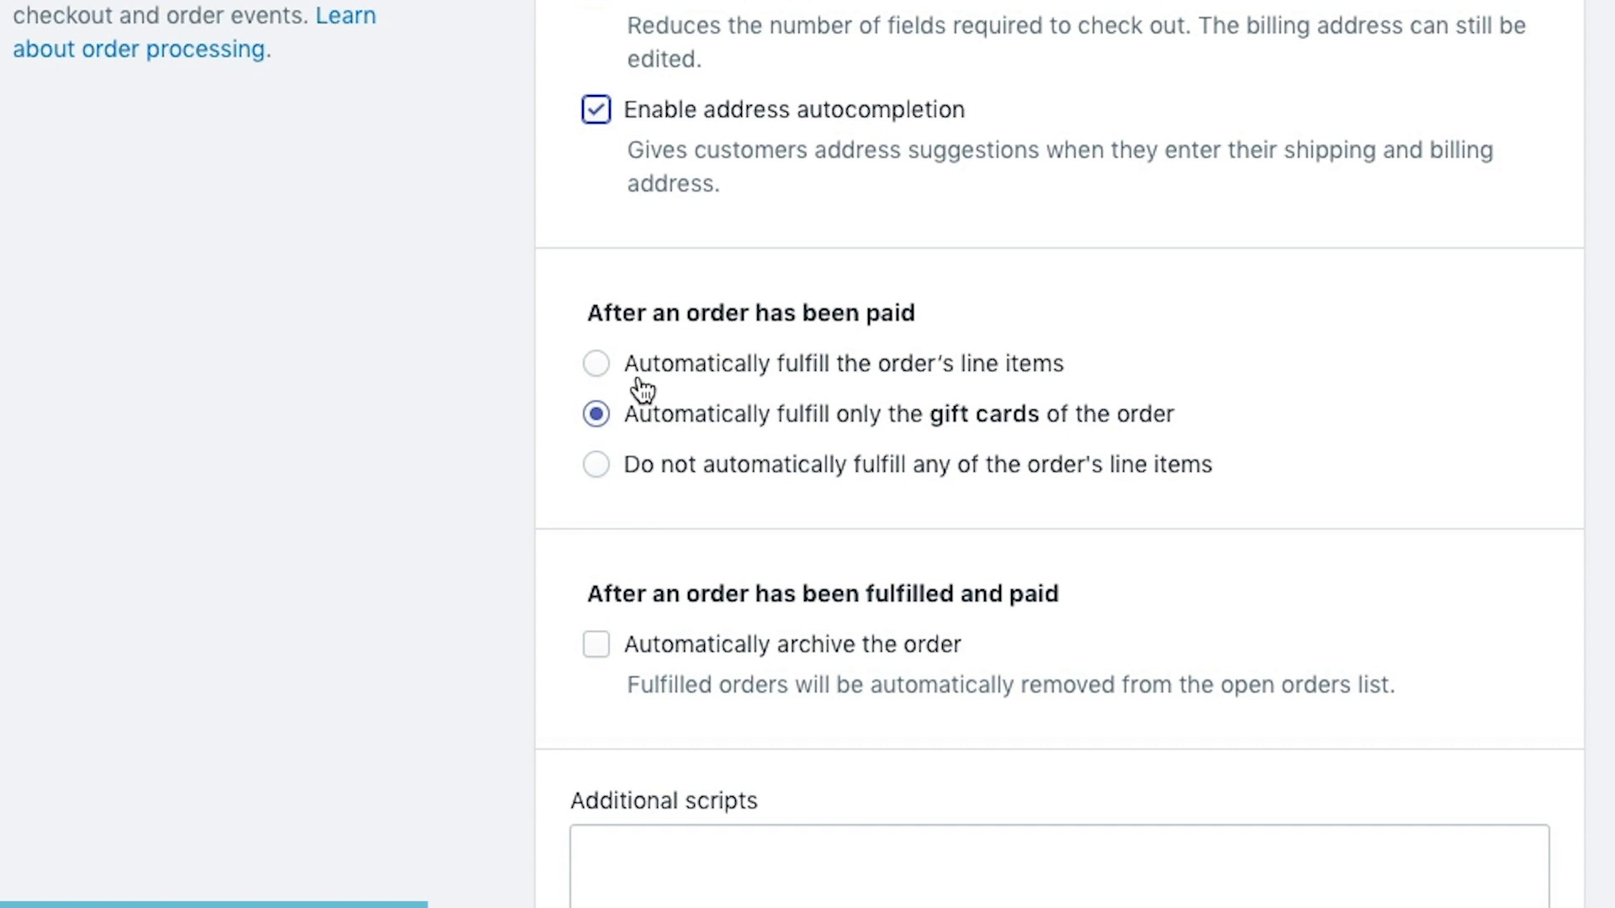
click(595, 364)
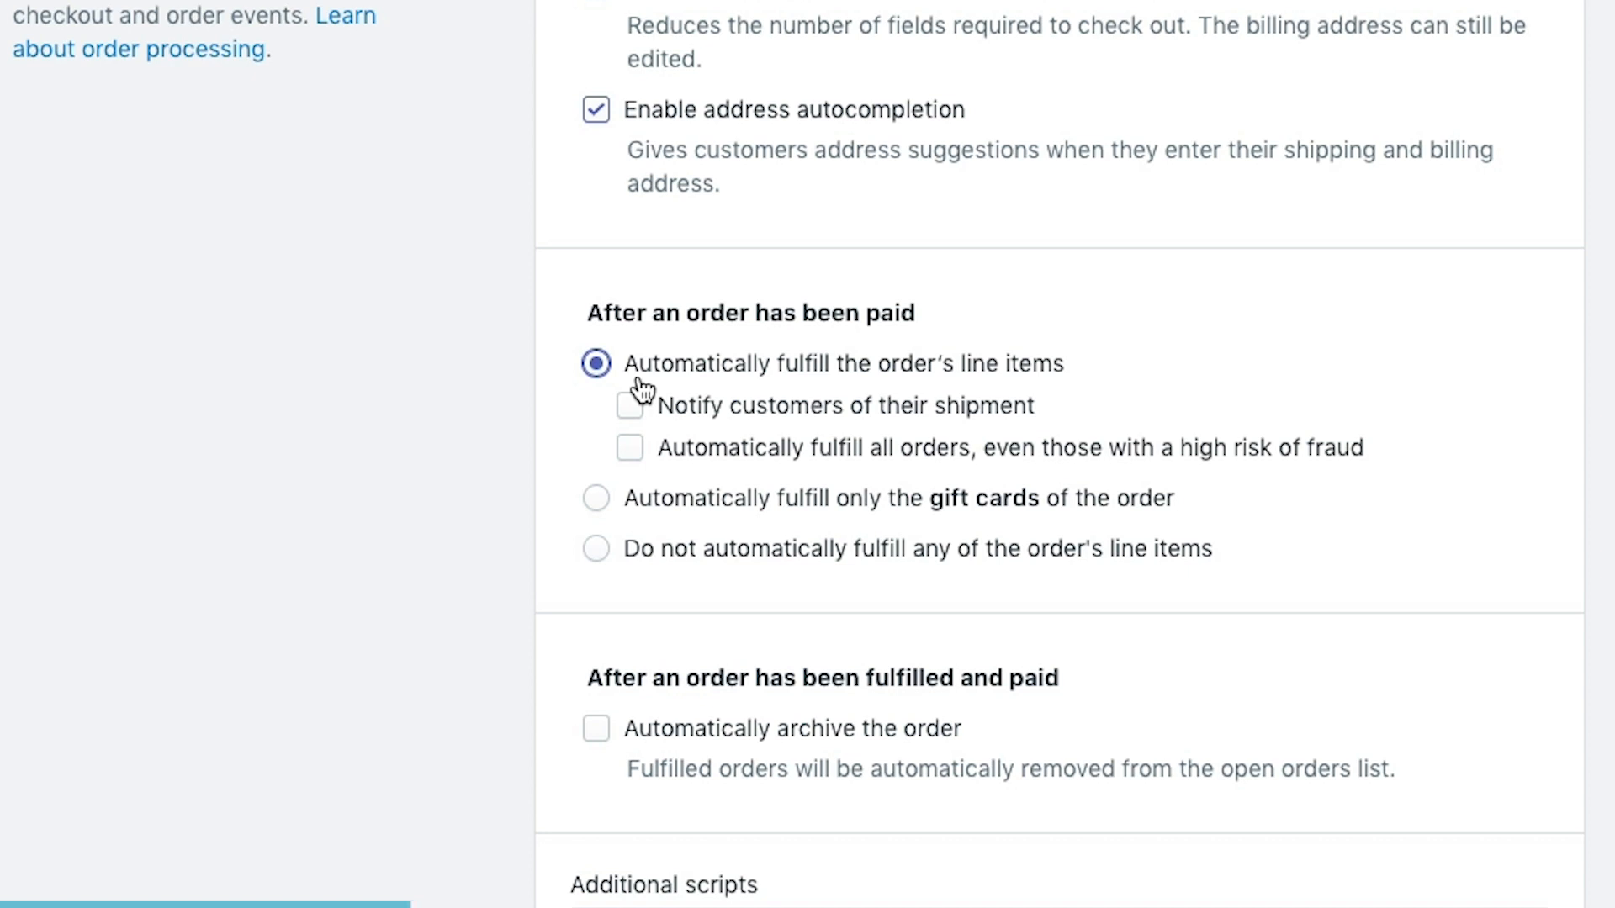
click(595, 498)
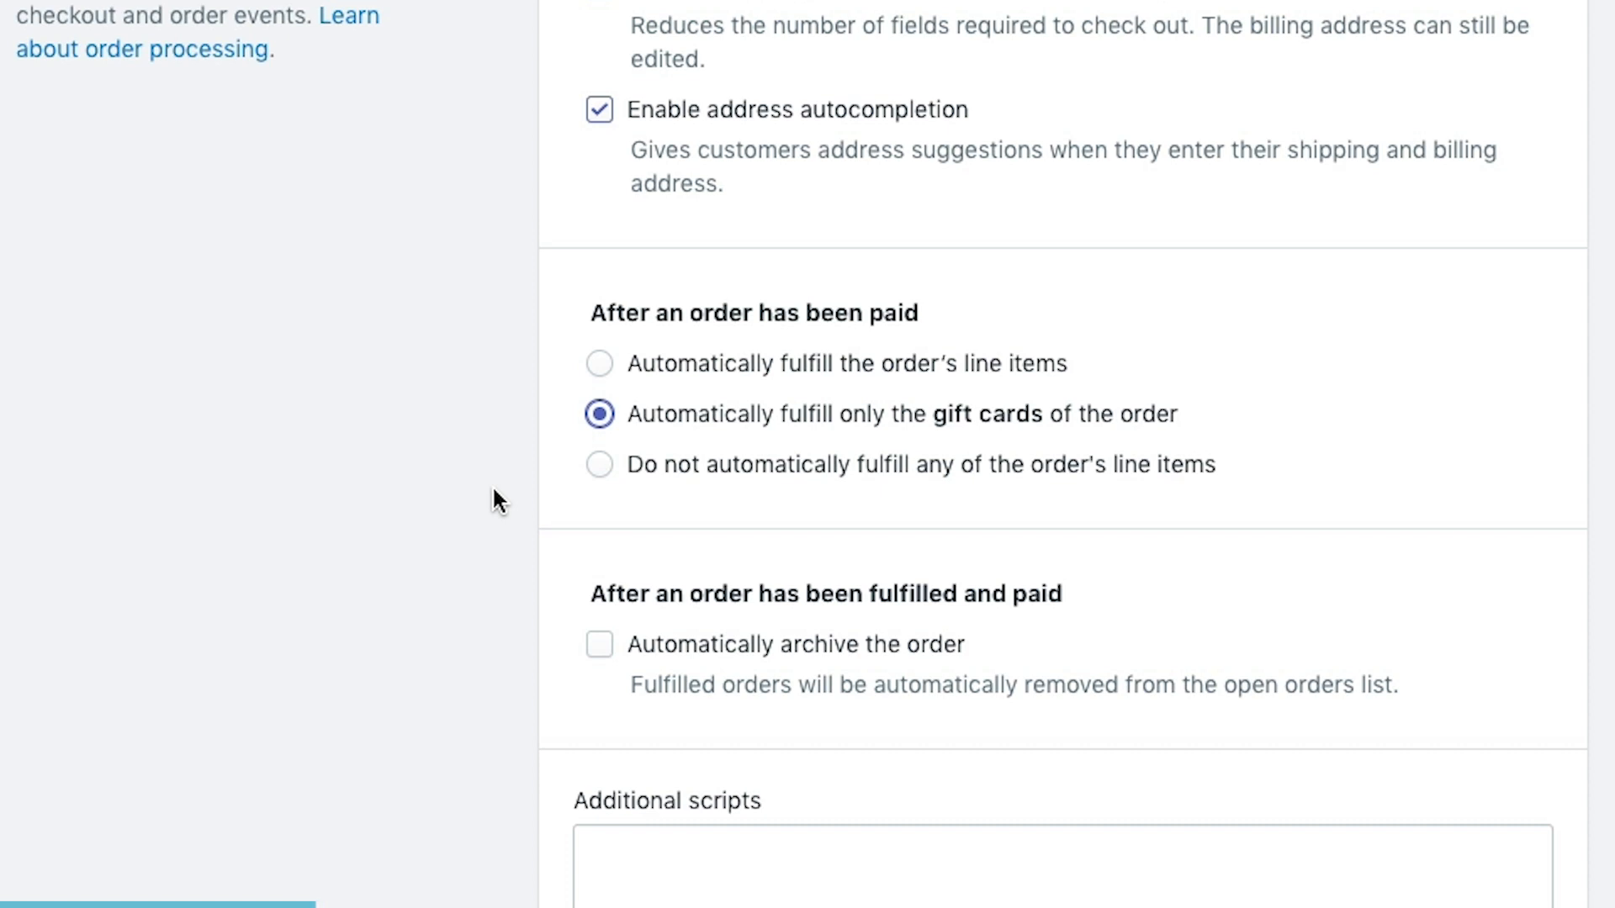
scroll(down, 3)
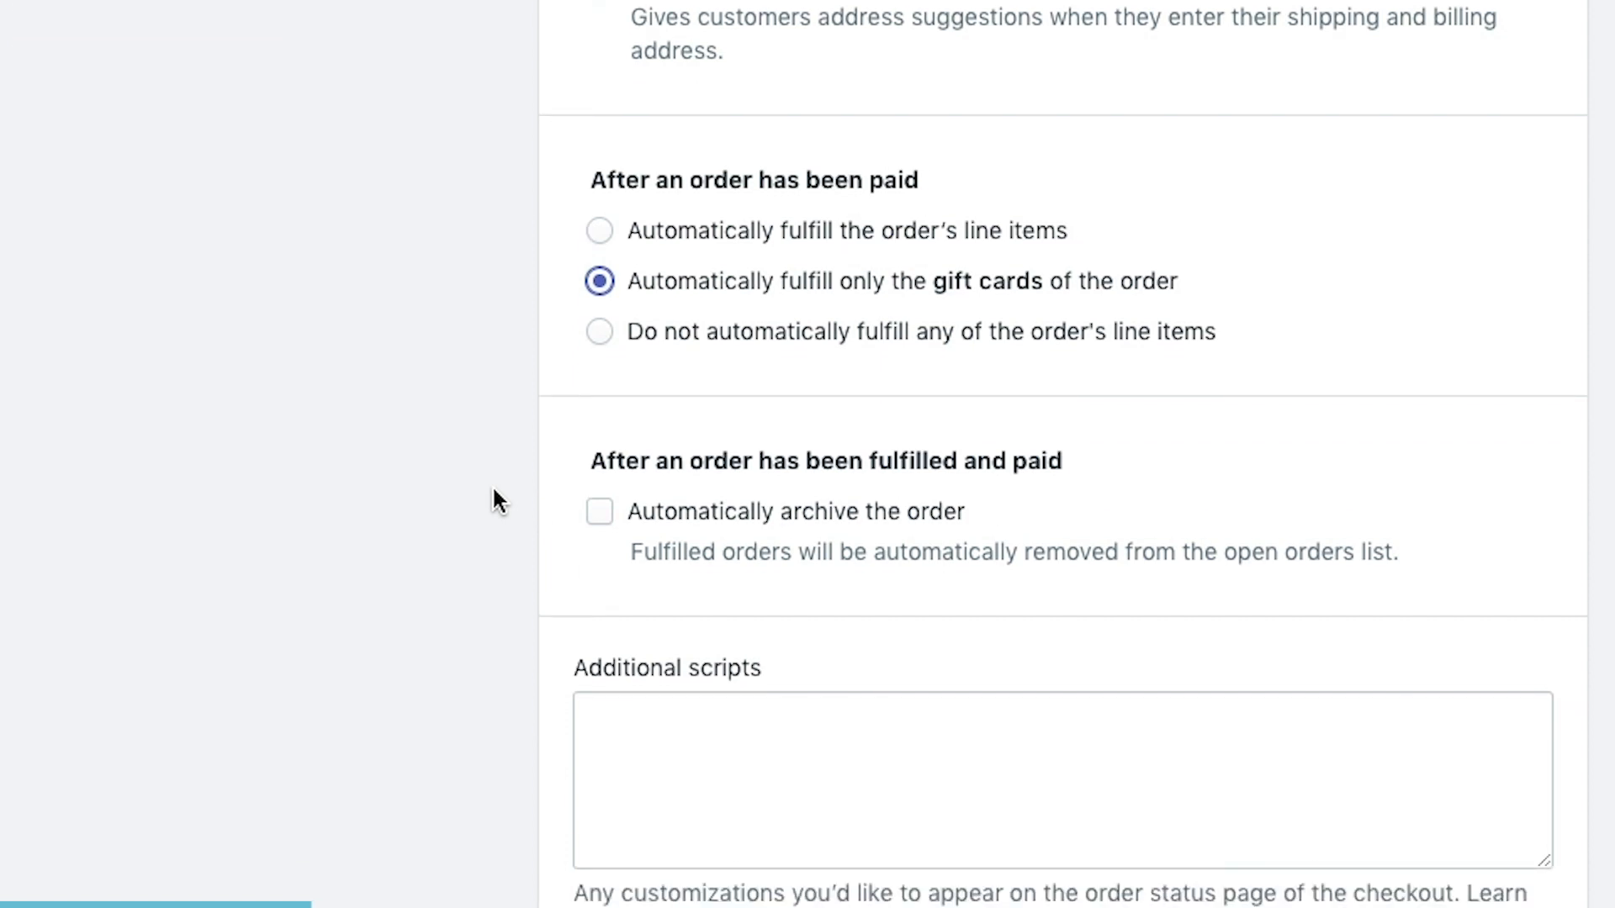
scroll(down, 3)
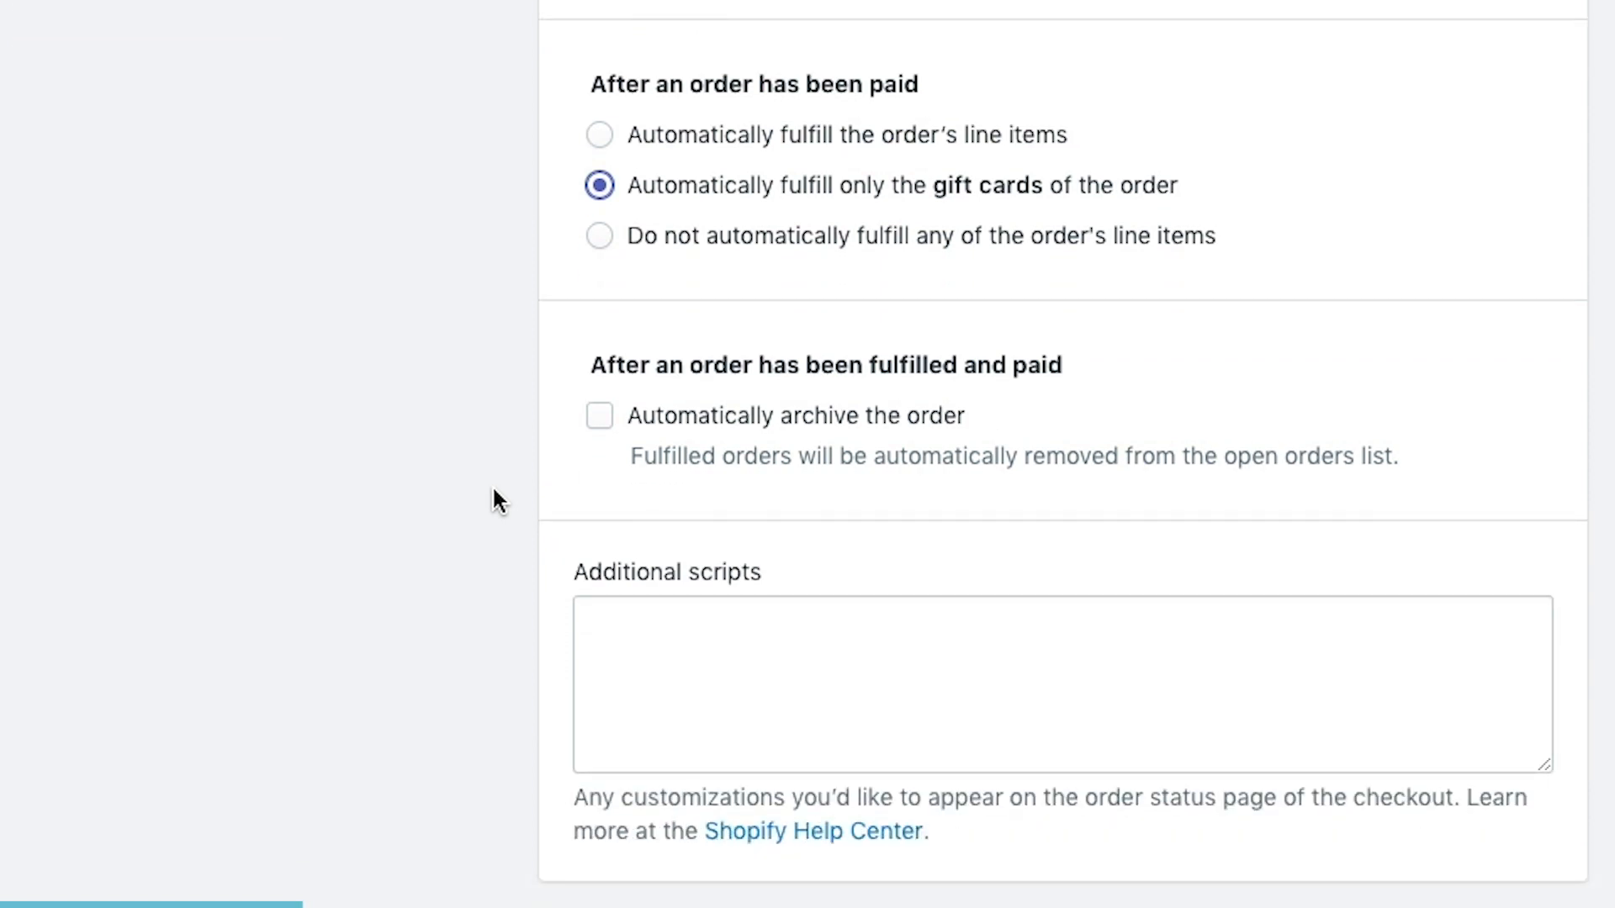
scroll(down, 3)
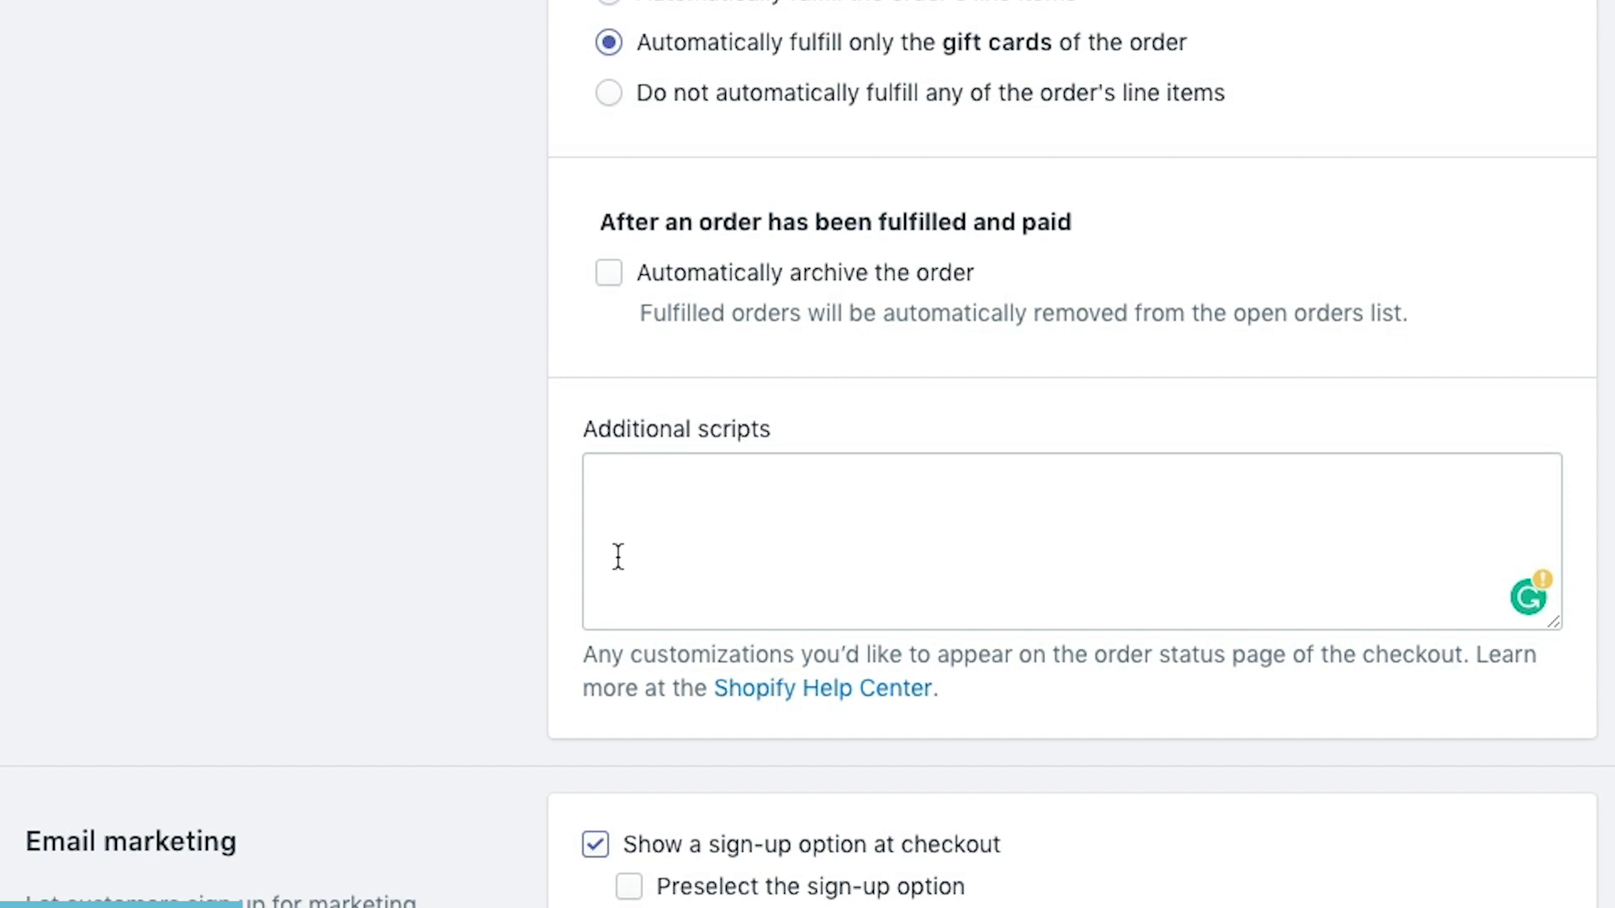
mouse_move(878, 529)
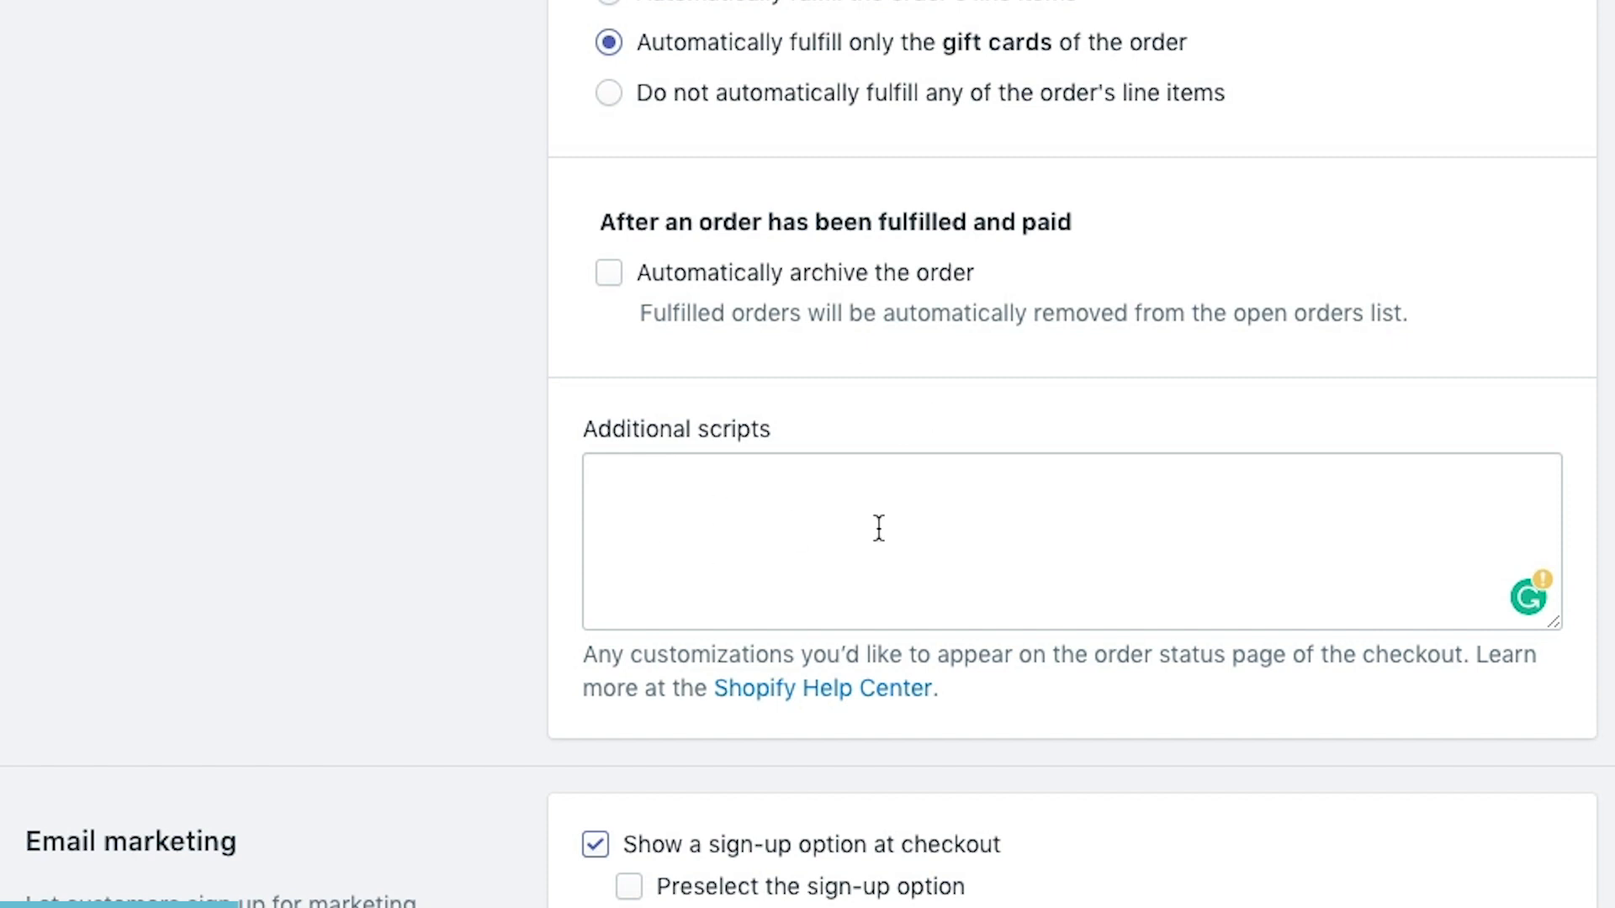
scroll(down, 3)
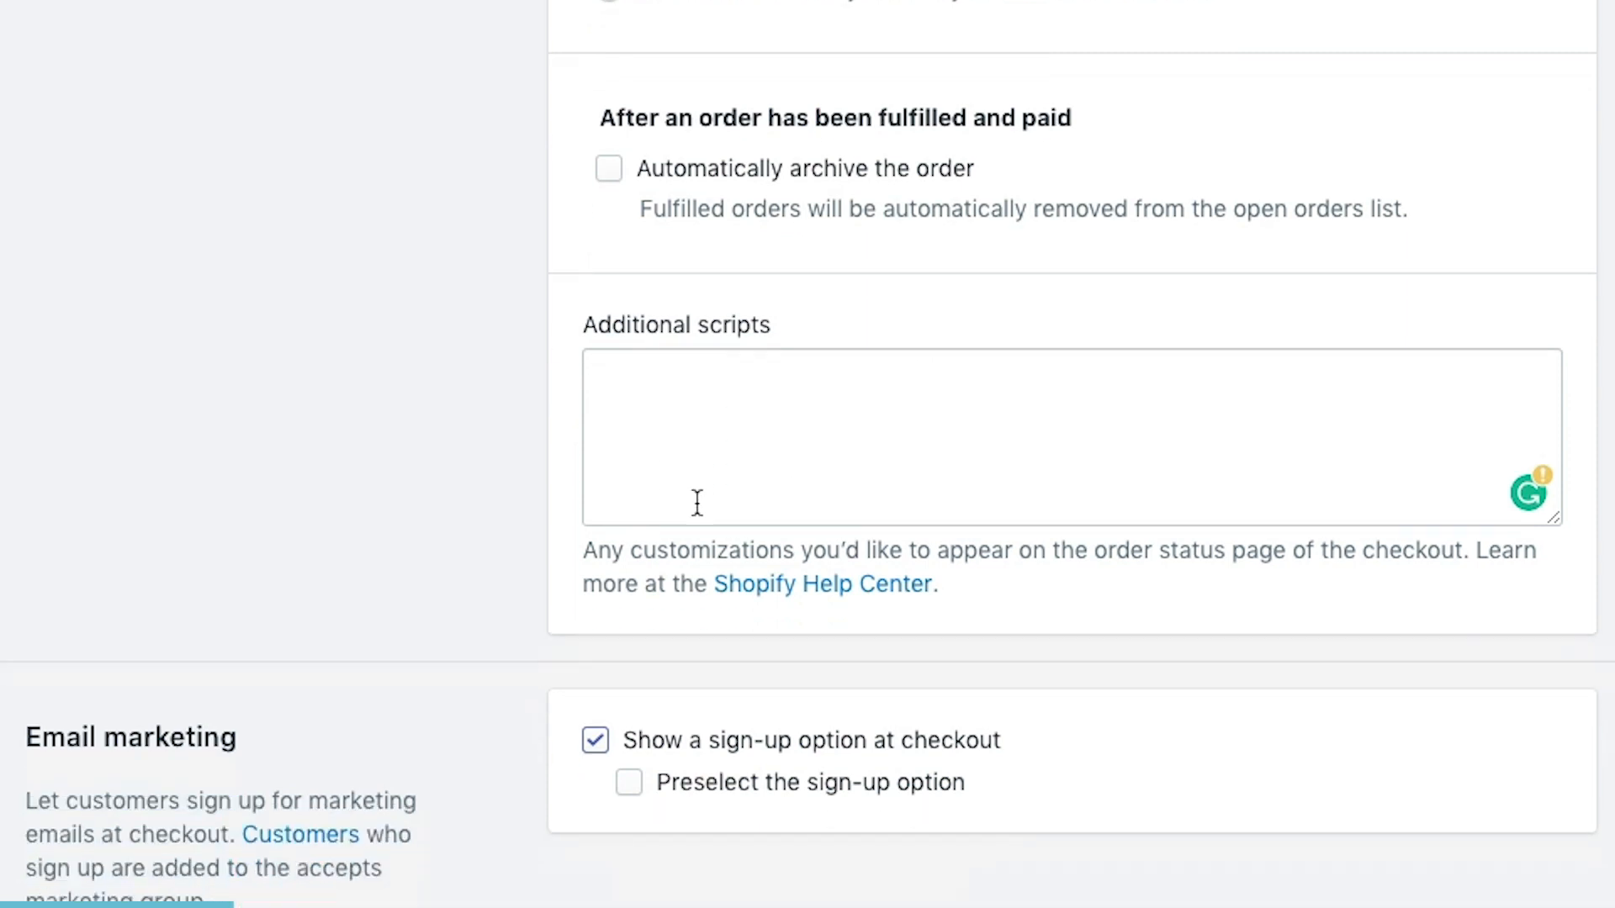
scroll(down, 3)
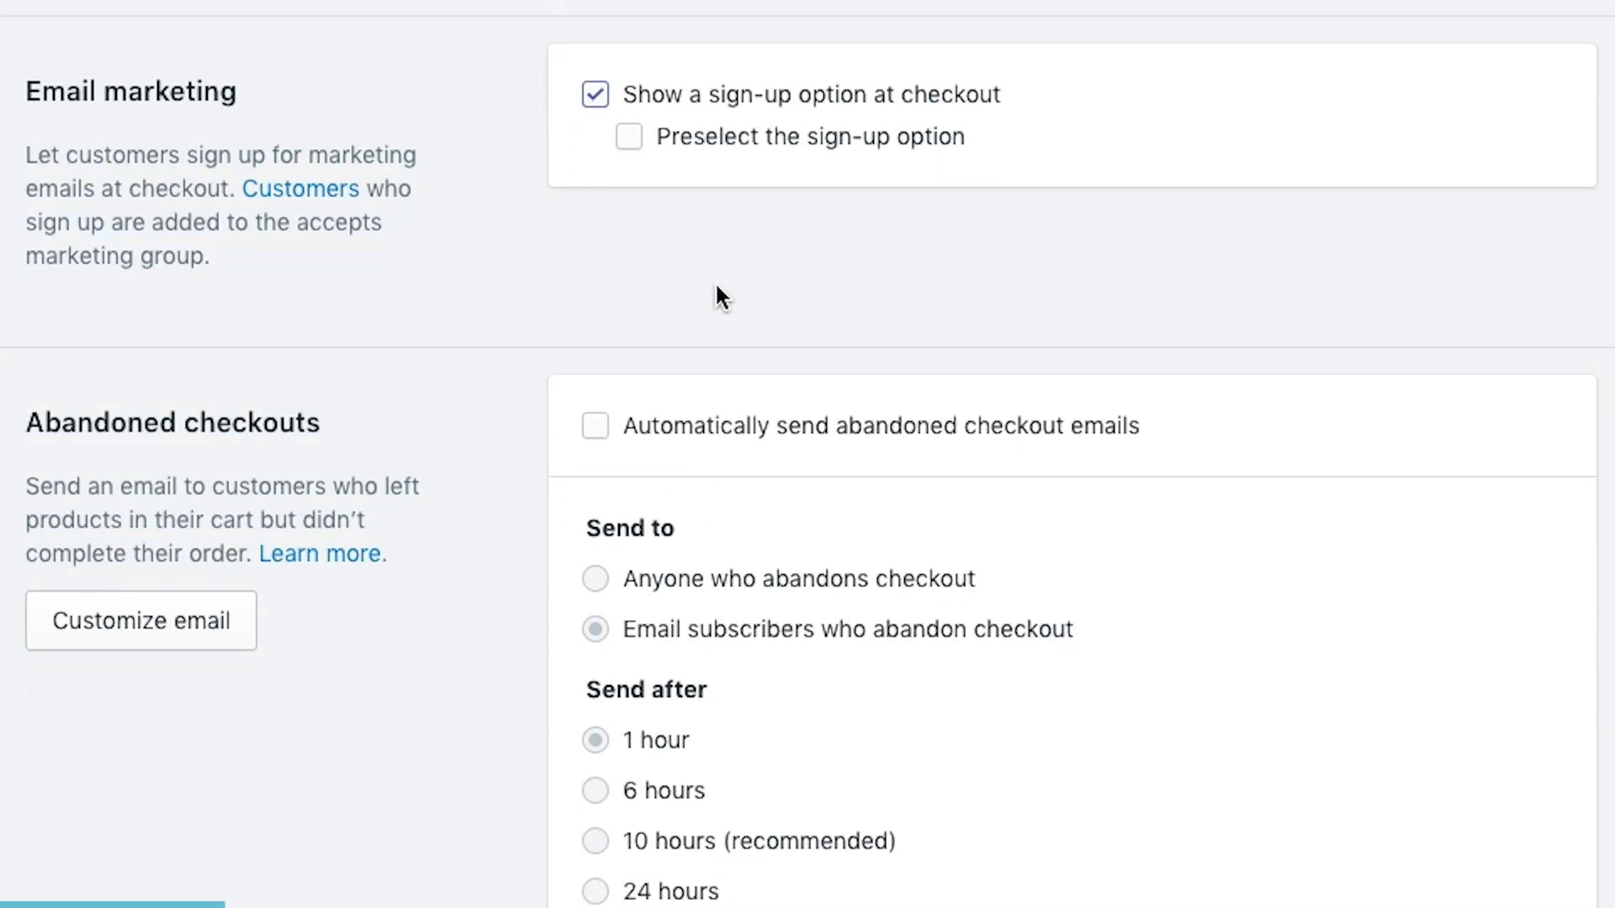
mouse_move(774, 122)
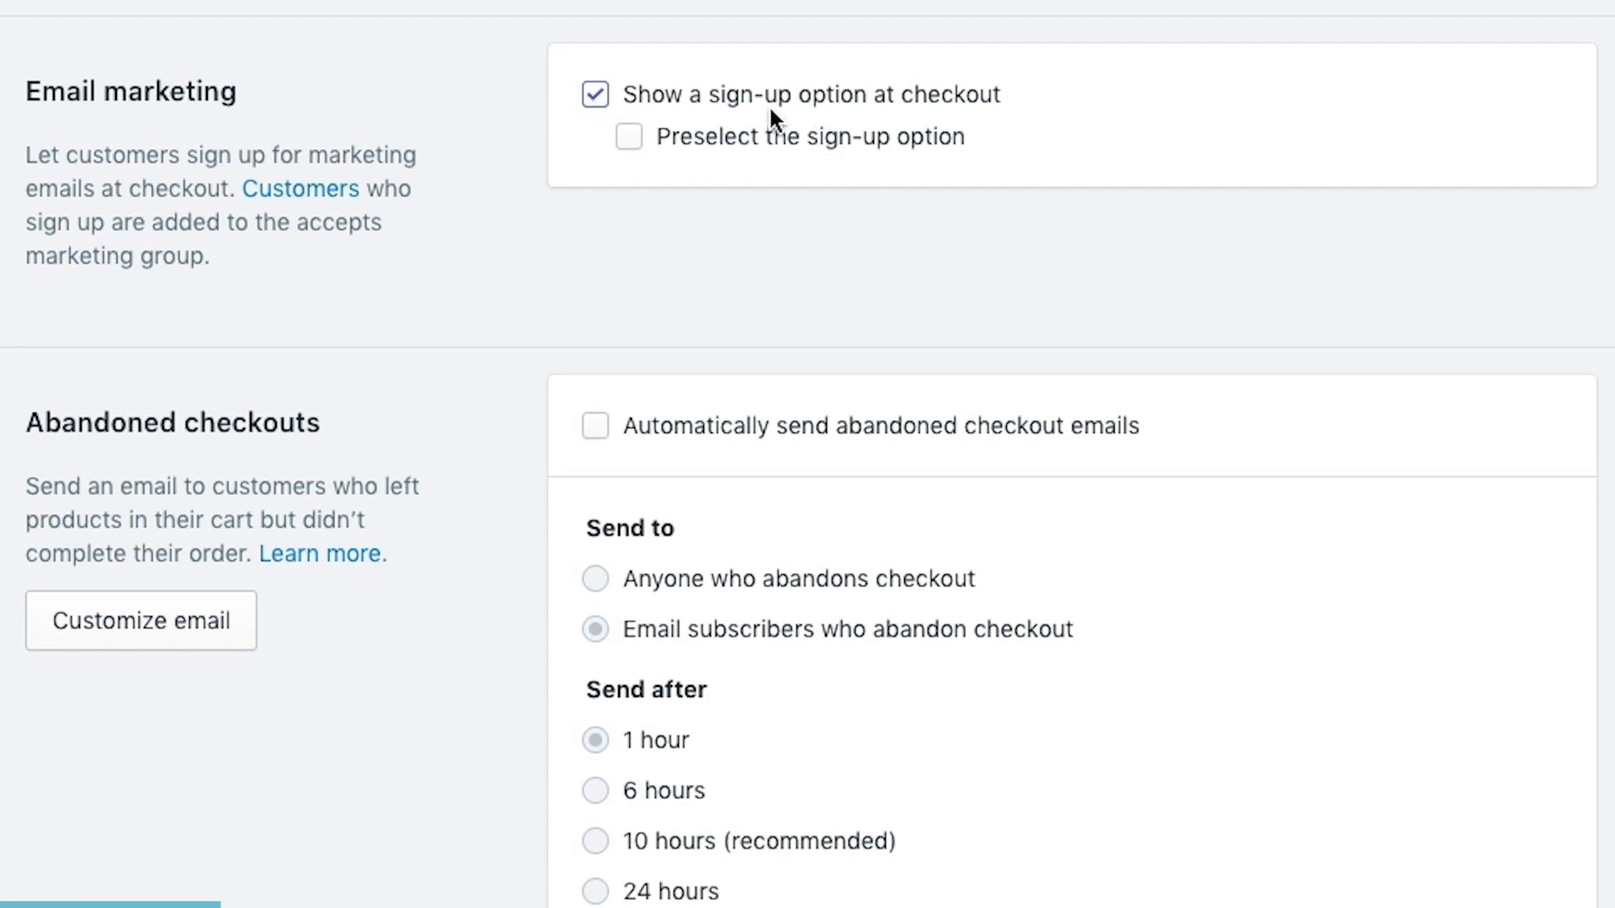
mouse_move(776, 212)
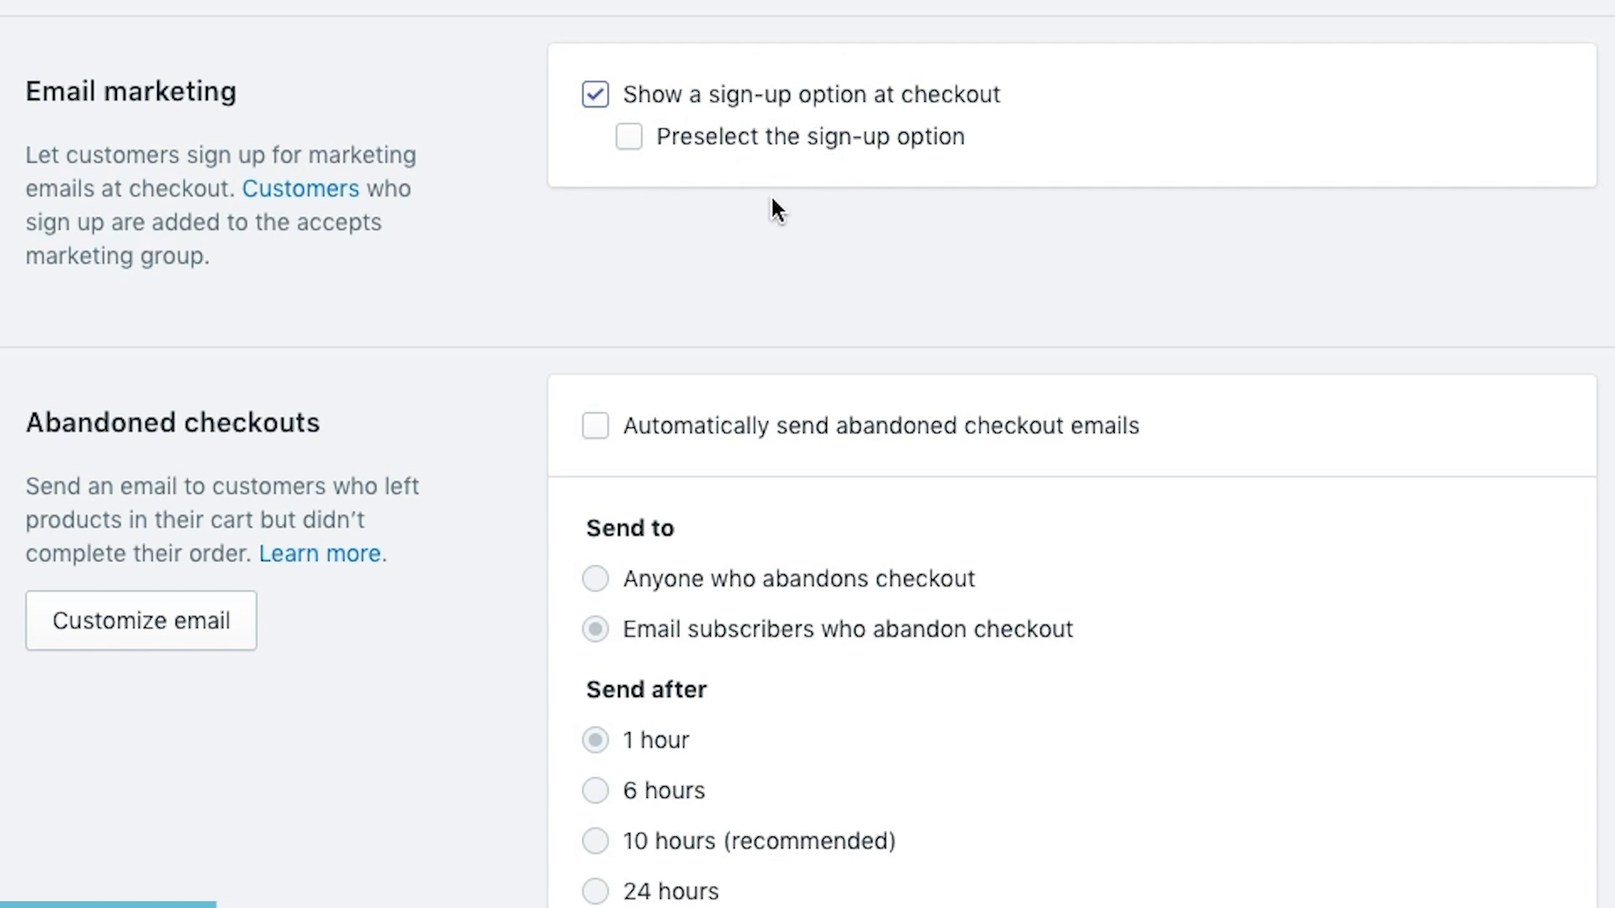
scroll(down, 3)
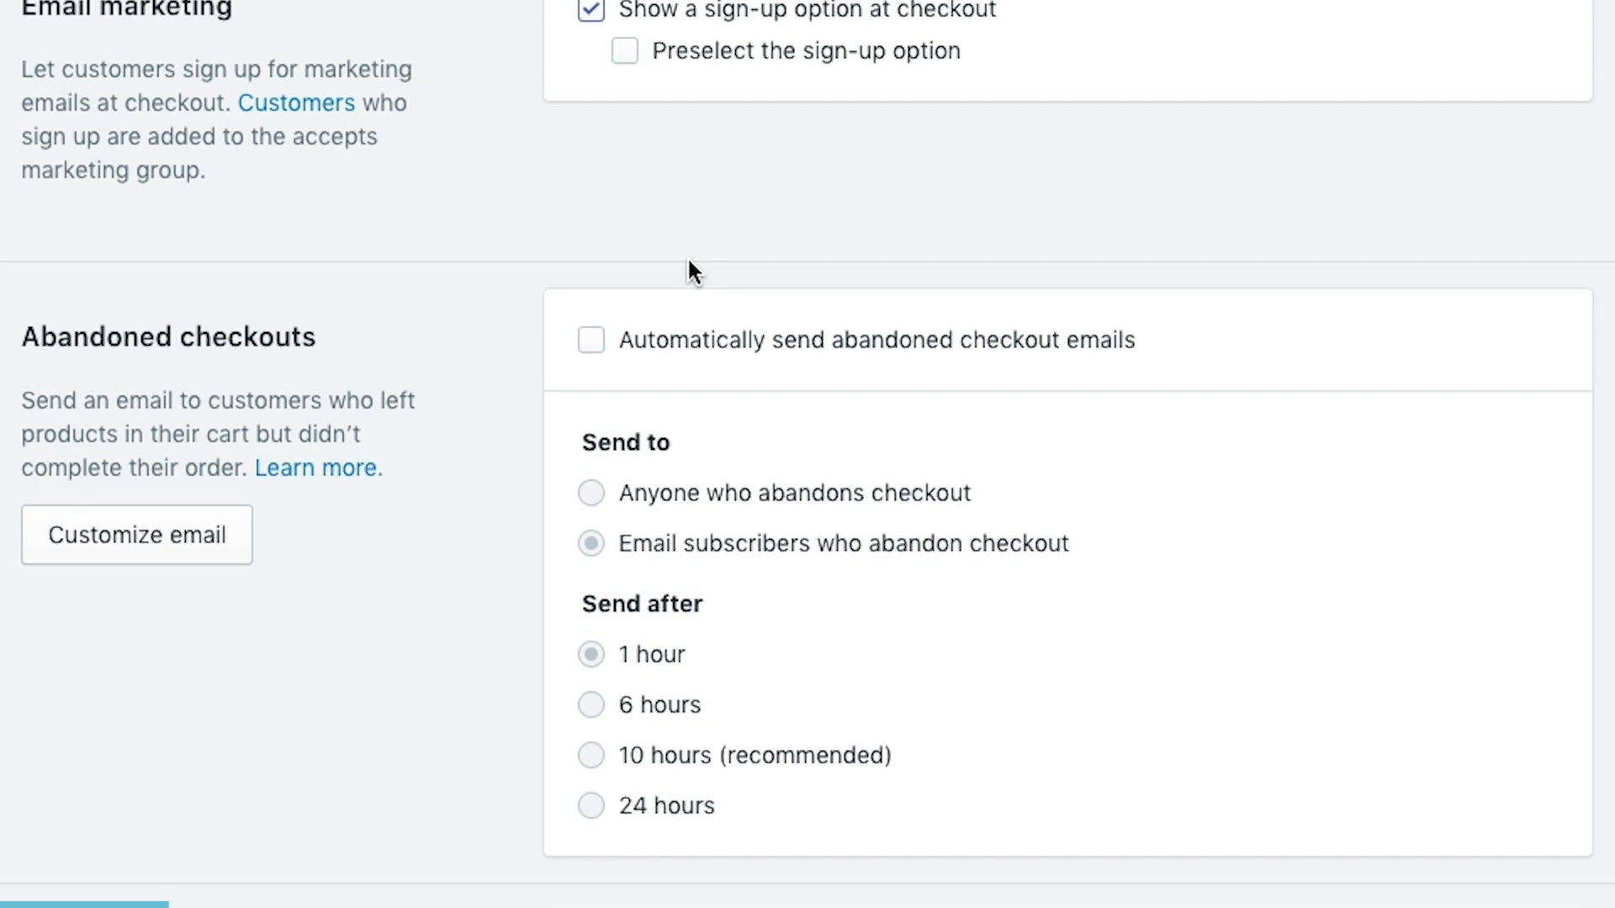
mouse_move(636, 762)
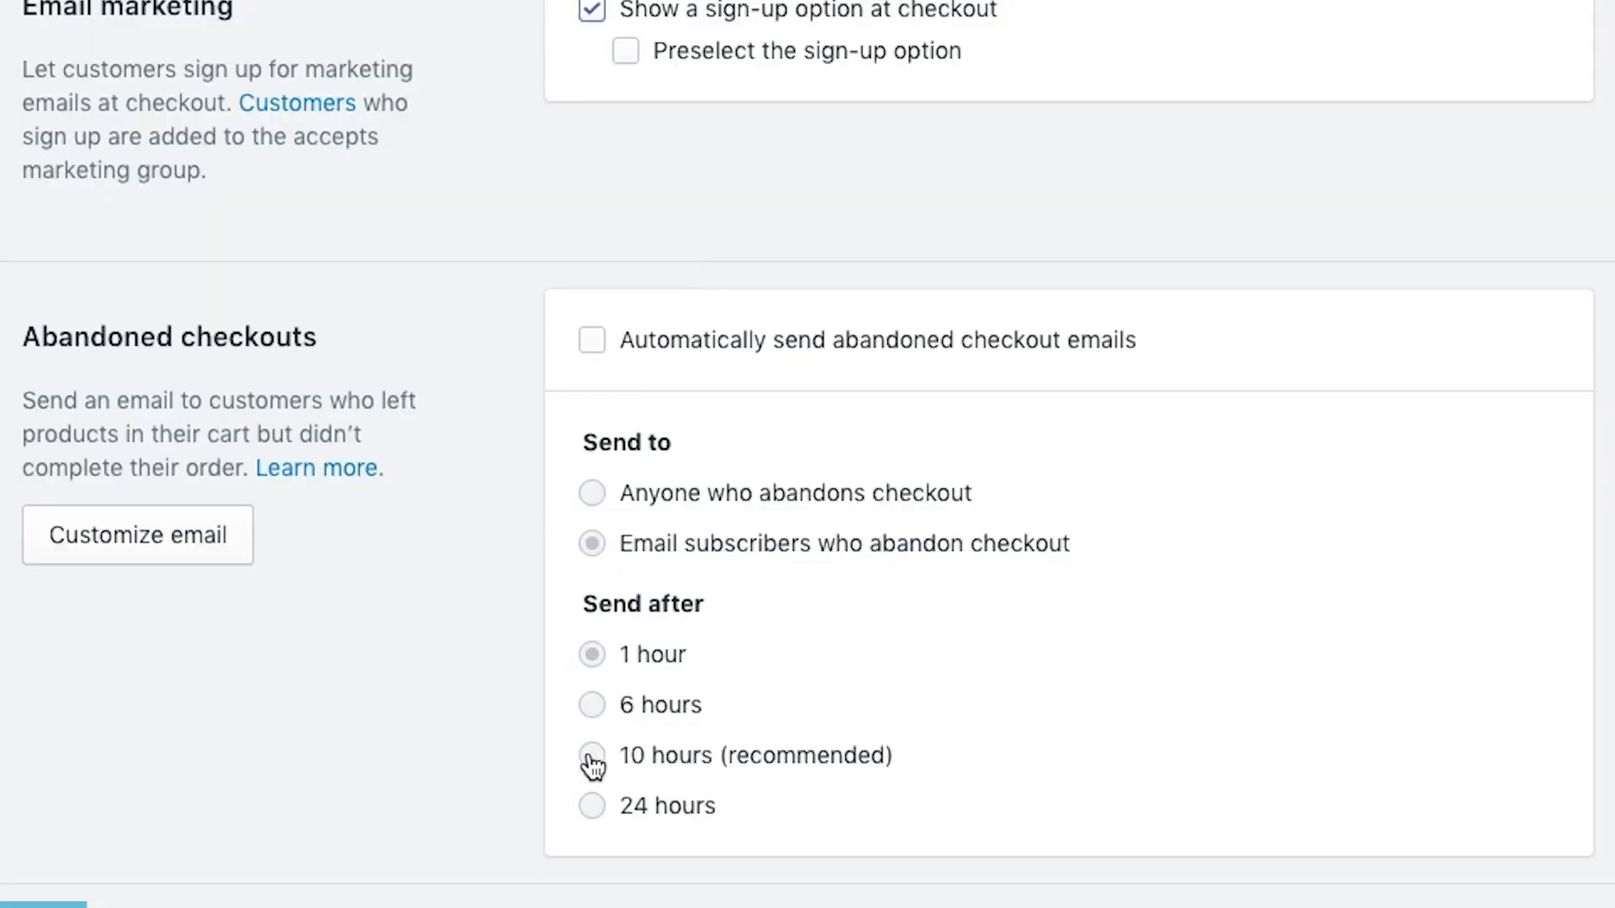
mouse_move(602, 382)
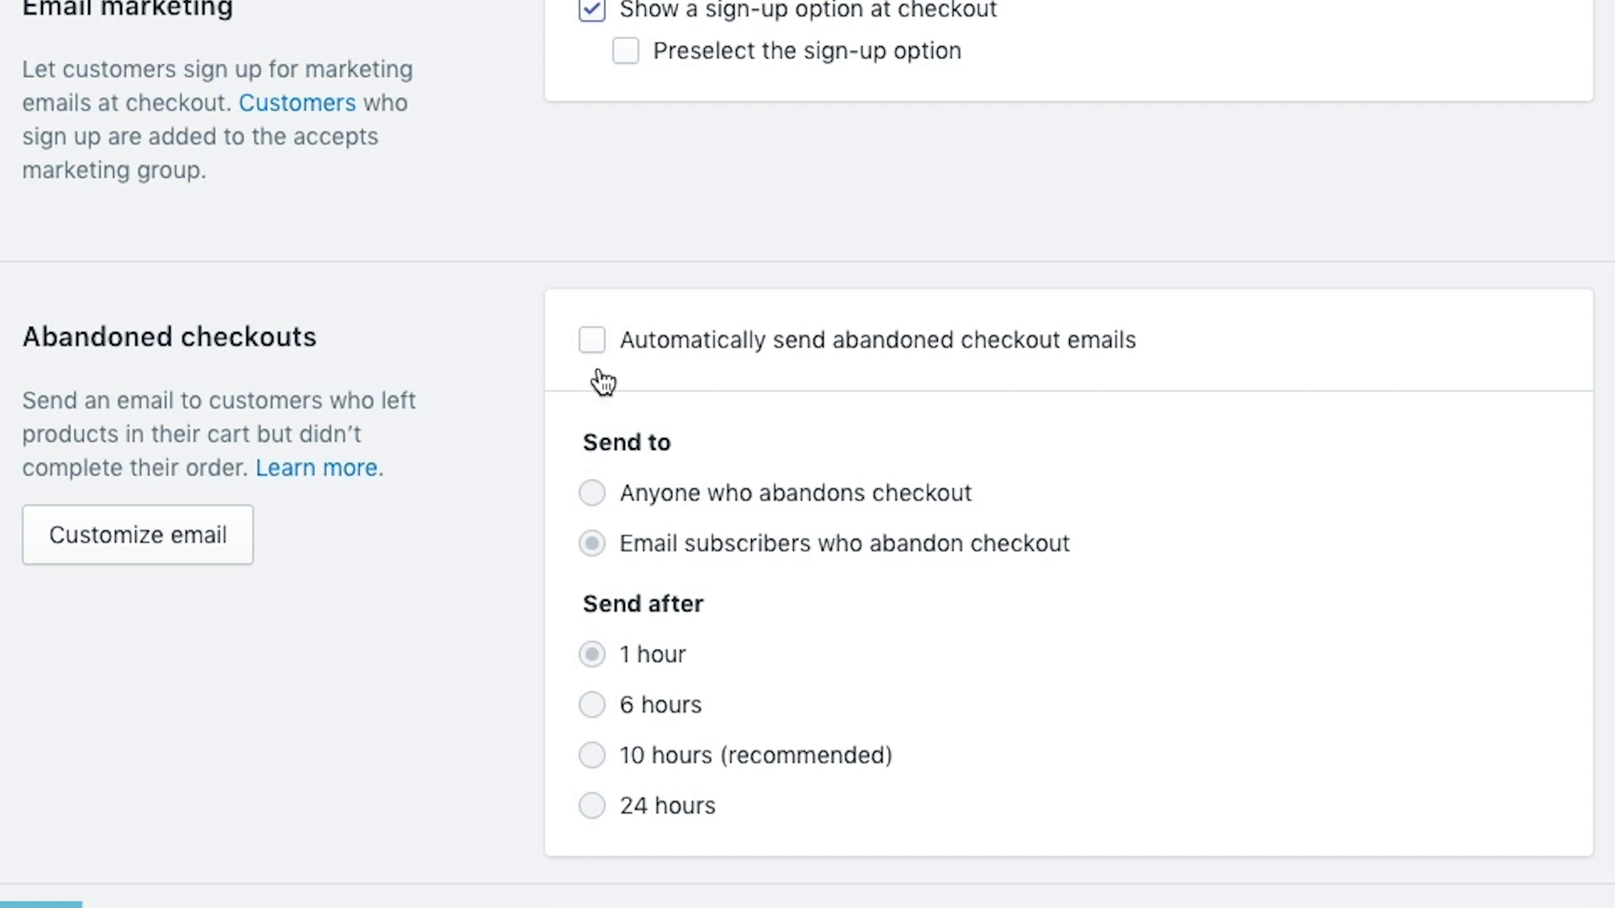
Enable automatic abandoned checkout emails to anyone who abandons, sent after 10 hours.
click(590, 340)
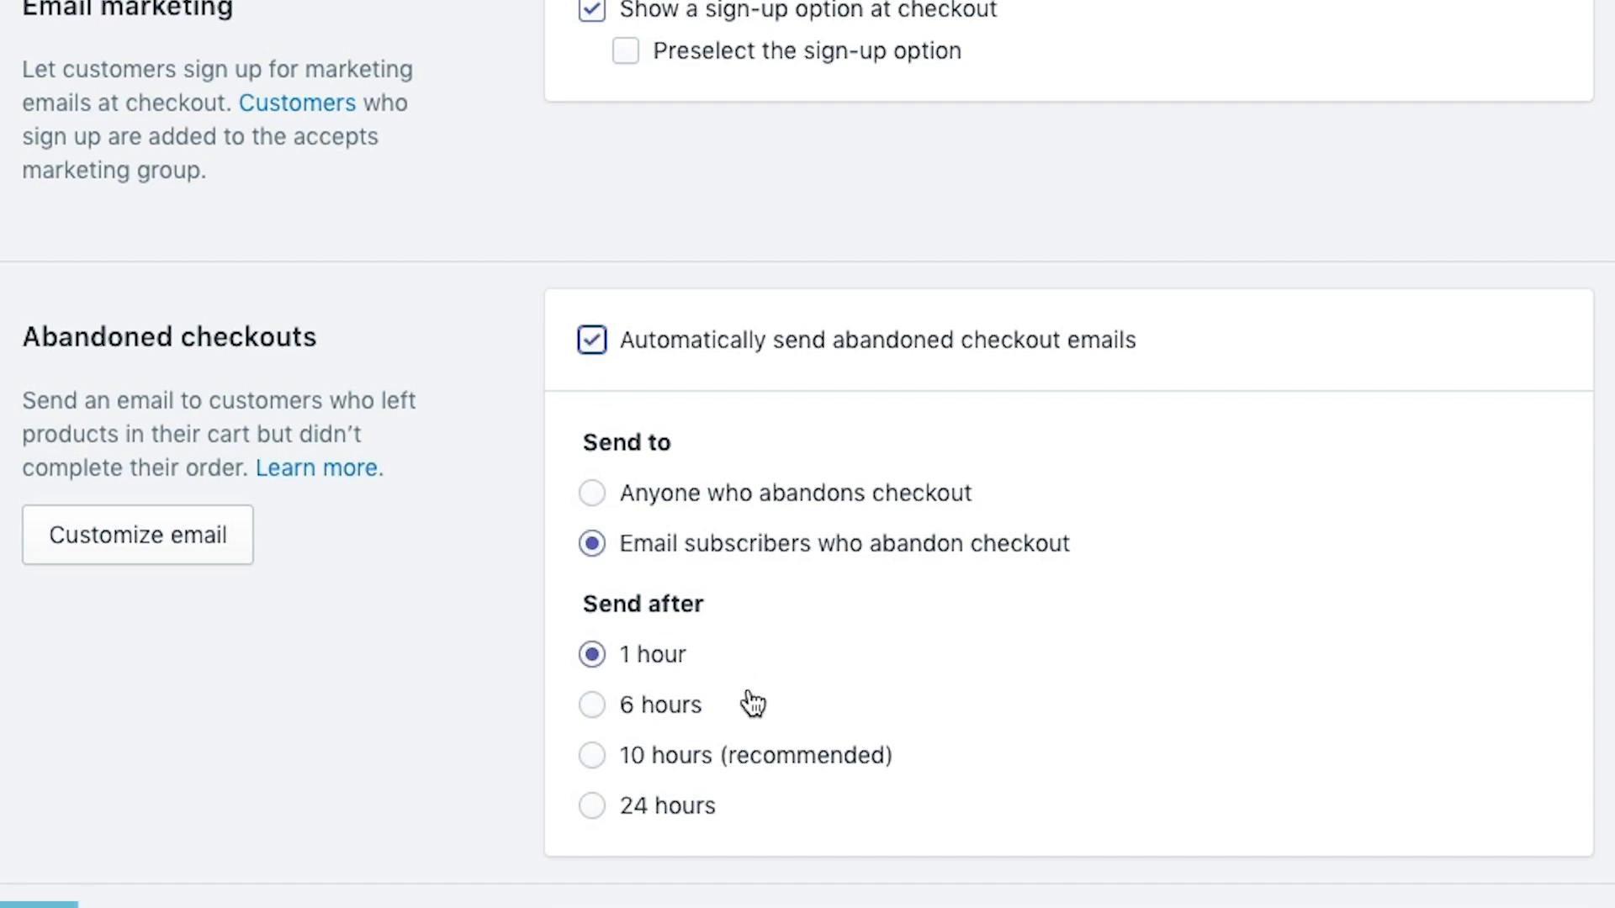
click(592, 755)
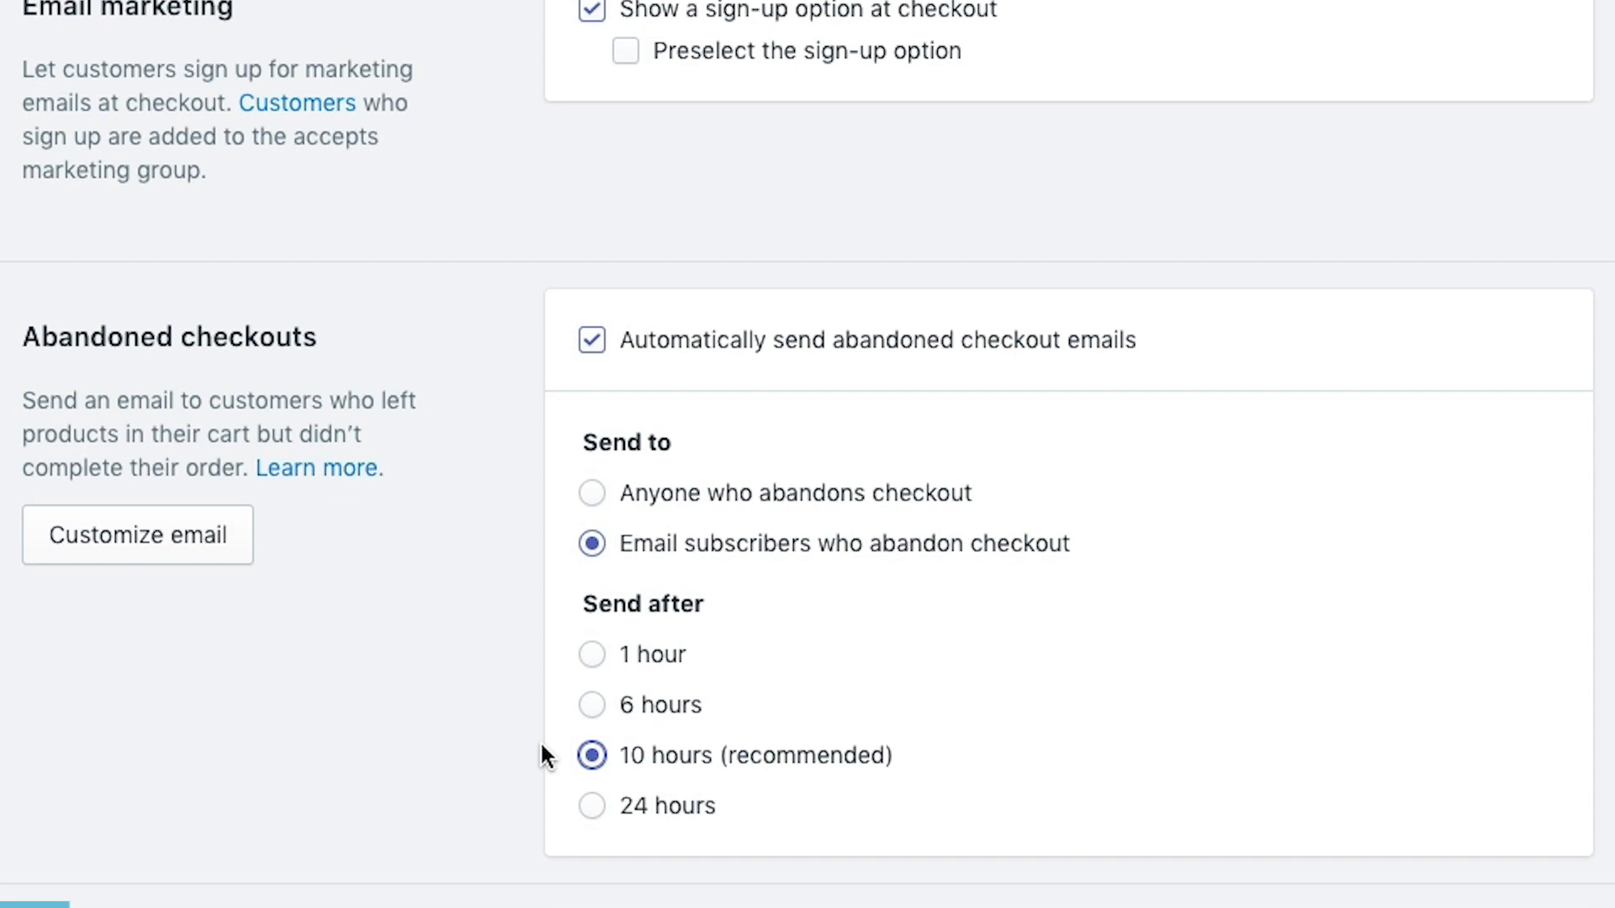
mouse_move(607, 498)
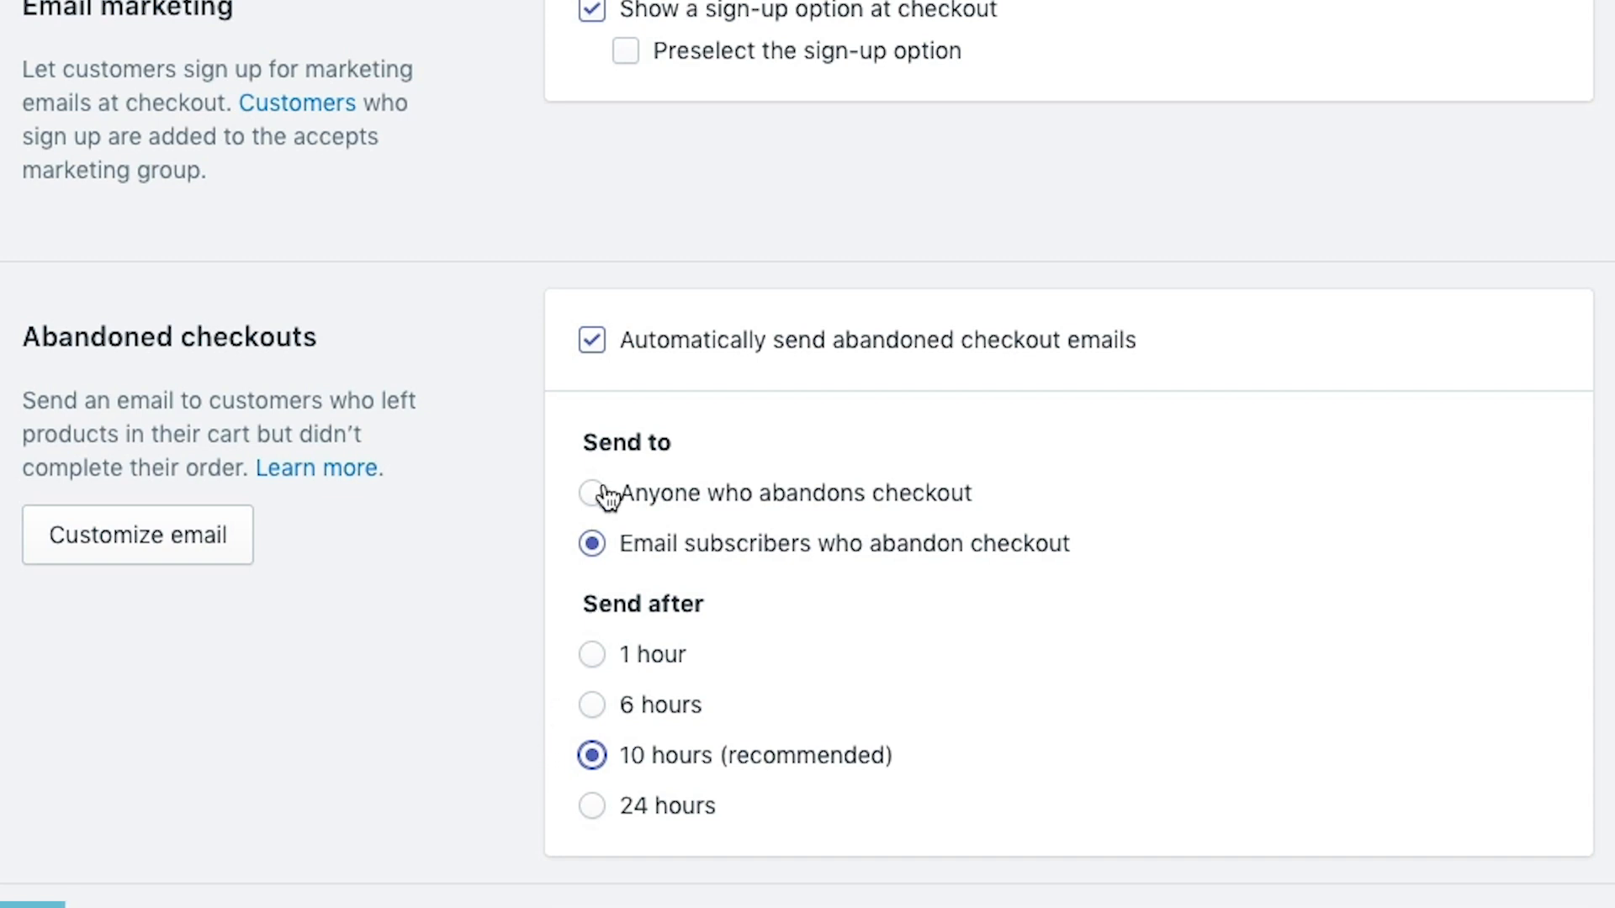
click(590, 493)
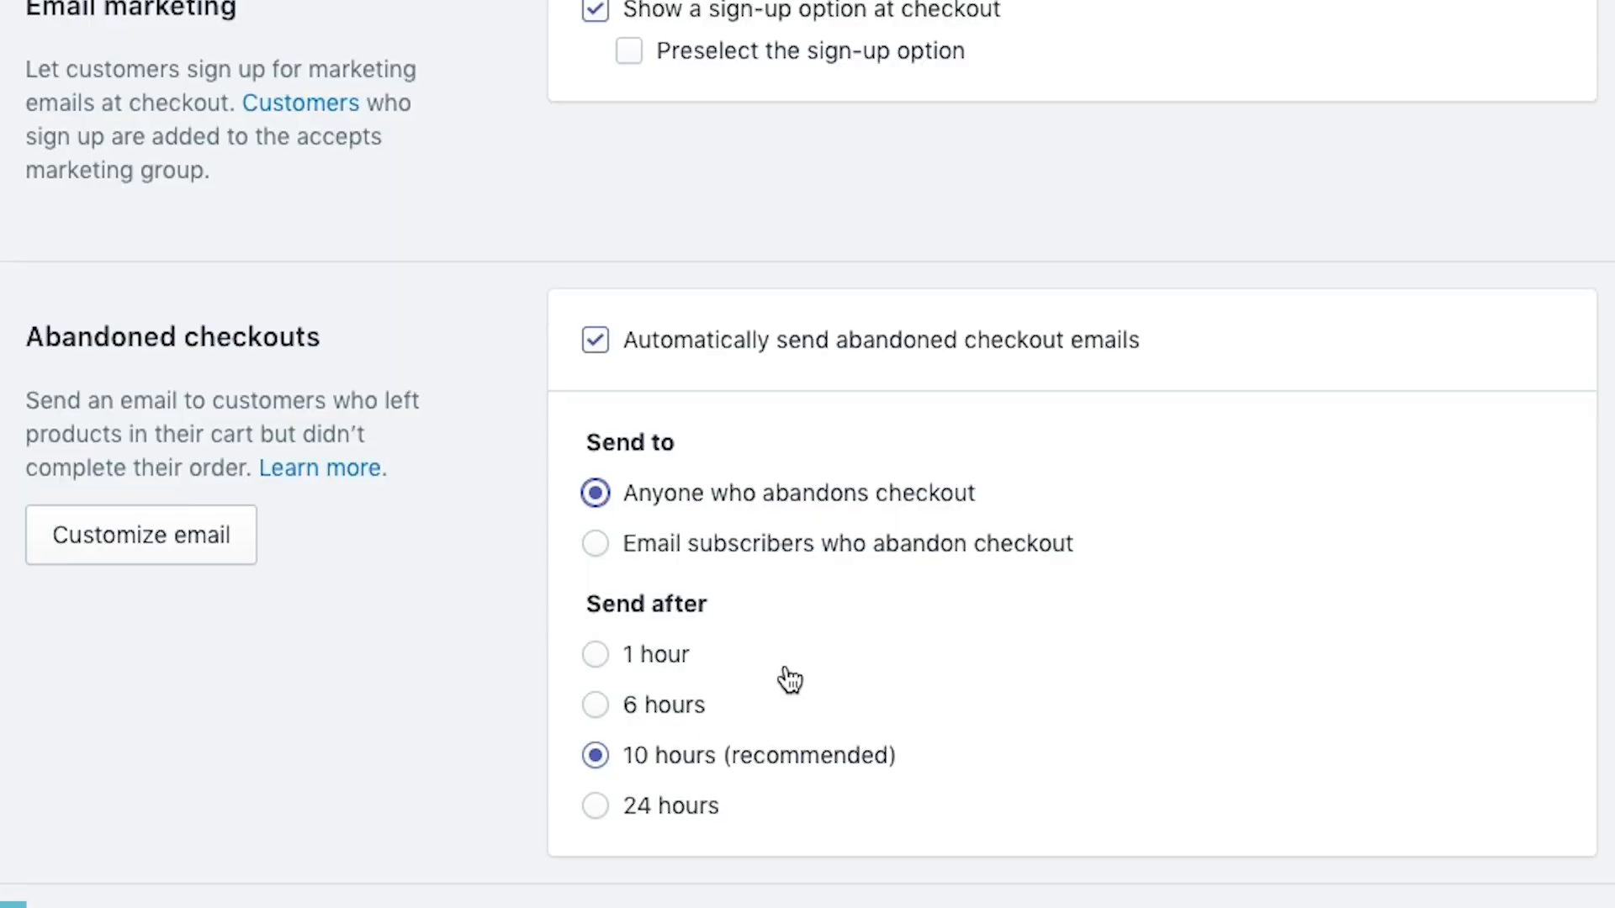
mouse_move(787, 679)
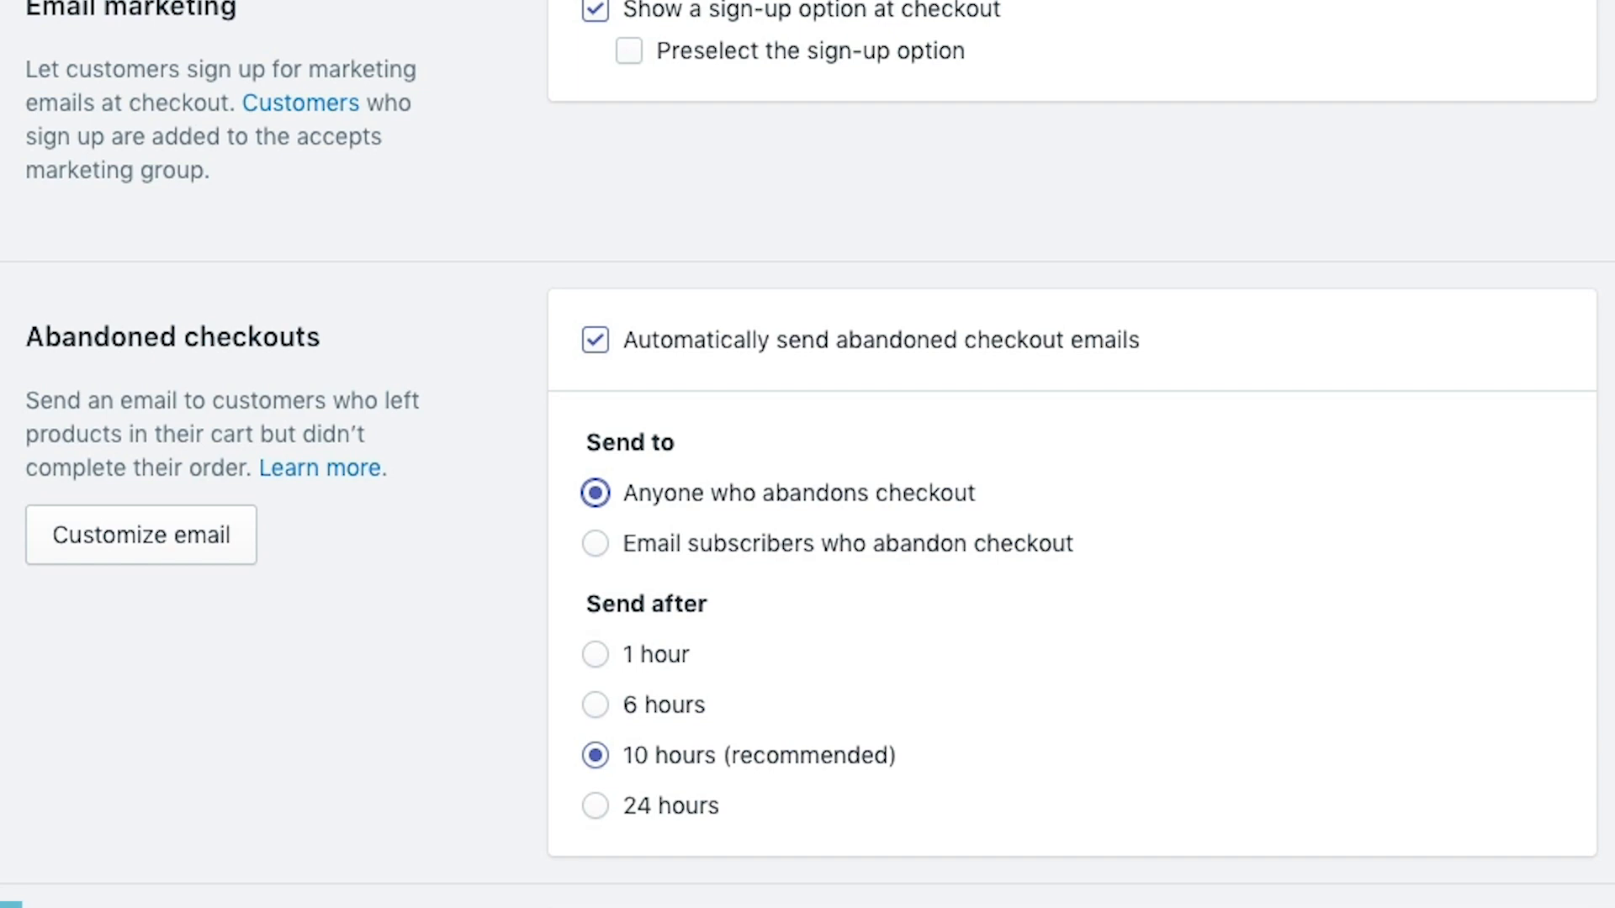